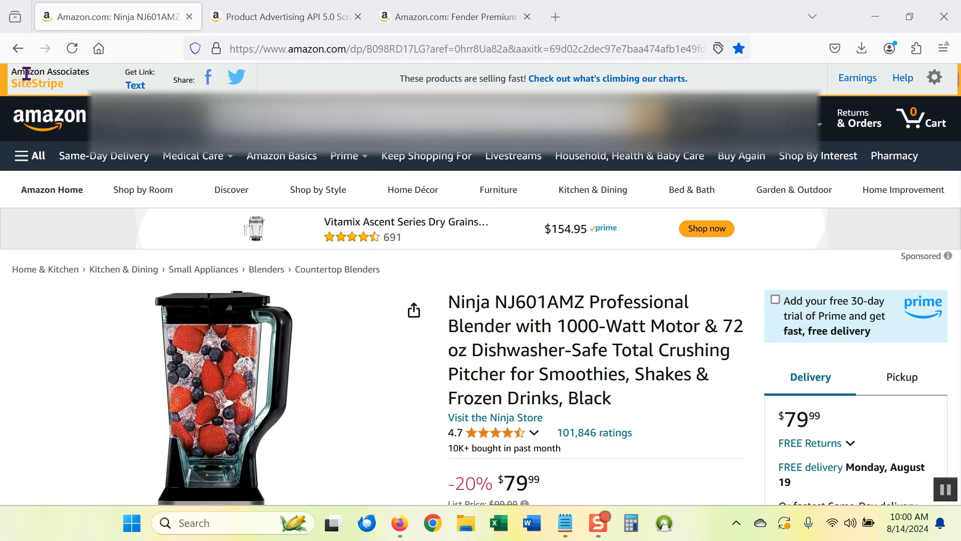
mouse_move(46, 86)
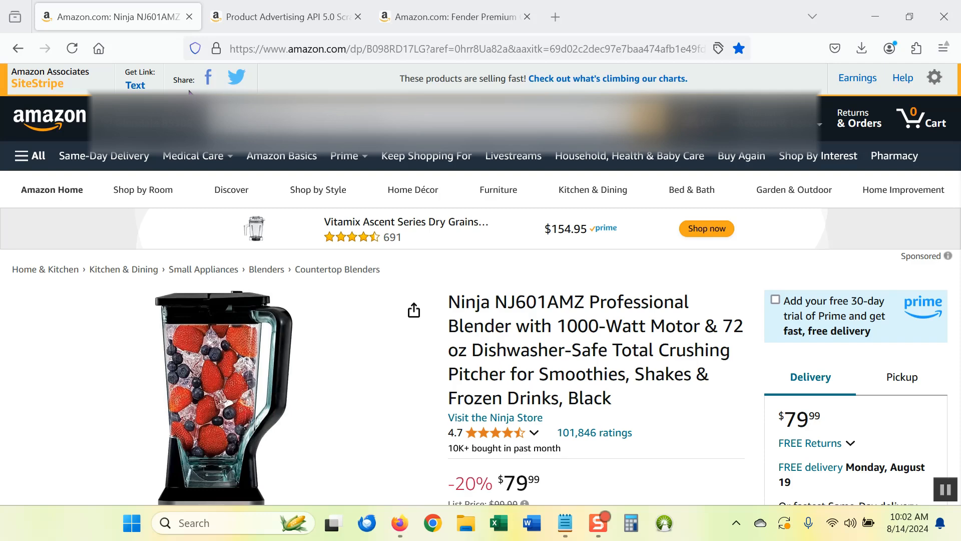
Open a fresh Scratchpad, choose the GetItems operation and start entering the partner tag 'ho'.
left_click(285, 16)
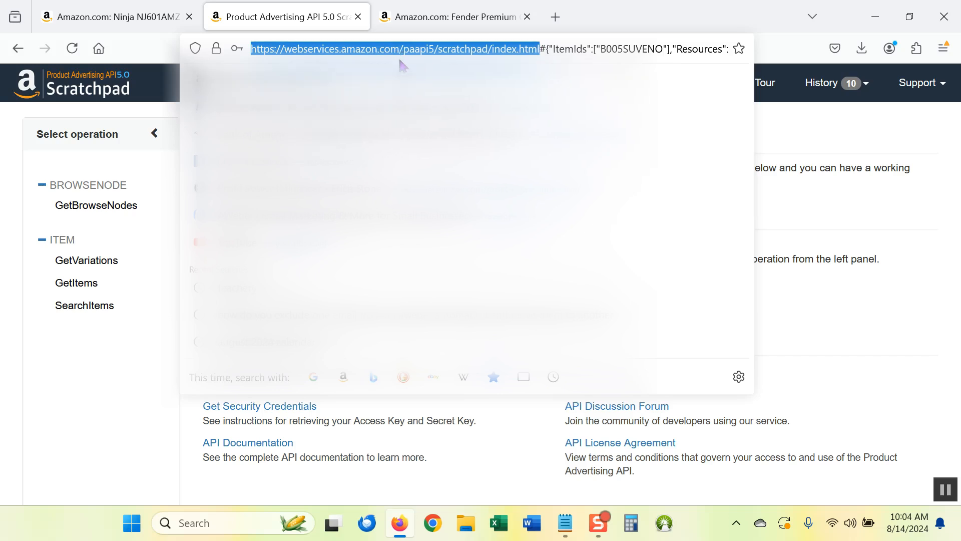
mouse_move(429, 68)
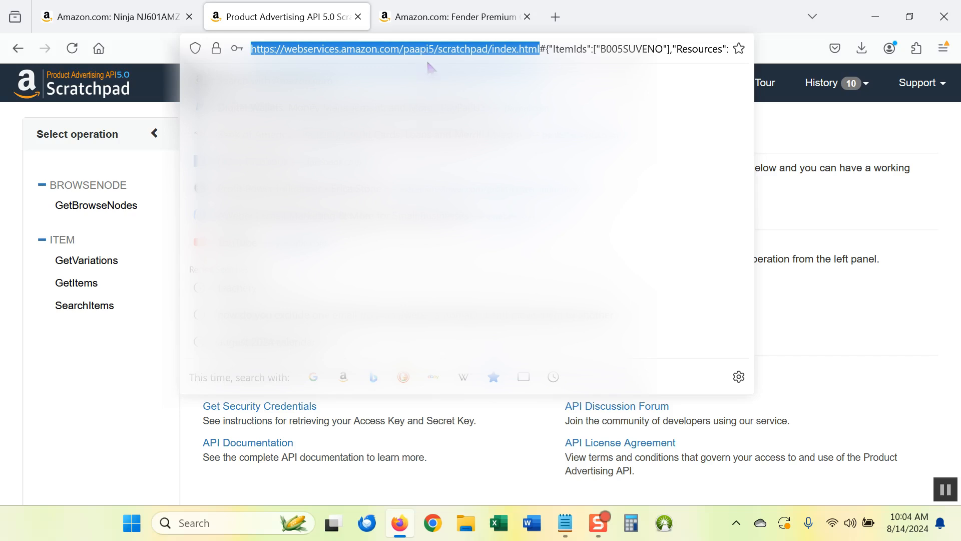
mouse_move(477, 55)
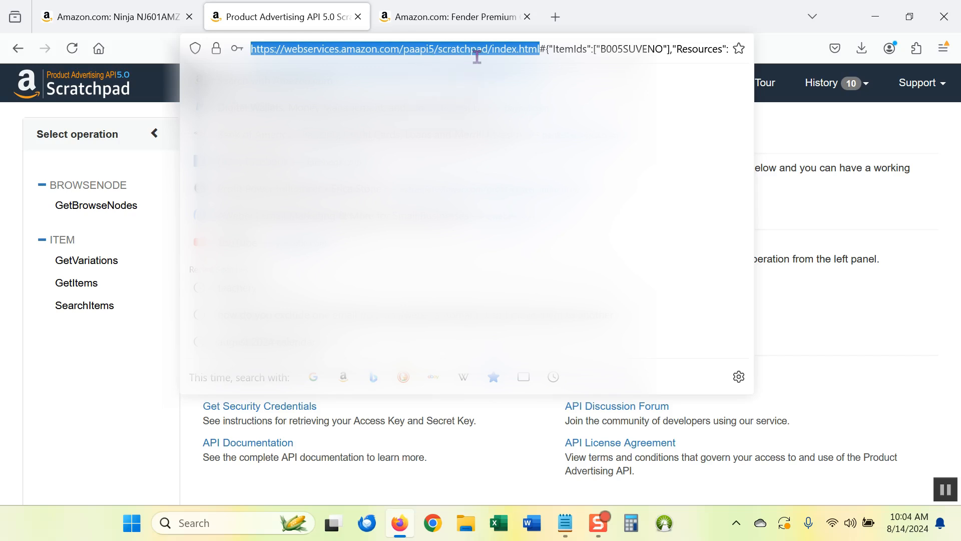
mouse_move(532, 65)
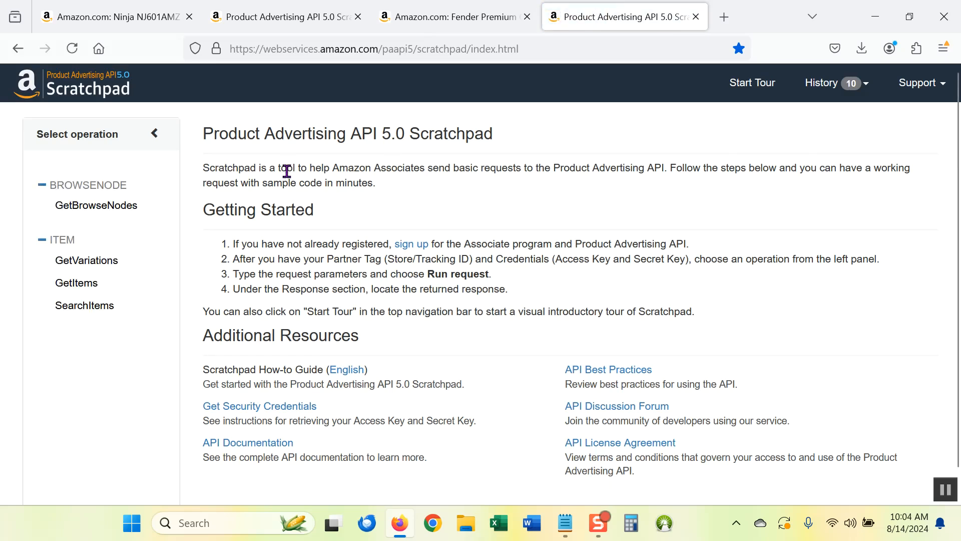
mouse_move(286, 17)
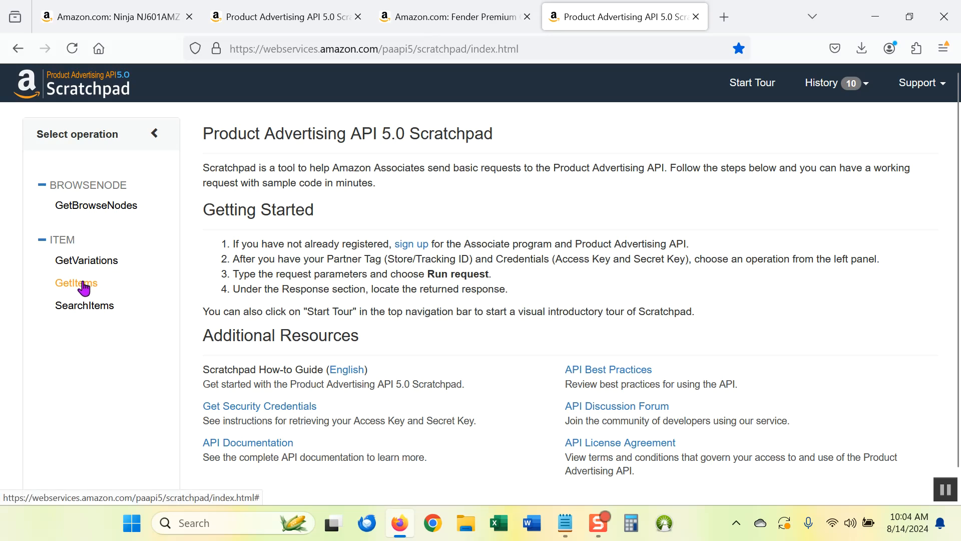
left_click(76, 282)
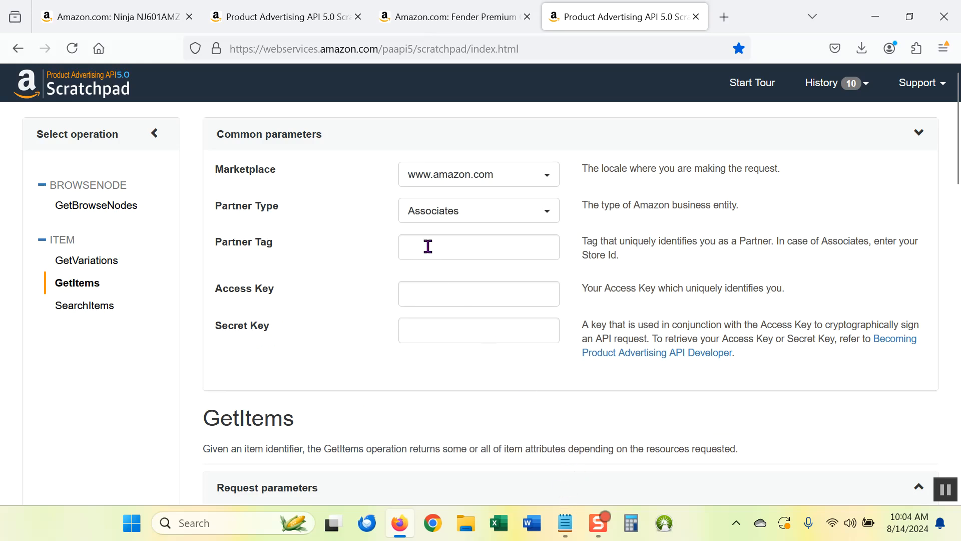
left_click(478, 246)
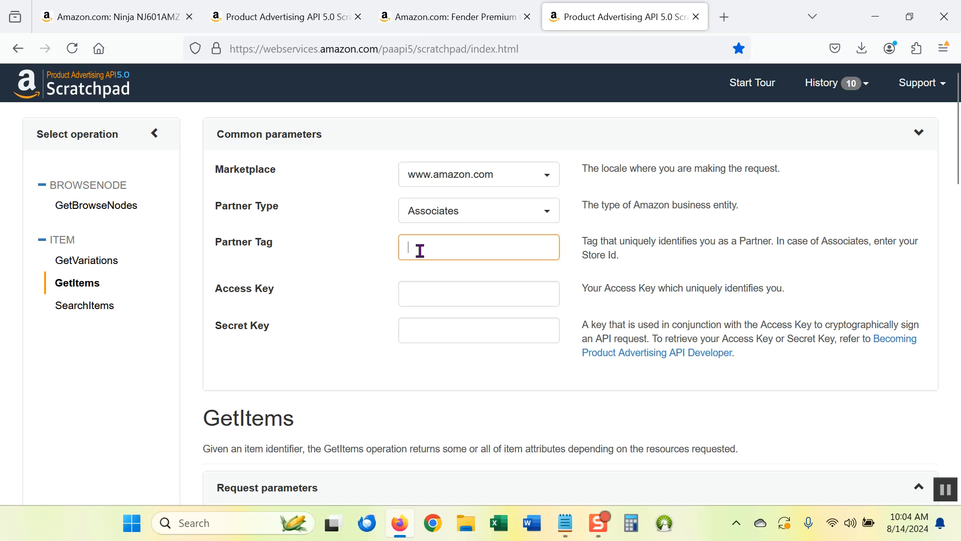
mouse_move(501, 182)
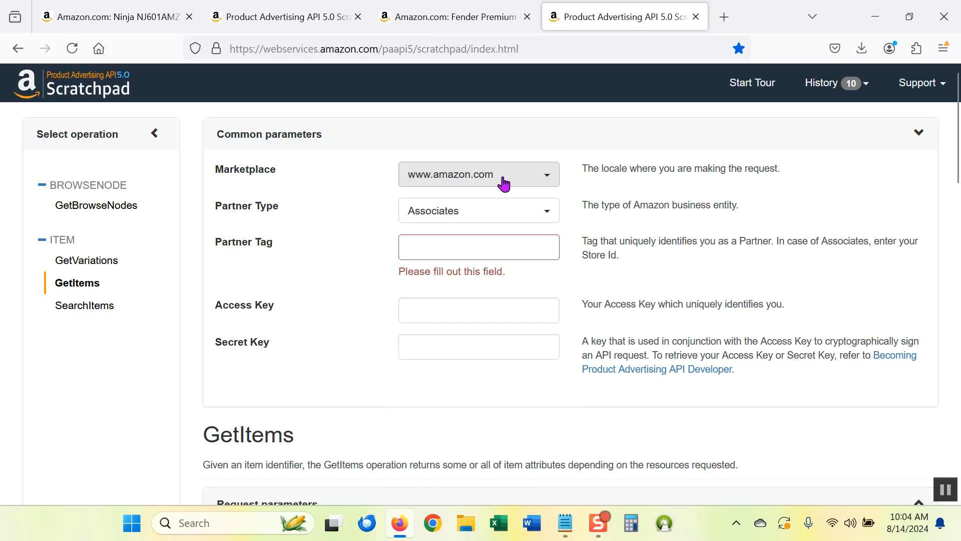
mouse_move(502, 184)
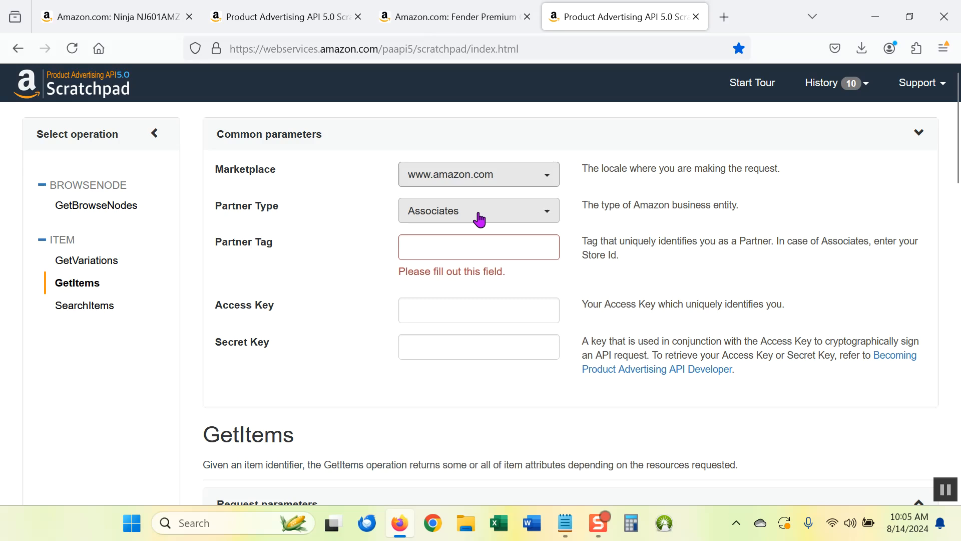
mouse_move(480, 215)
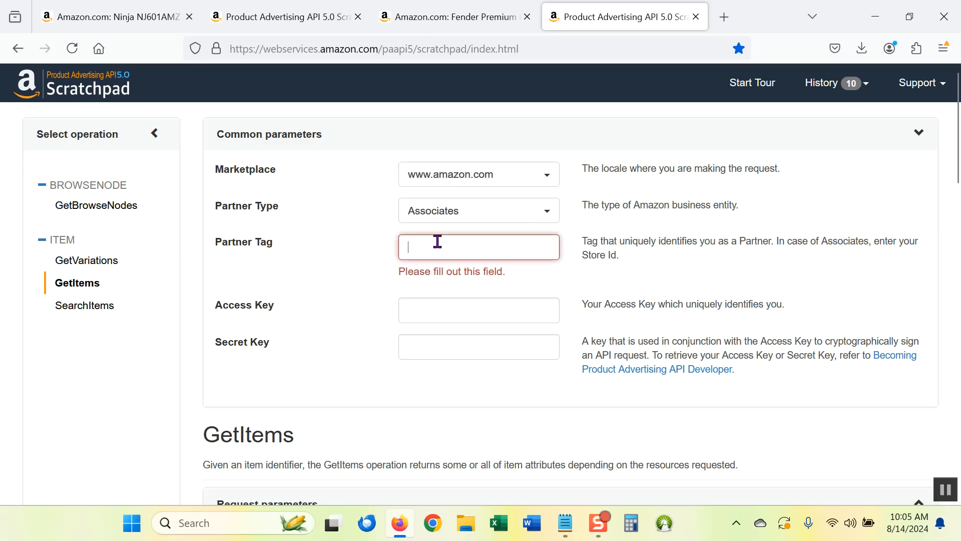
type("ho")
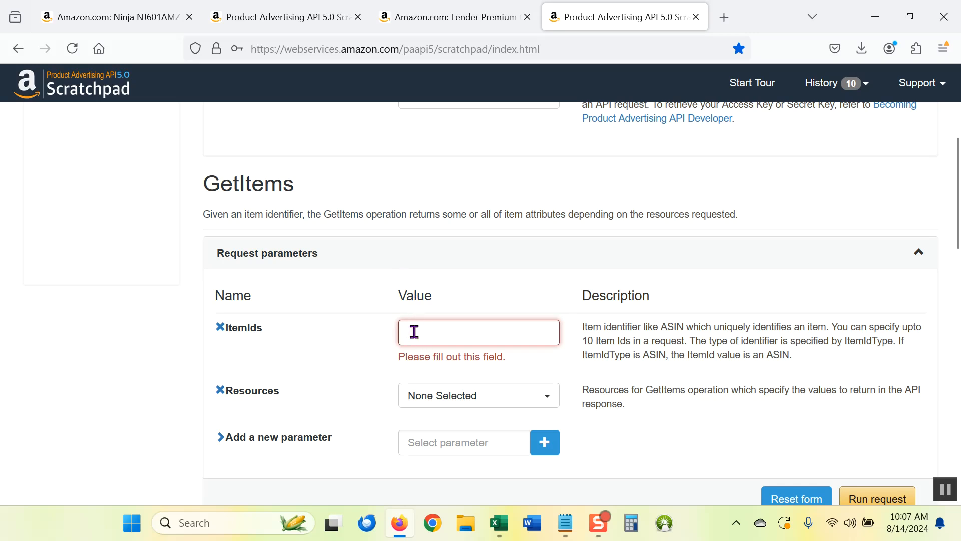
mouse_move(276, 339)
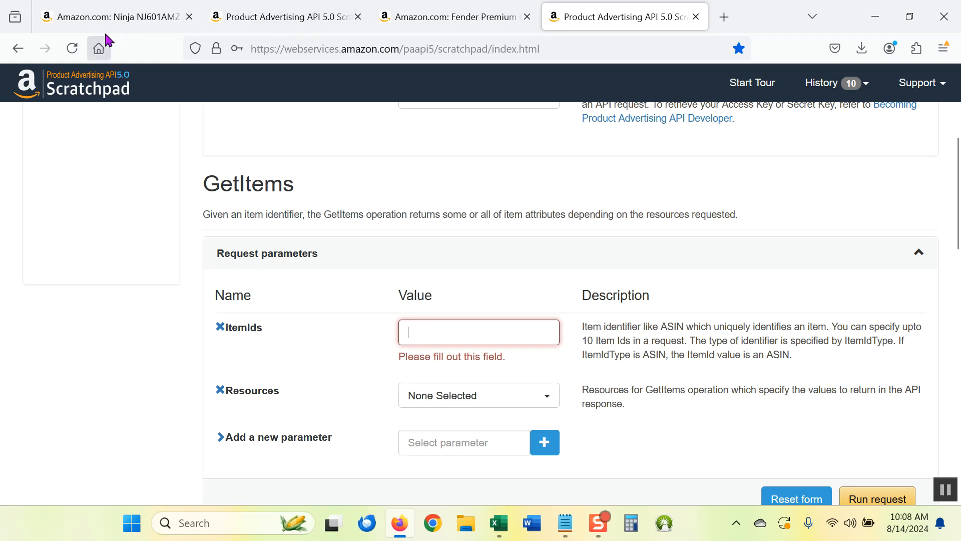
Copy the blender's ASIN B098RD17LG from the product page address into ItemIds and expand the Resources list.
left_click(117, 17)
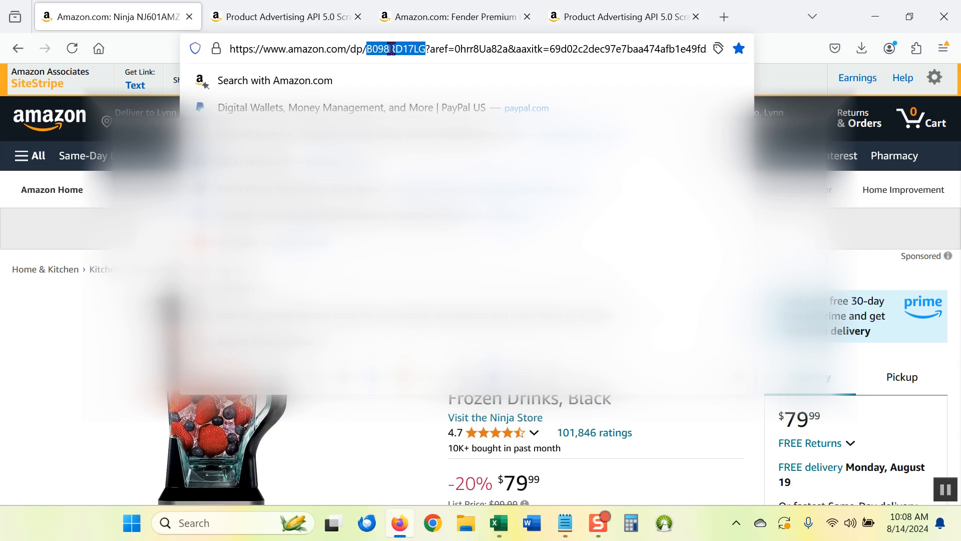
right_click(392, 49)
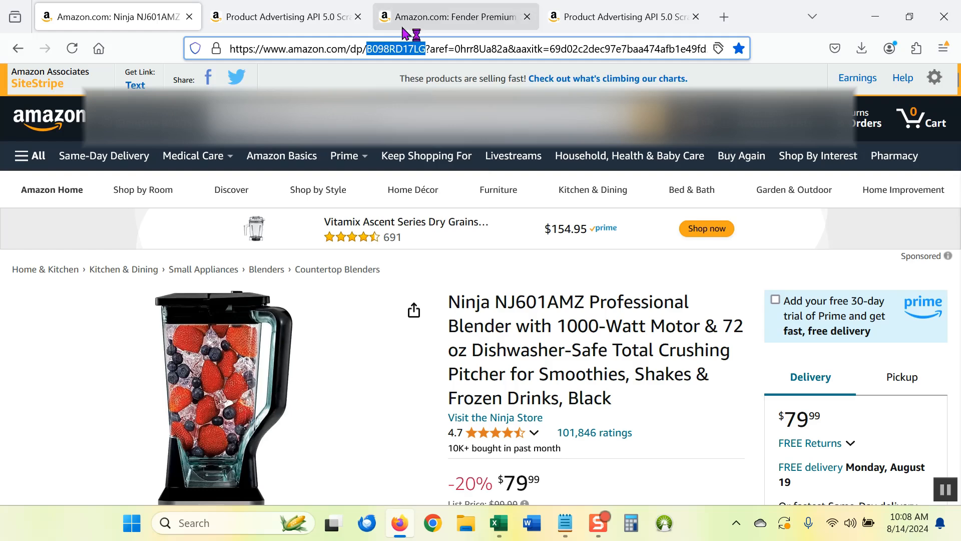
right_click(478, 332)
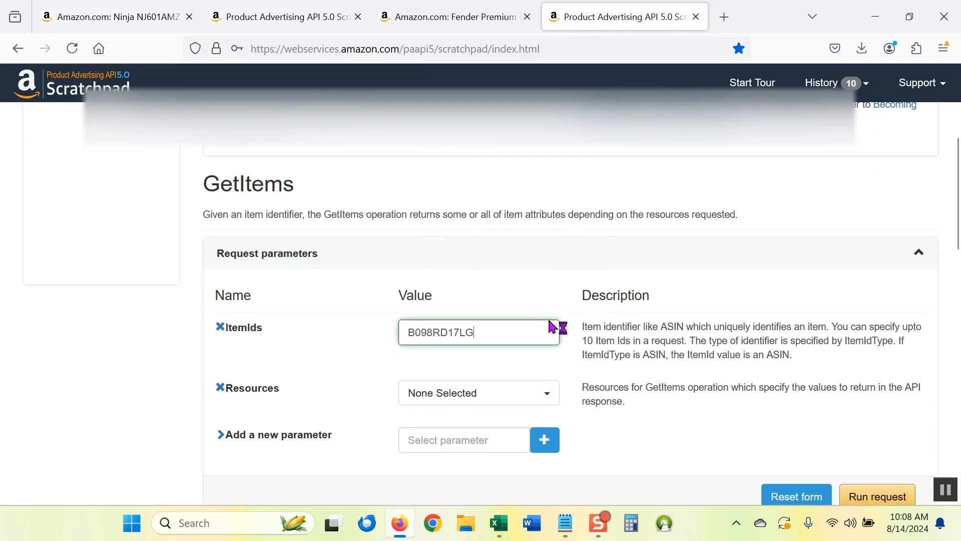
scroll("down", 3)
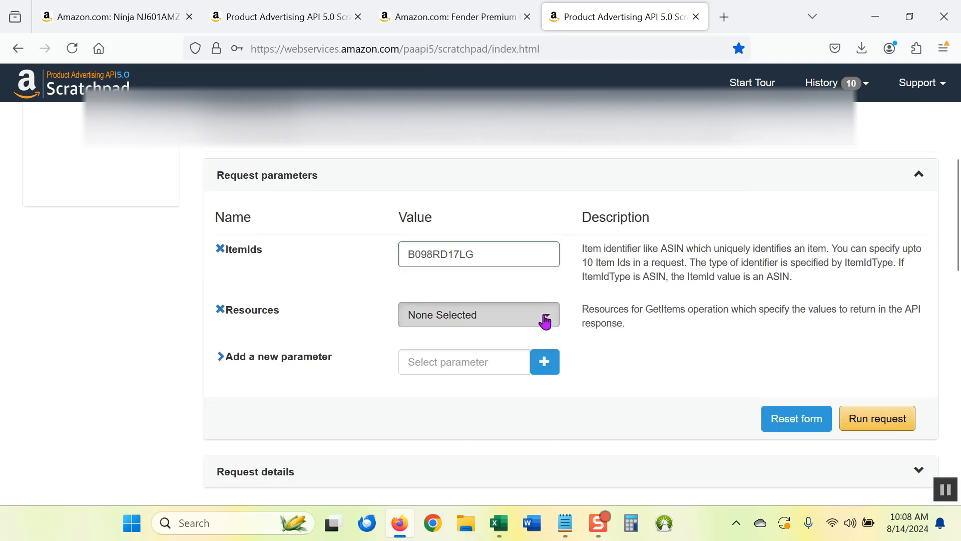
left_click(479, 315)
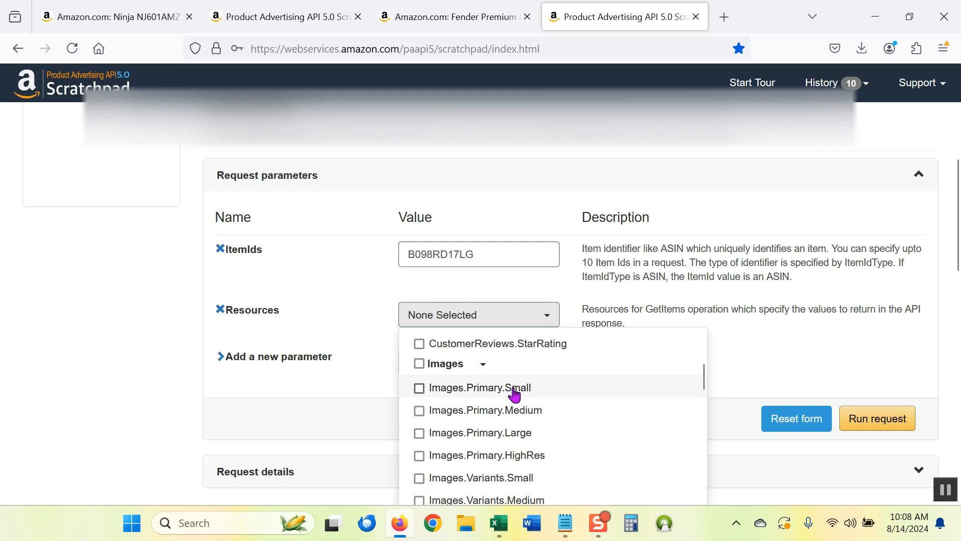
mouse_move(478, 432)
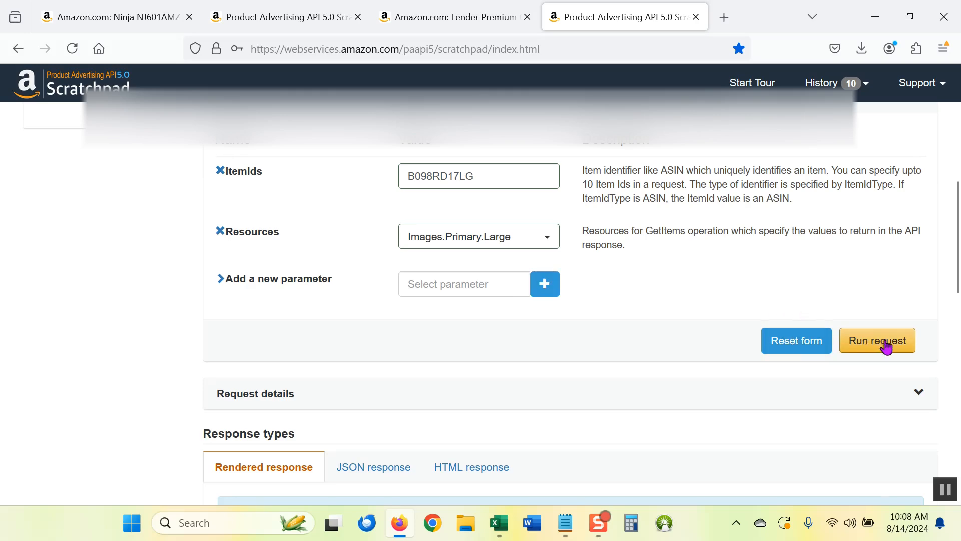
Run the GetItems request and copy the blender's large SL500 image URL from the JSON response.
left_click(876, 341)
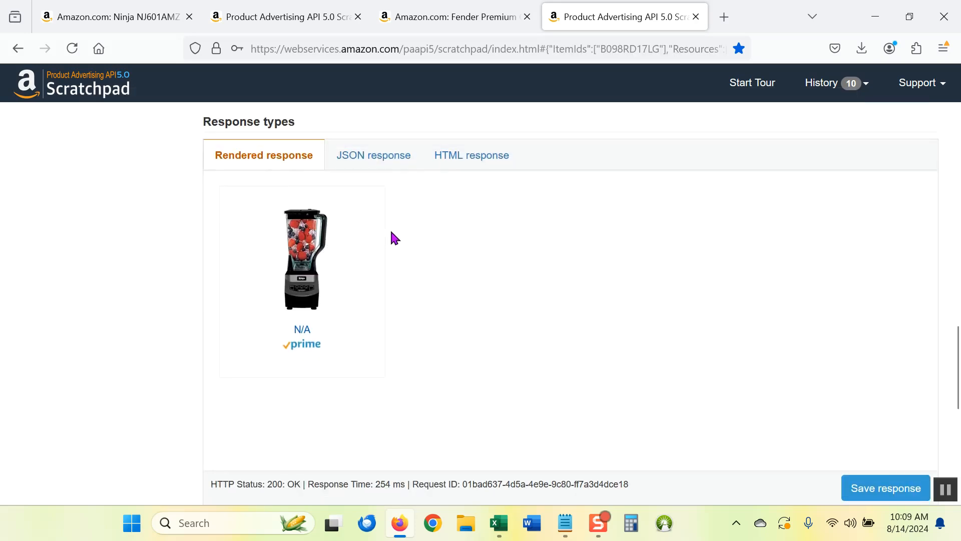
mouse_move(411, 234)
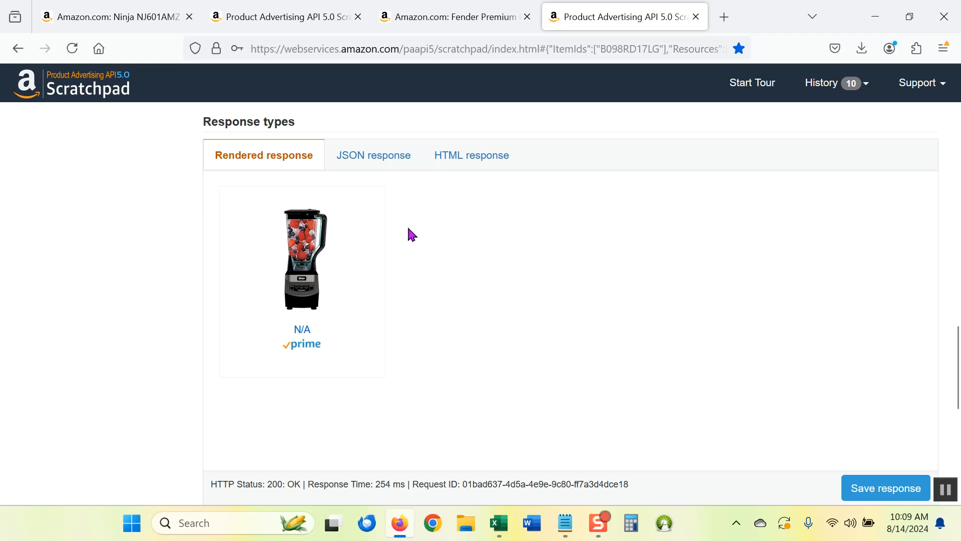
mouse_move(206, 216)
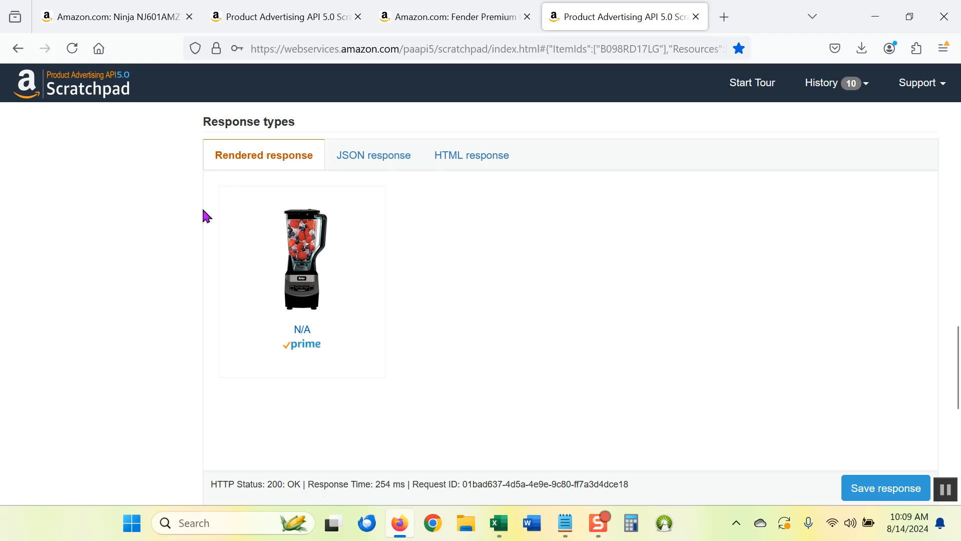
mouse_move(417, 358)
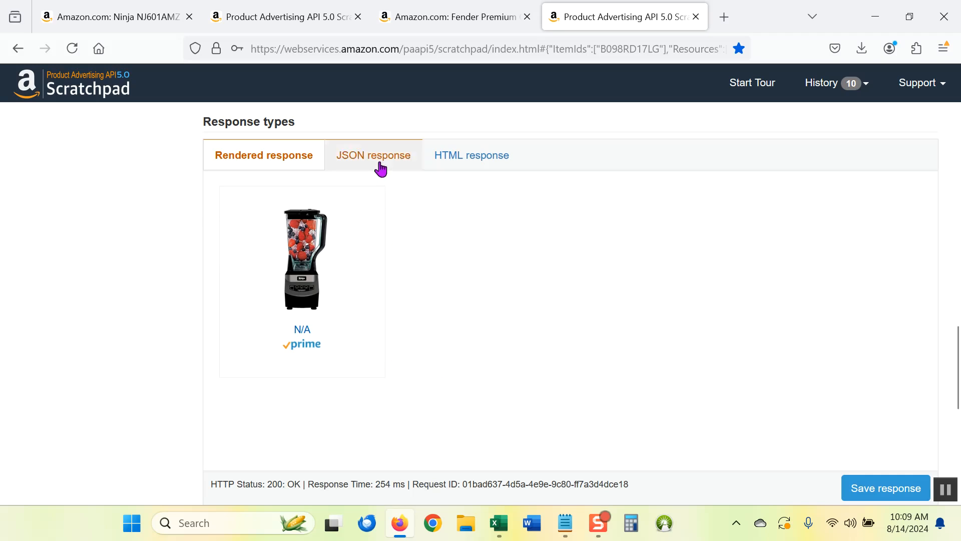
left_click(370, 154)
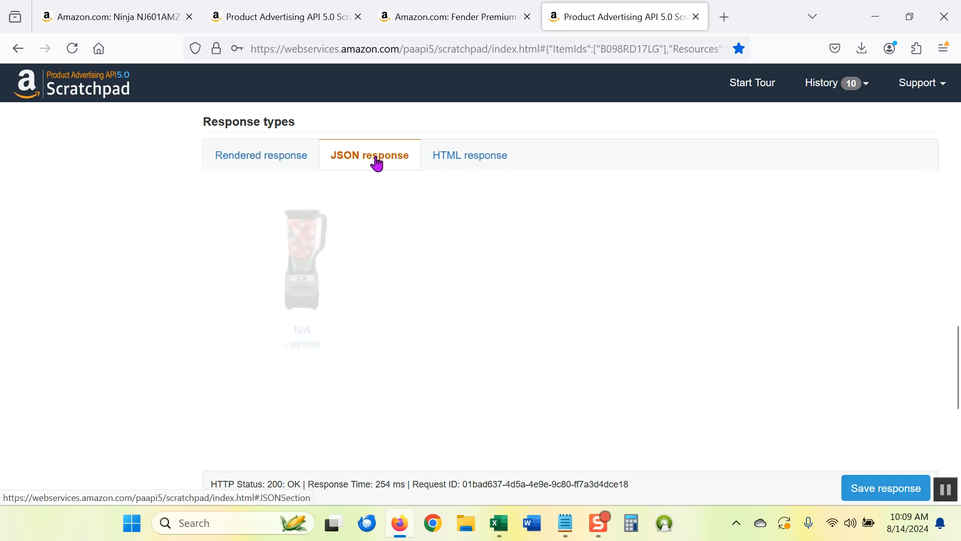
left_click(369, 155)
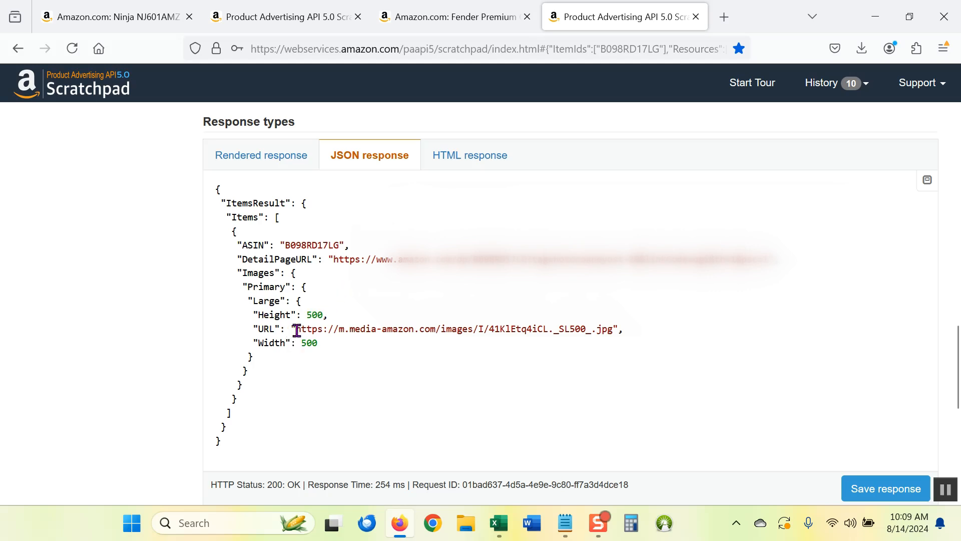
left_click_drag(296, 328, 422, 328)
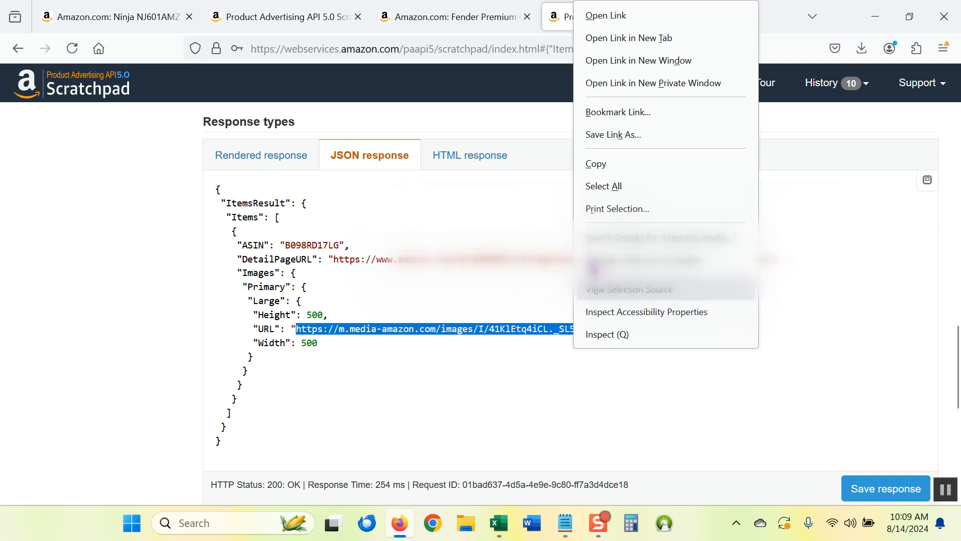
left_click(628, 37)
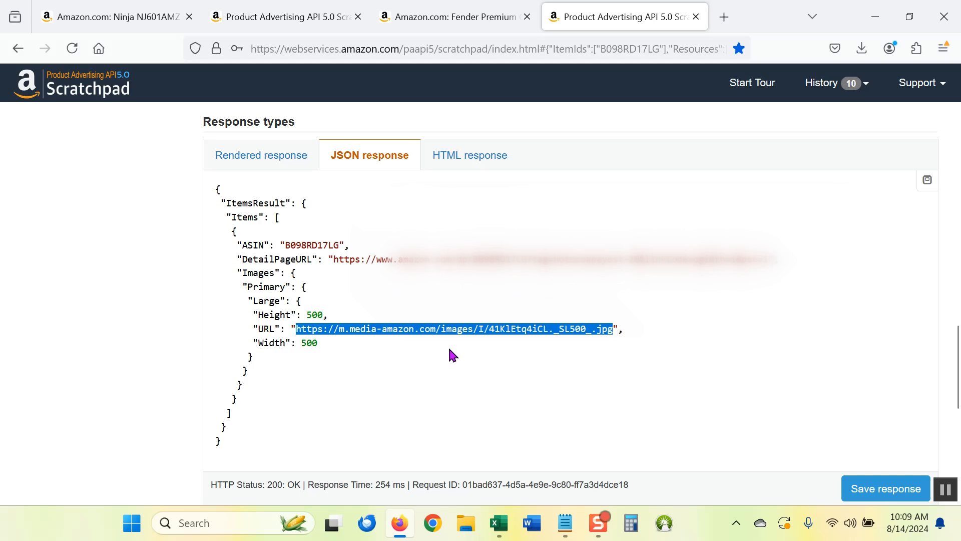
mouse_move(458, 352)
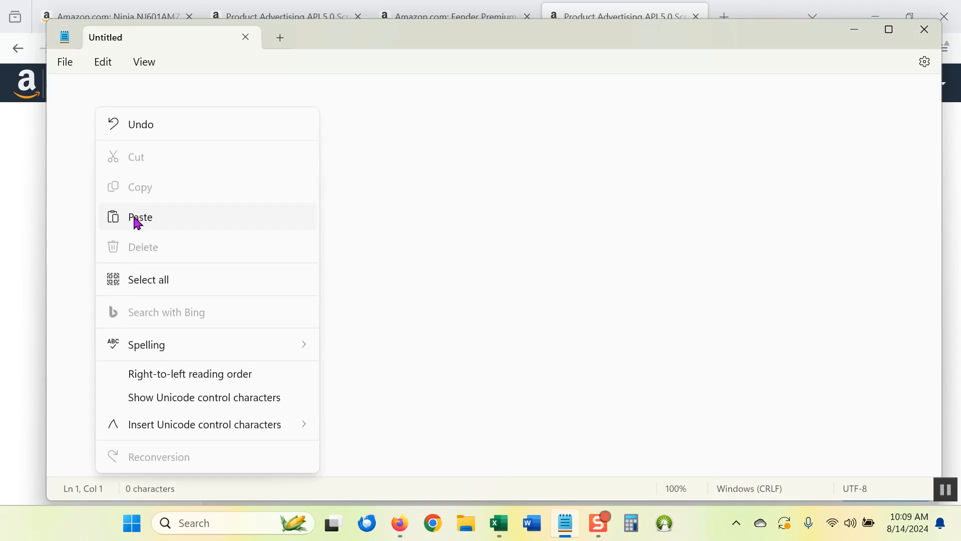
Paste the API's SL500 image URL into the blank note with a new line below it.
left_click(140, 216)
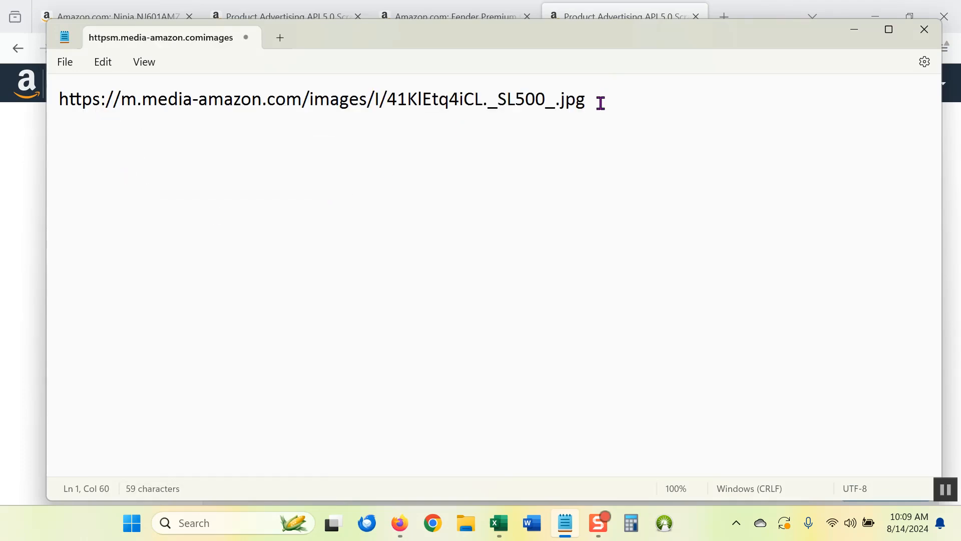
key("Enter")
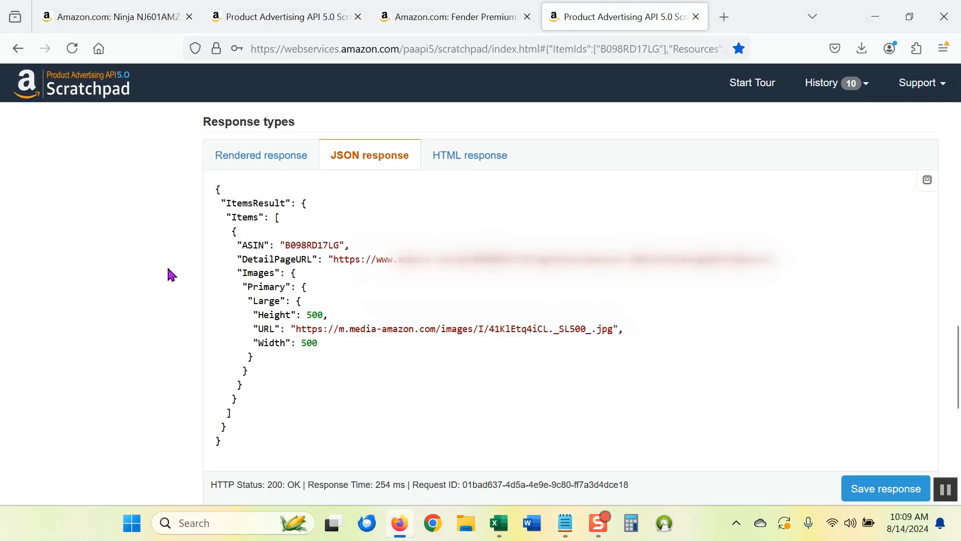
mouse_move(92, 17)
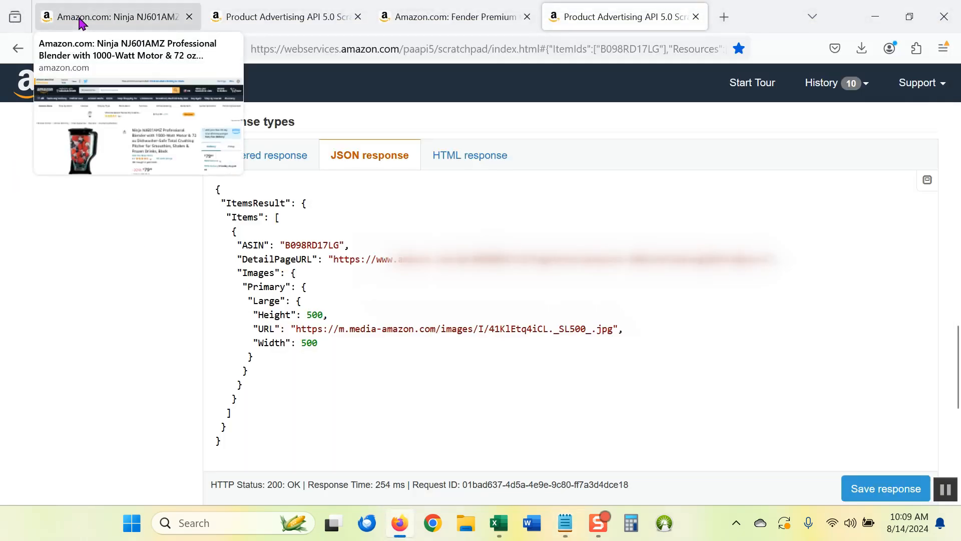
Open the Ninja blender's image gallery and copy the first thumbnail's image link.
left_click(116, 16)
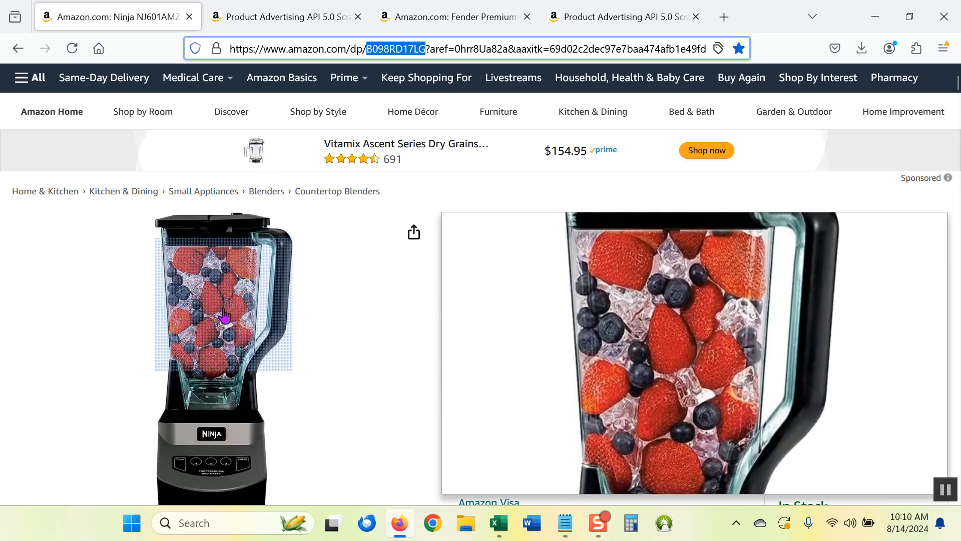
left_click(222, 316)
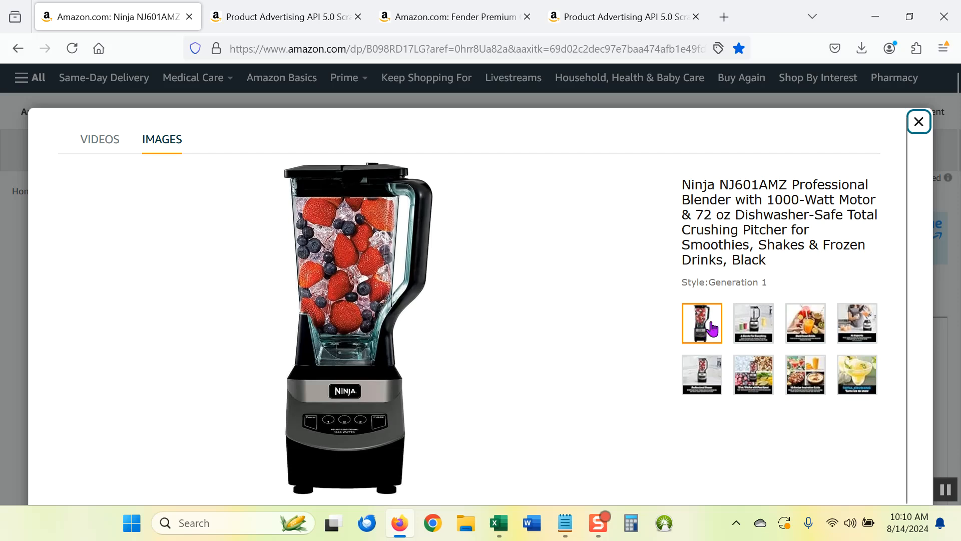
mouse_move(924, 330)
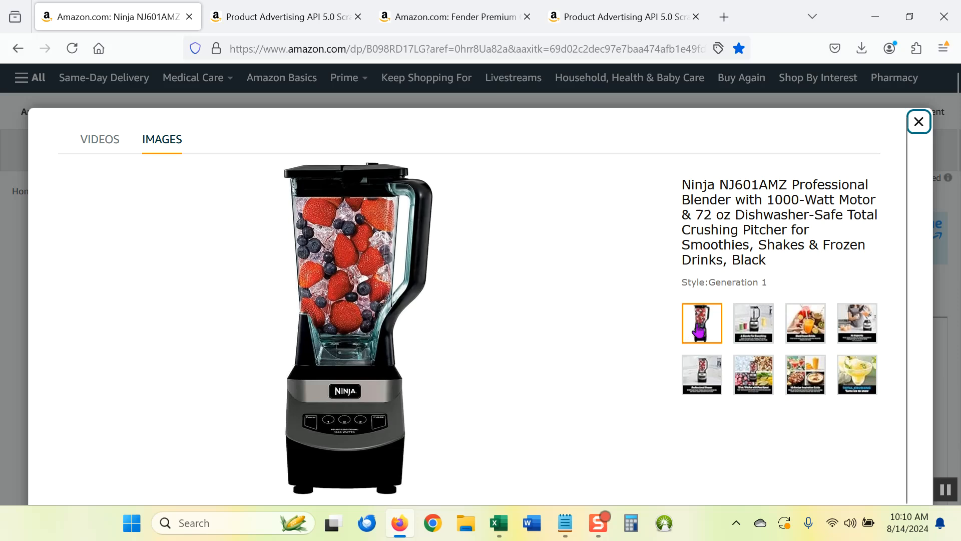
right_click(701, 323)
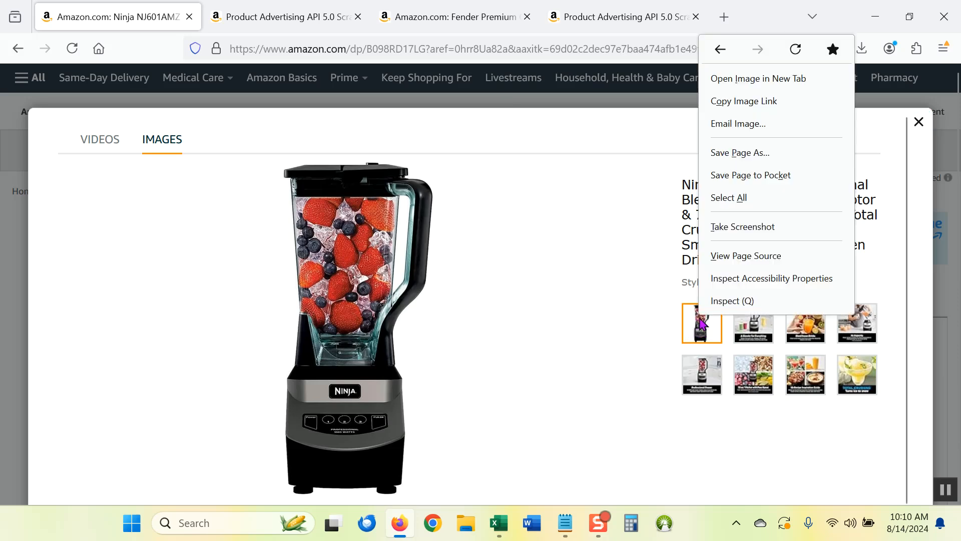
mouse_move(743, 101)
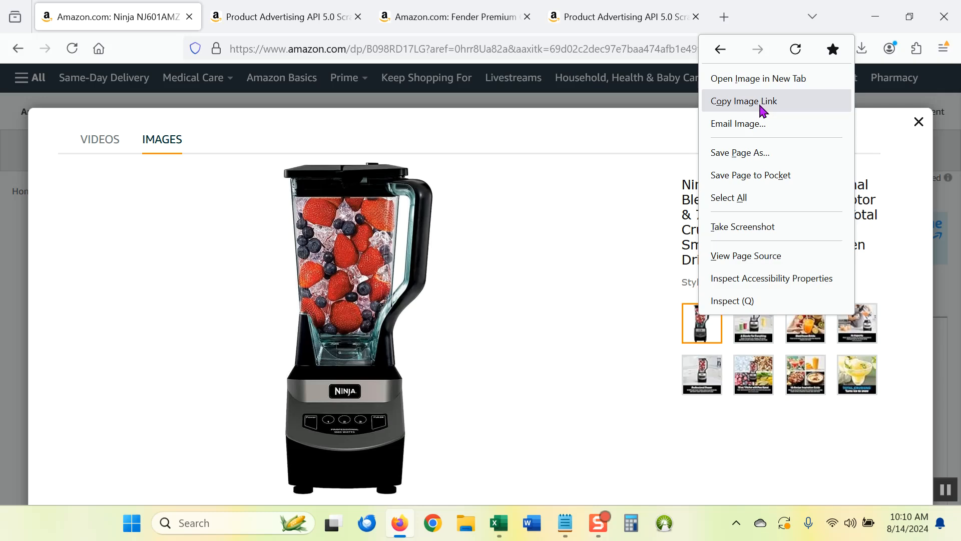
mouse_move(717, 184)
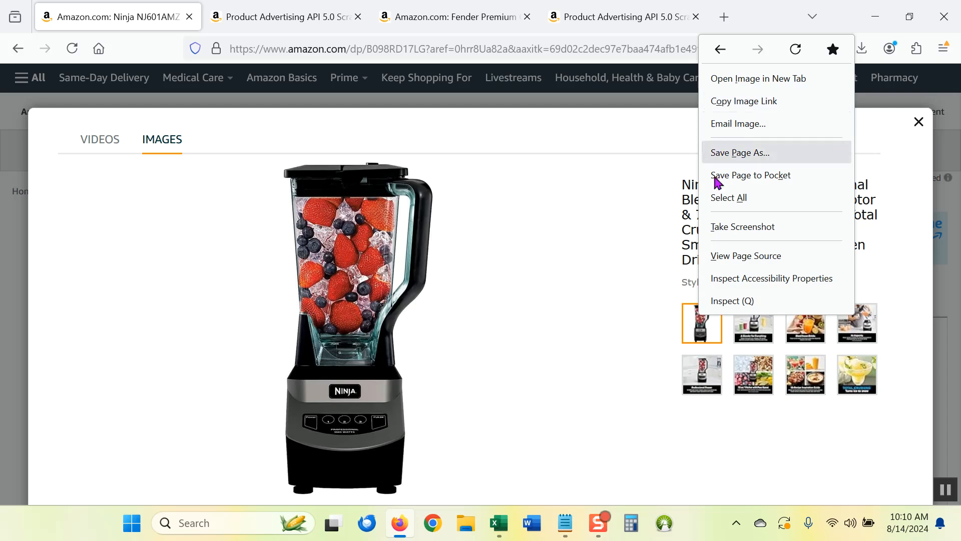
mouse_move(742, 101)
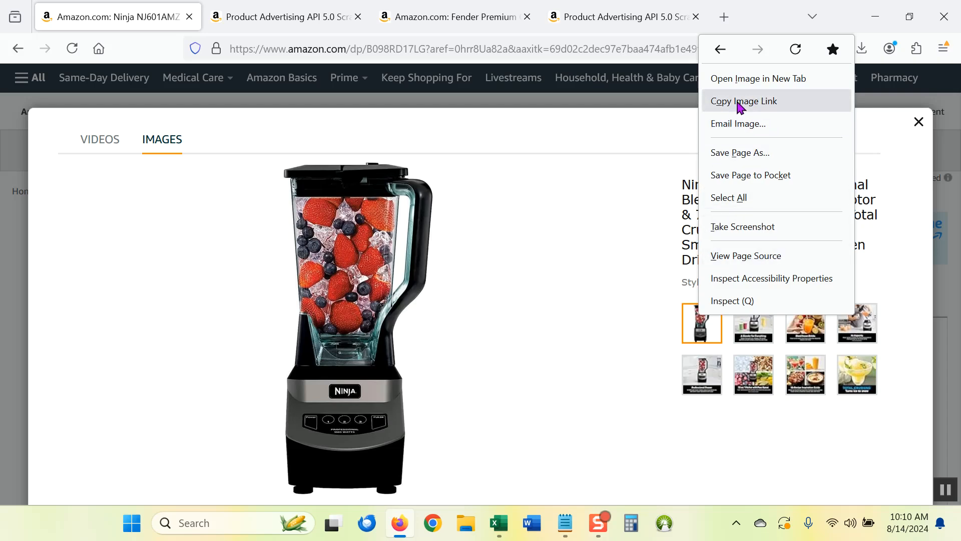
left_click(743, 101)
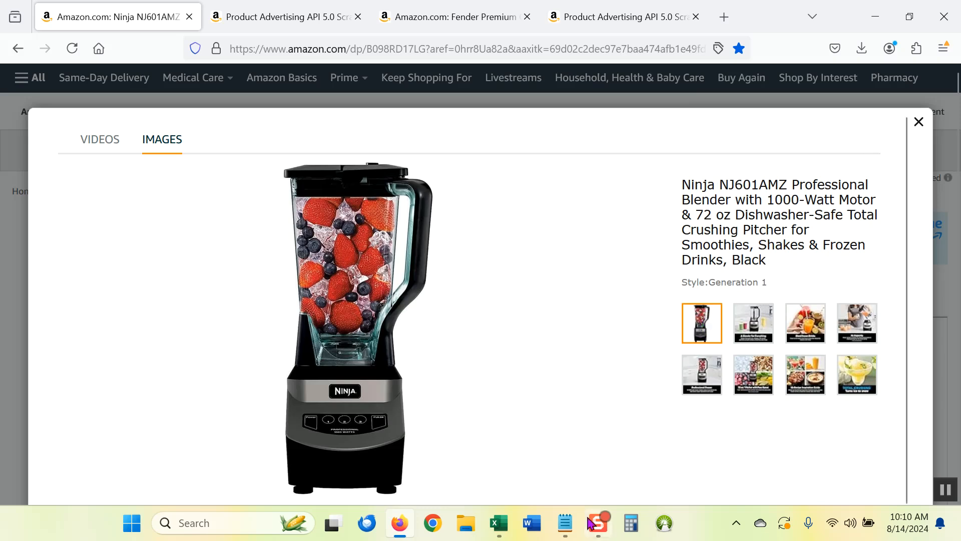
Paste the gallery's AC_US100_AA50 image link into the note below the SL500 URL.
left_click(564, 522)
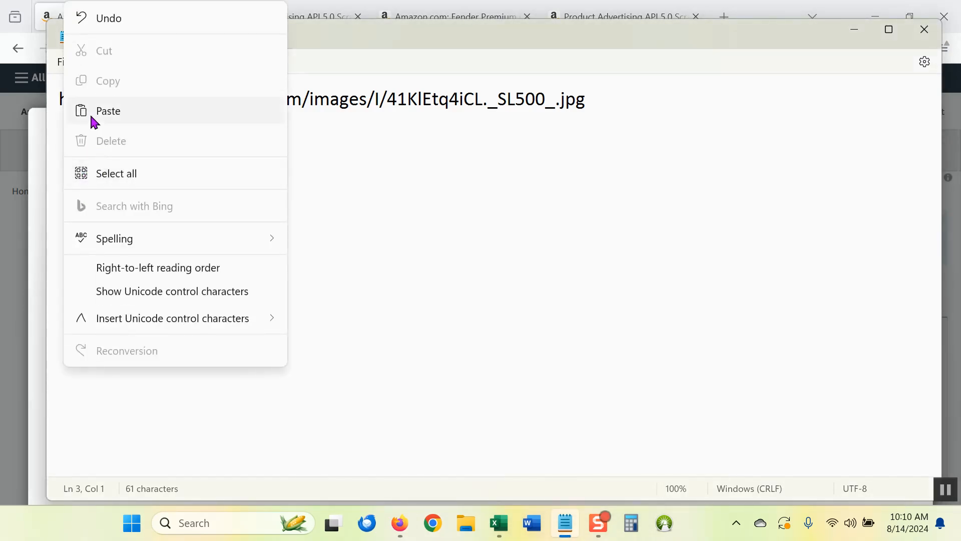
left_click(108, 112)
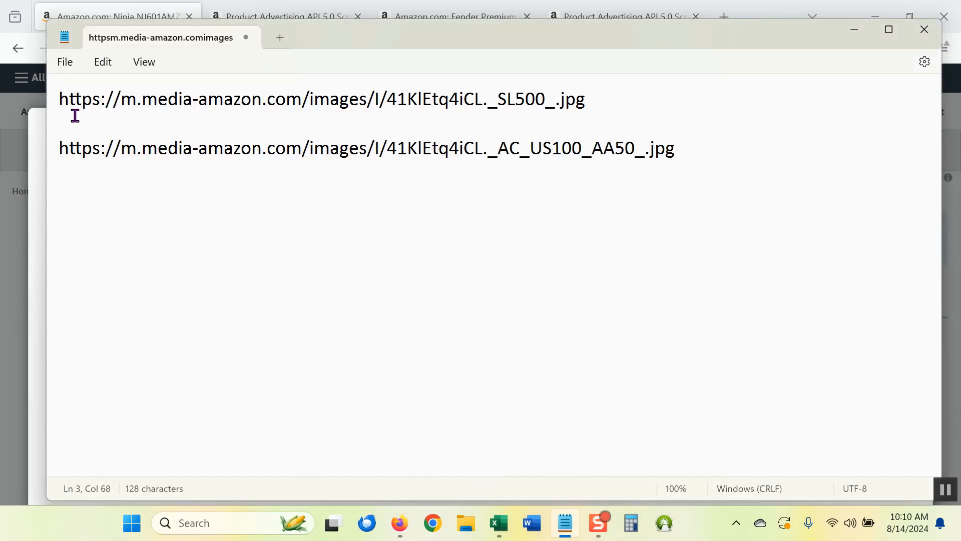
left_click_drag(59, 99, 281, 99)
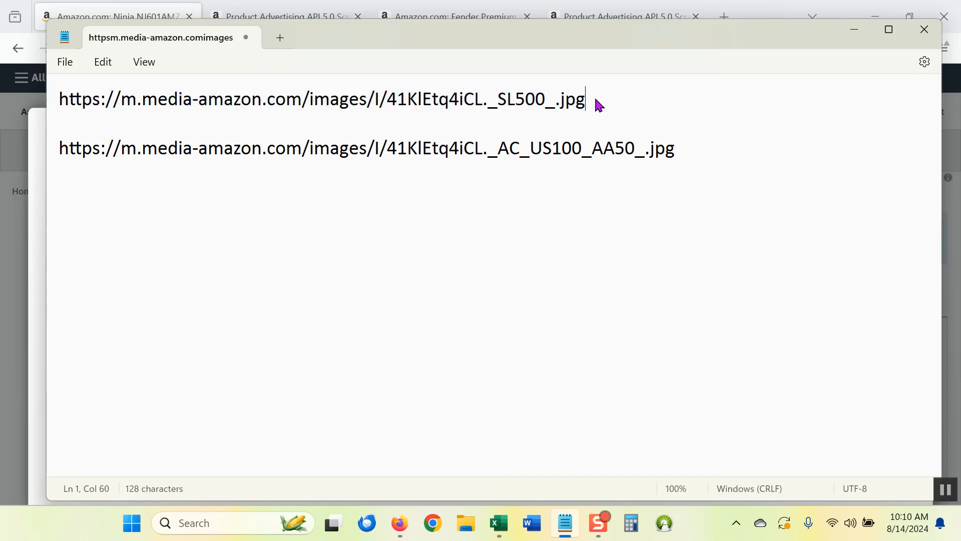
left_click(61, 148)
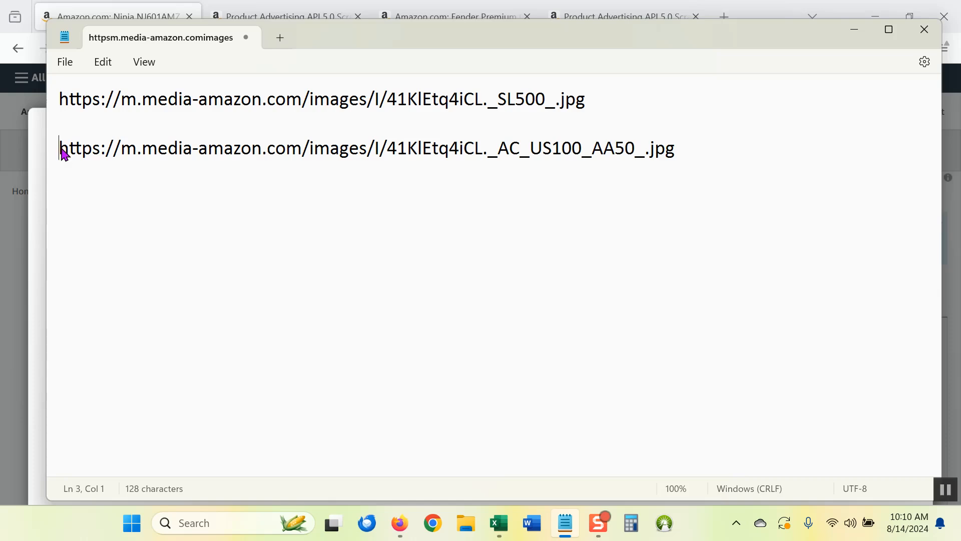
Highlight parts of the second URL to compare it against the first SL500 URL.
left_click_drag(59, 148, 276, 148)
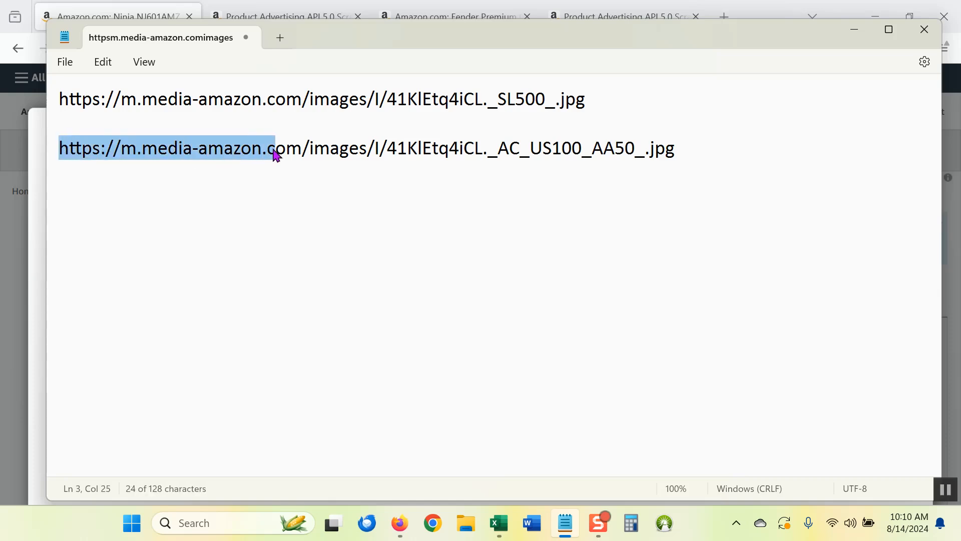
left_click_drag(275, 148, 336, 148)
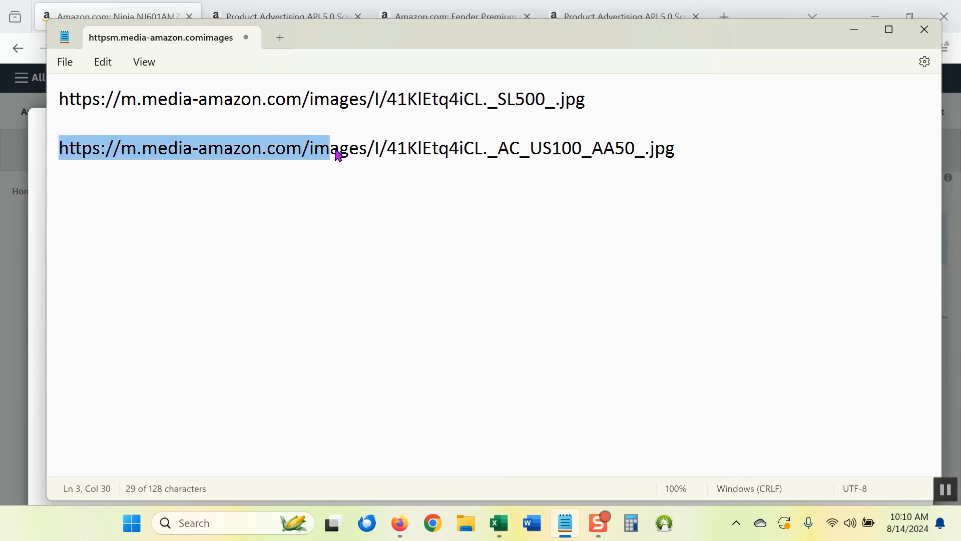
left_click(367, 148)
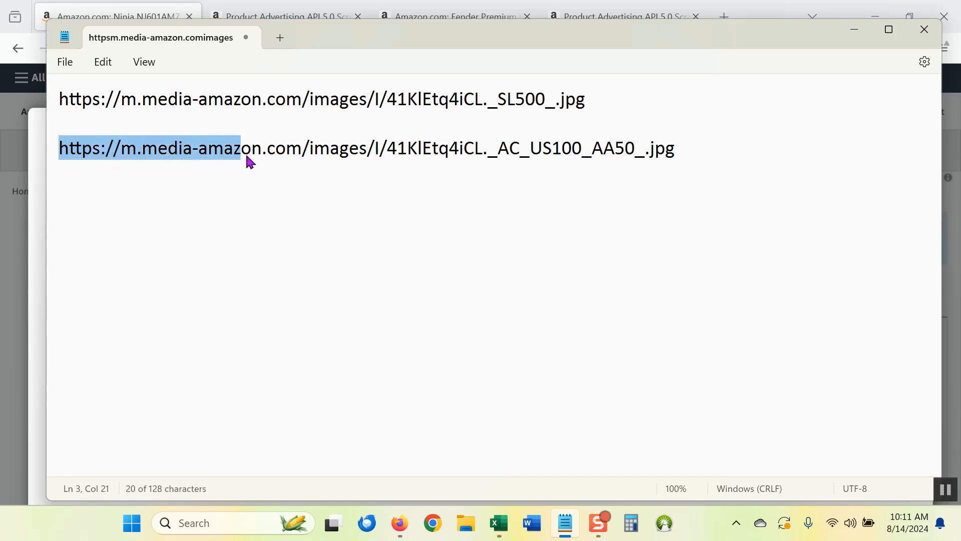
left_click_drag(245, 148, 374, 147)
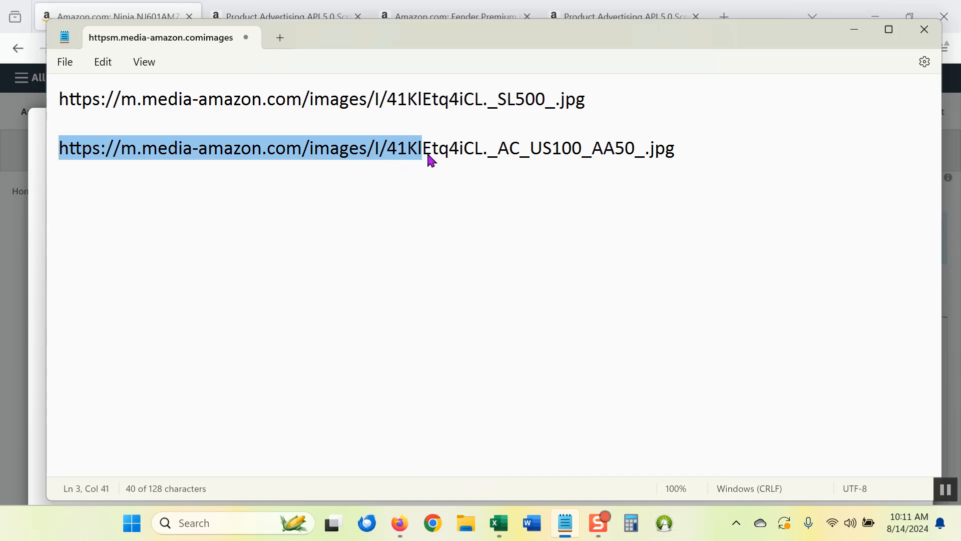
left_click_drag(423, 147, 478, 147)
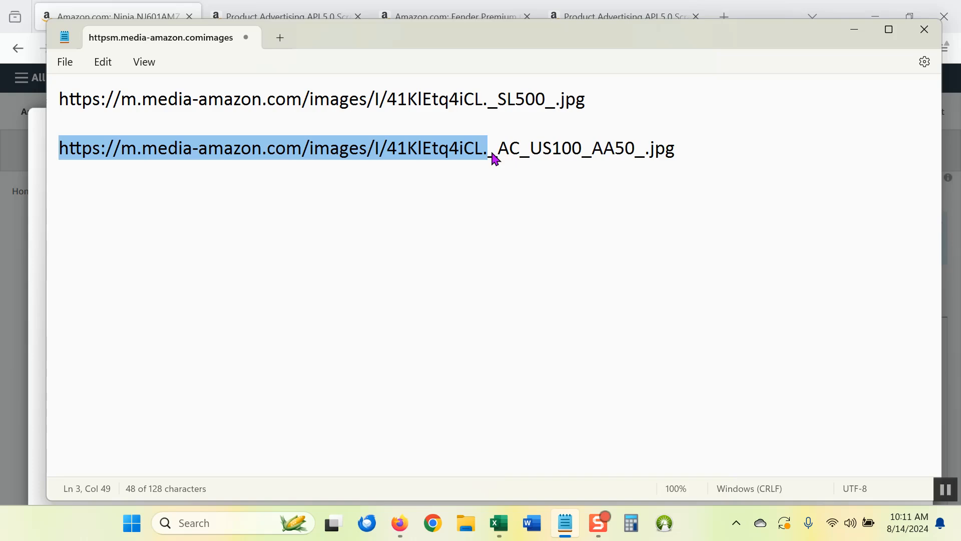
left_click(497, 149)
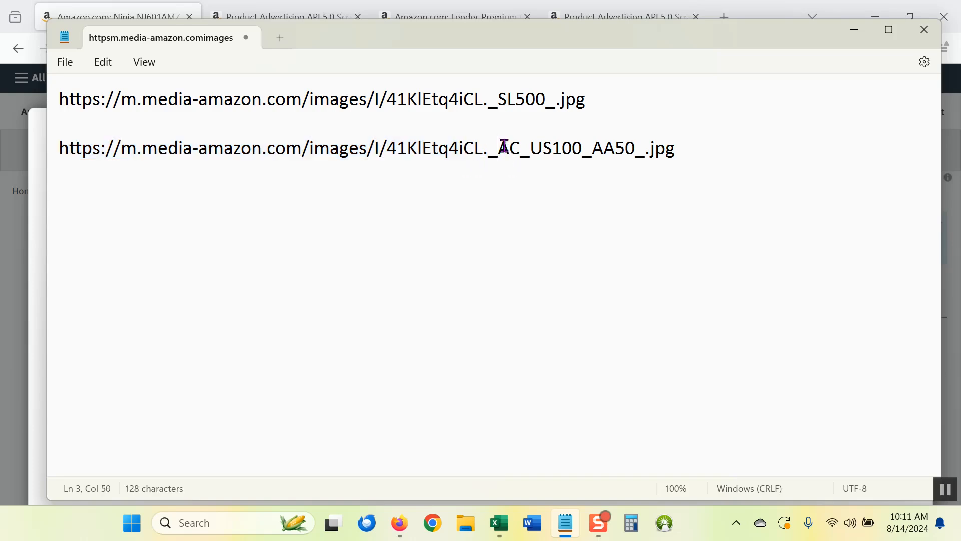
left_click_drag(499, 147, 634, 148)
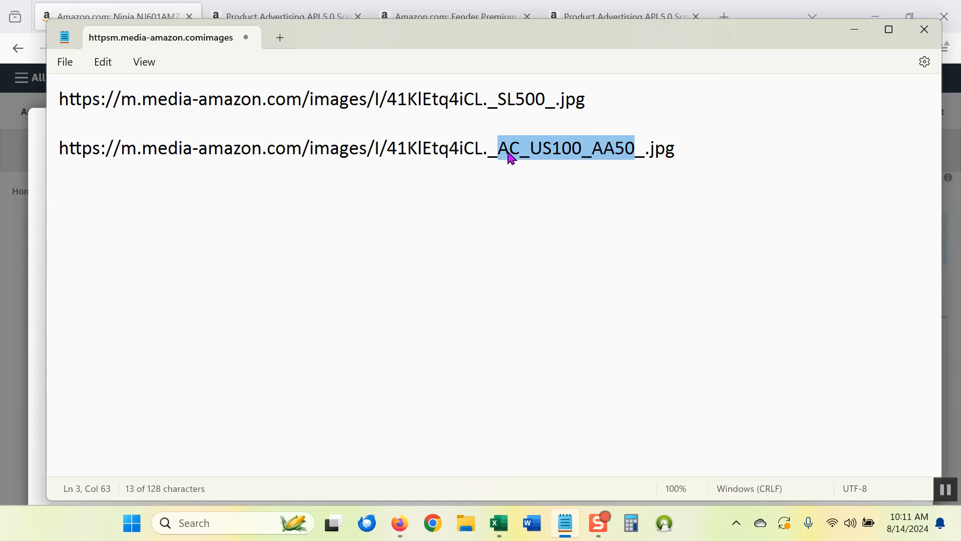
mouse_move(567, 153)
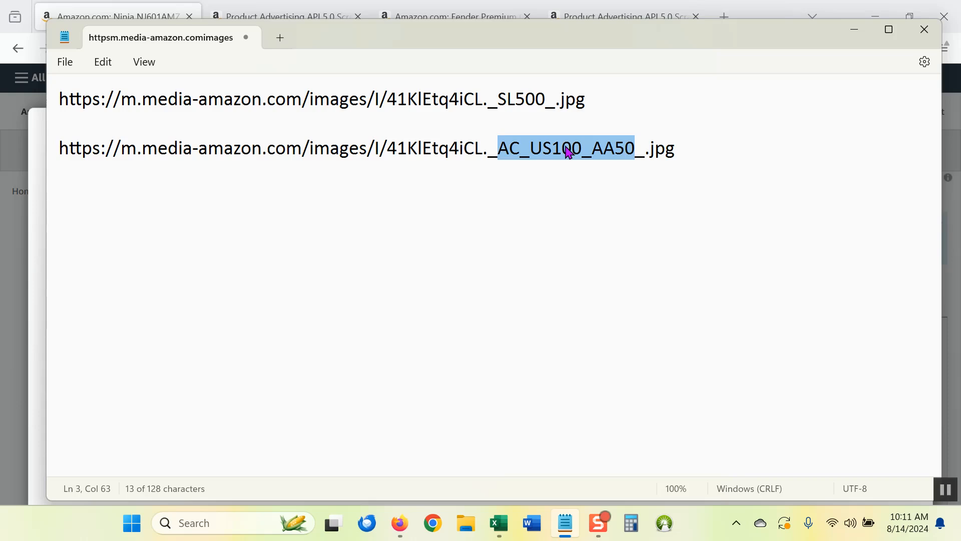
type("SL5")
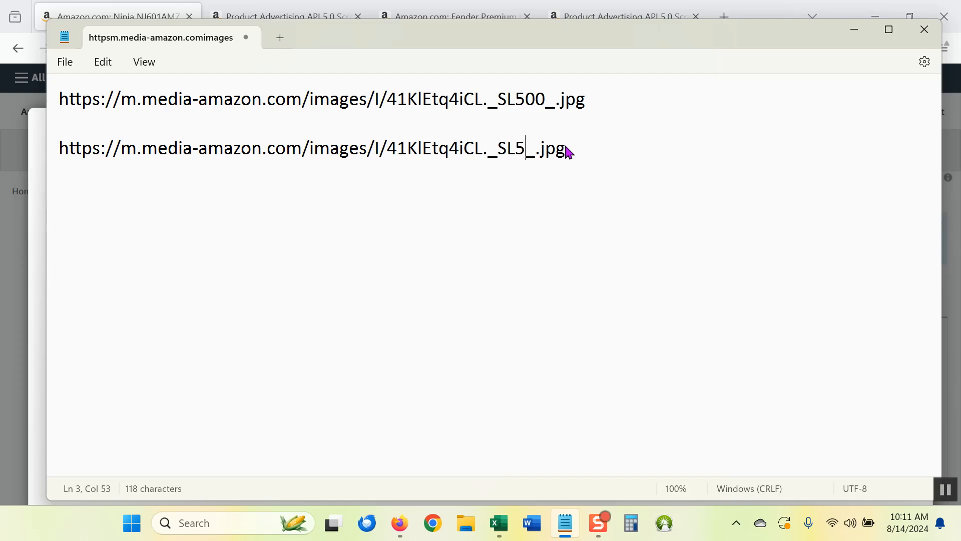
type("00")
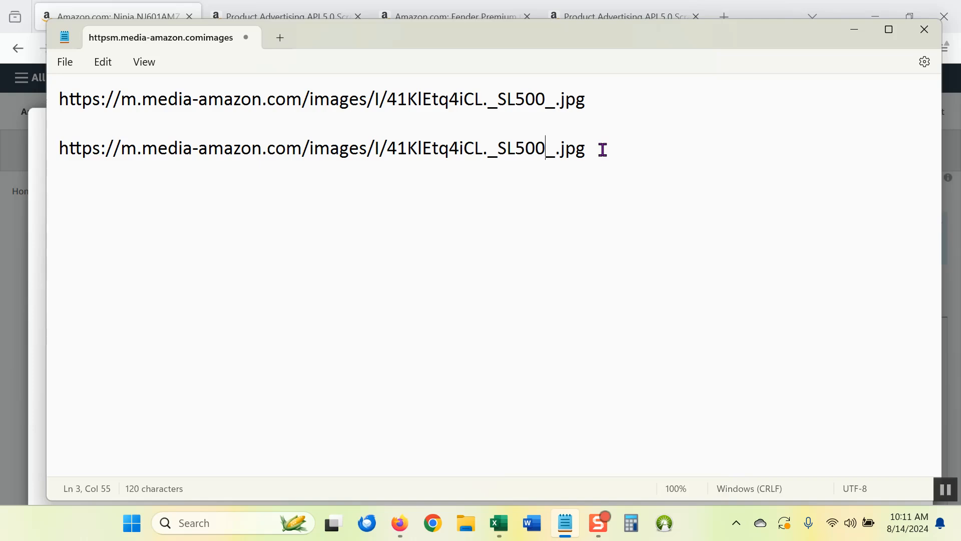
left_click(498, 99)
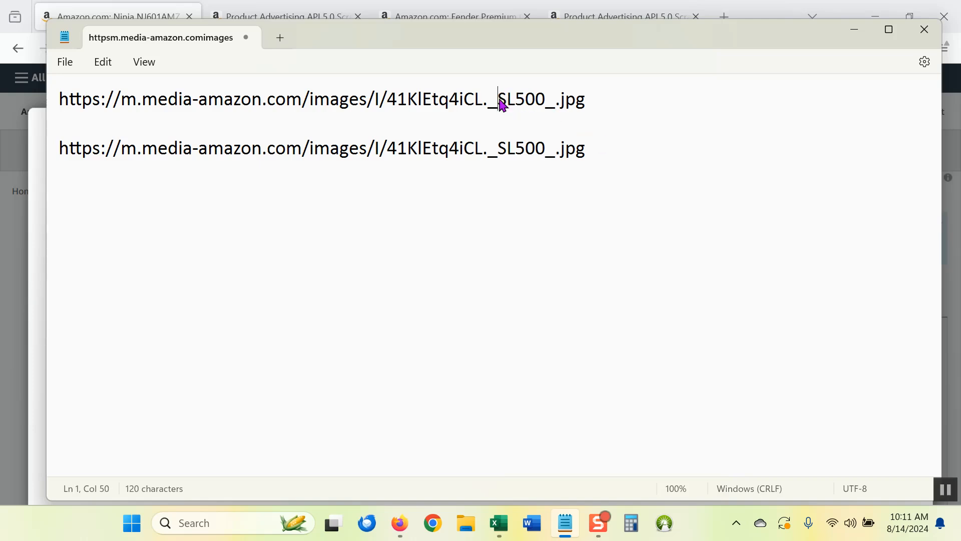
left_click_drag(497, 99, 544, 99)
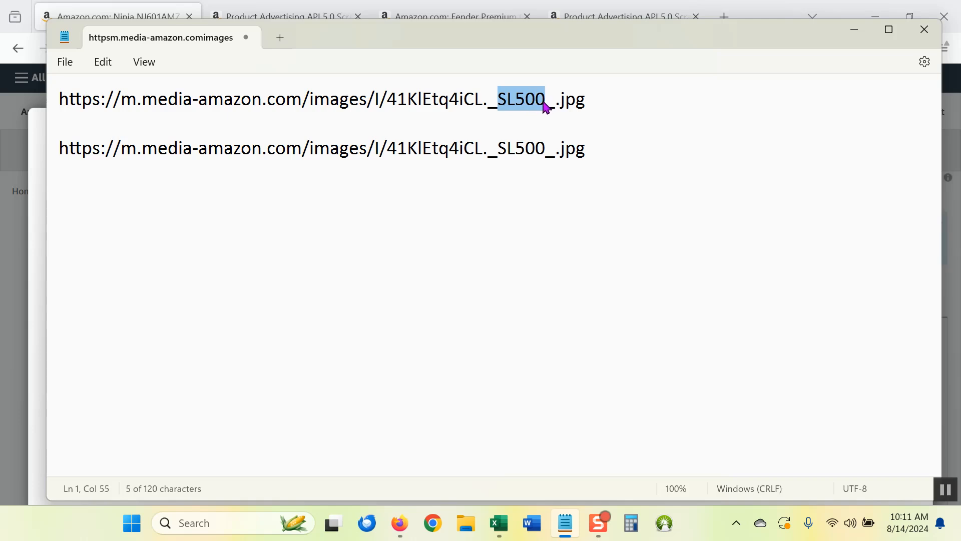
left_click(515, 99)
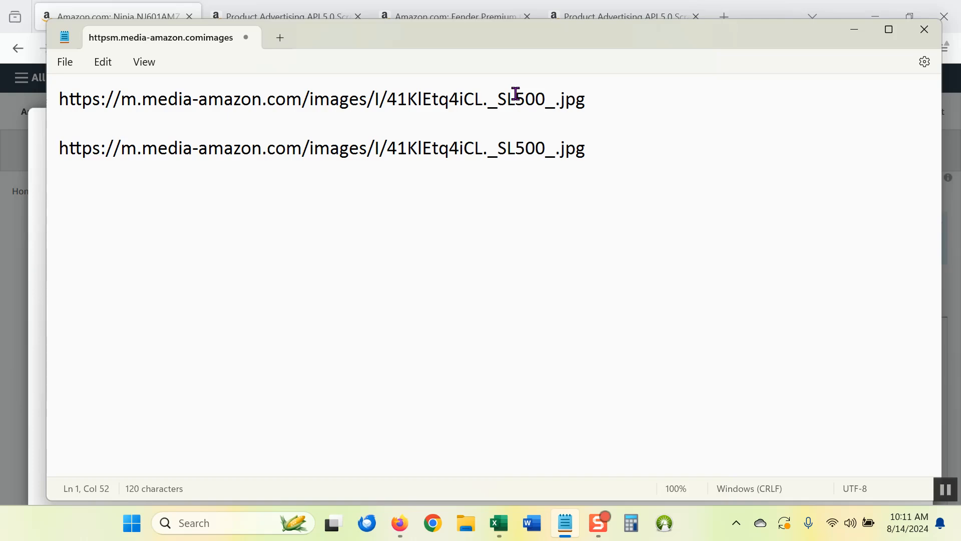
mouse_move(530, 101)
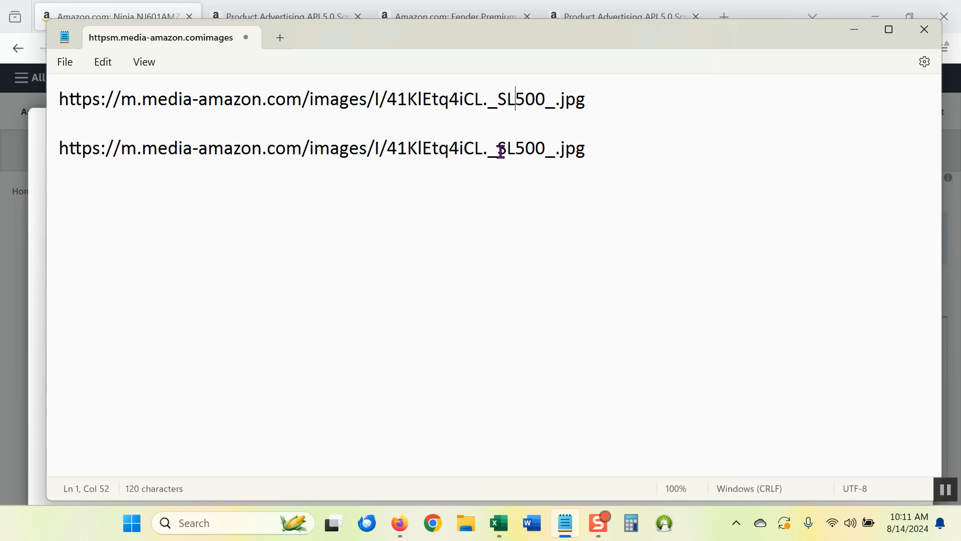
double_click(522, 148)
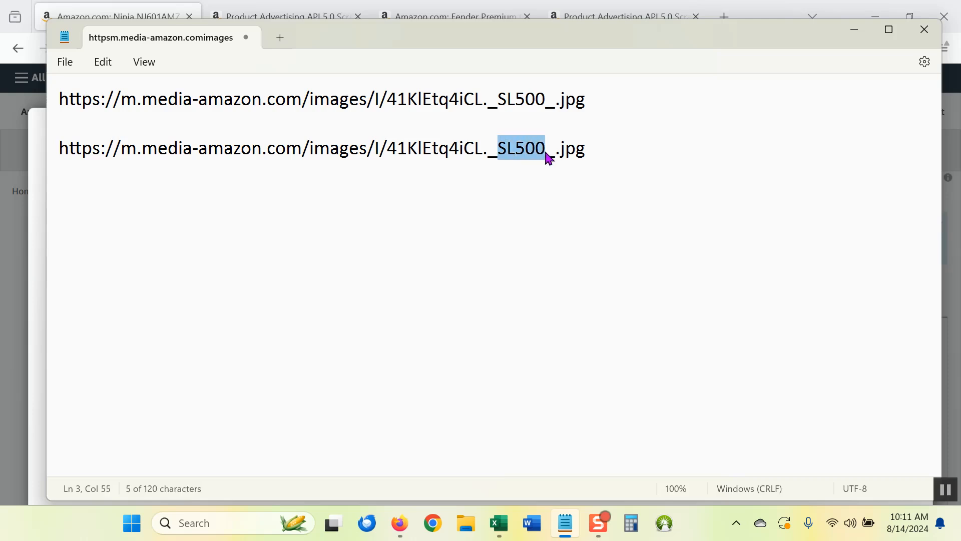
mouse_move(544, 166)
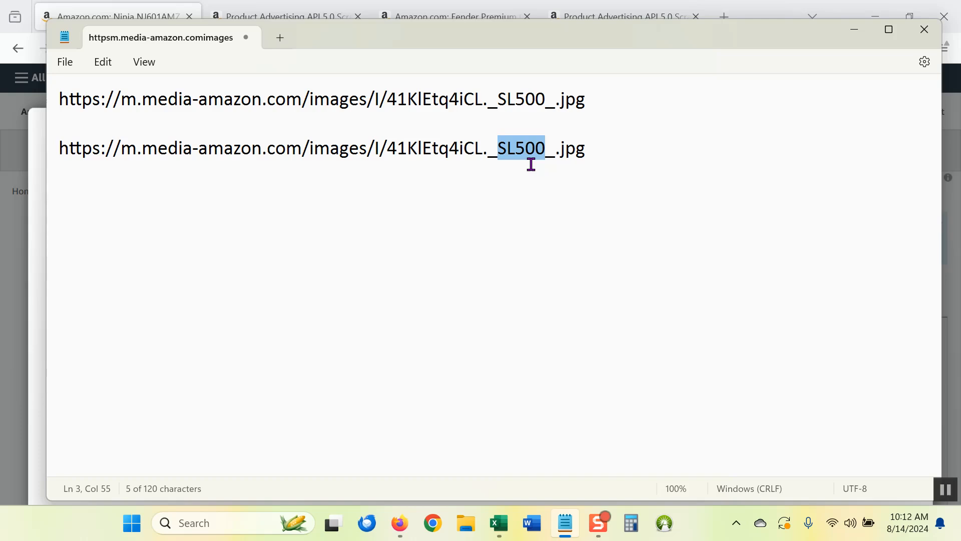
left_click_drag(544, 148, 516, 147)
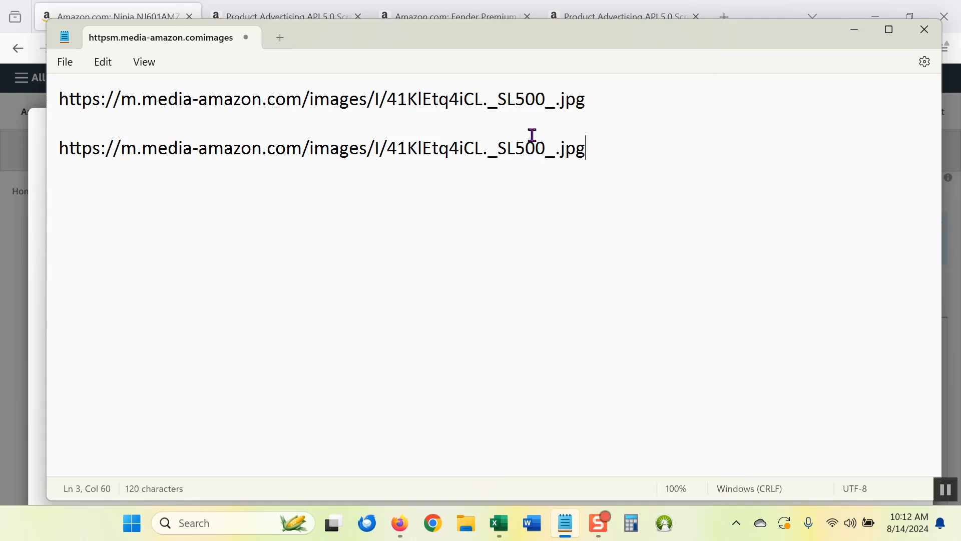
double_click(529, 148)
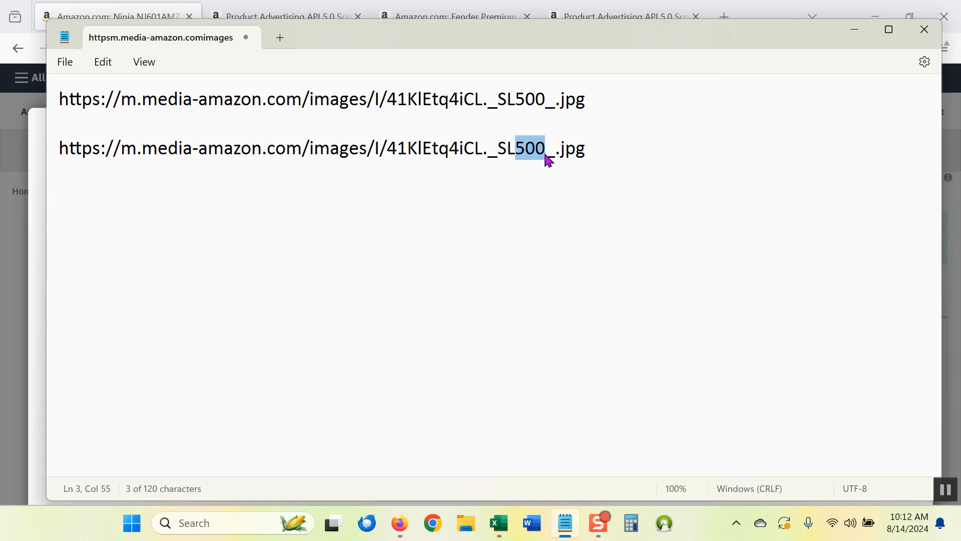
type("2")
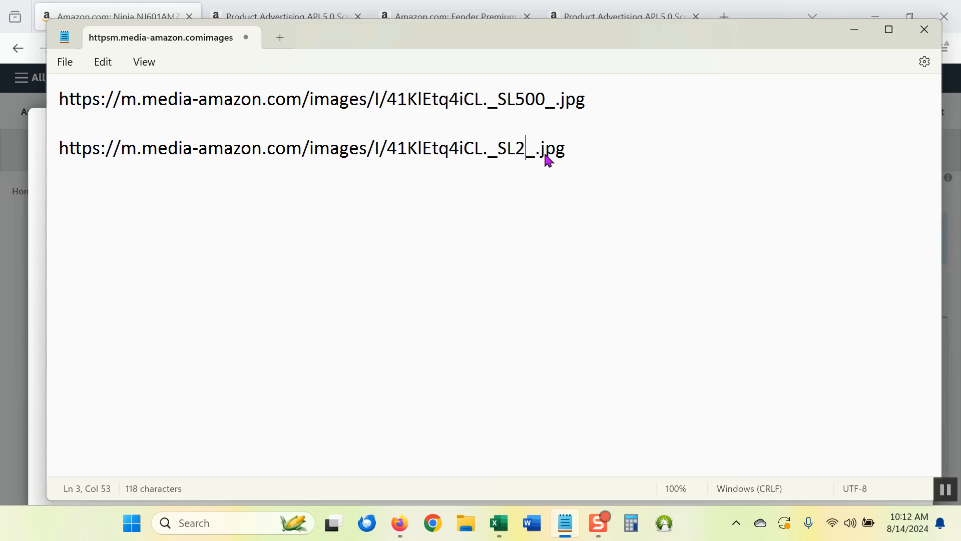
type("00")
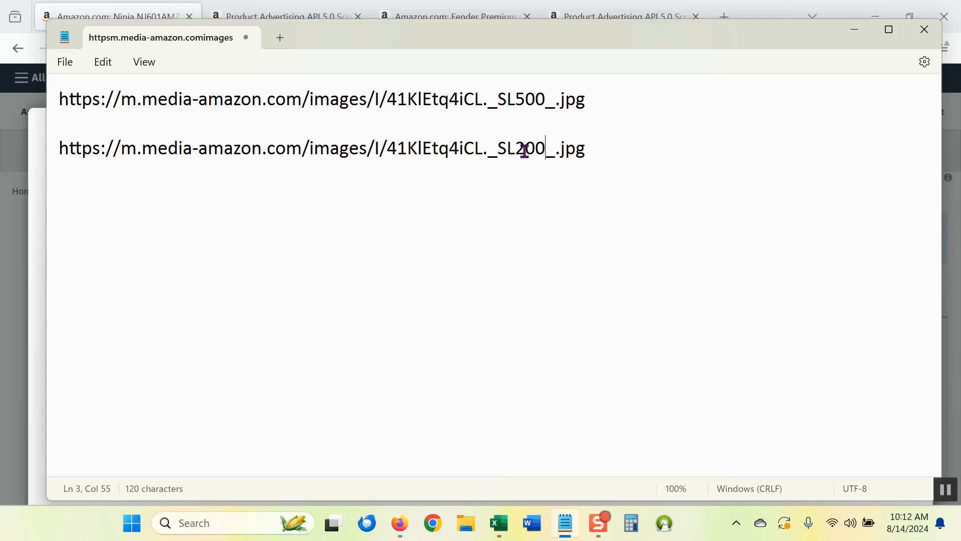
double_click(522, 148)
type("5")
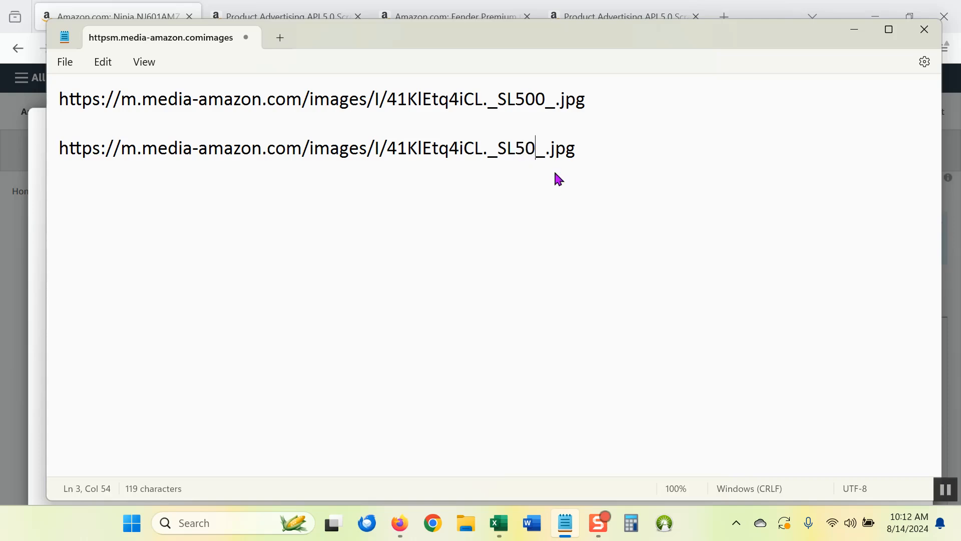
type("0")
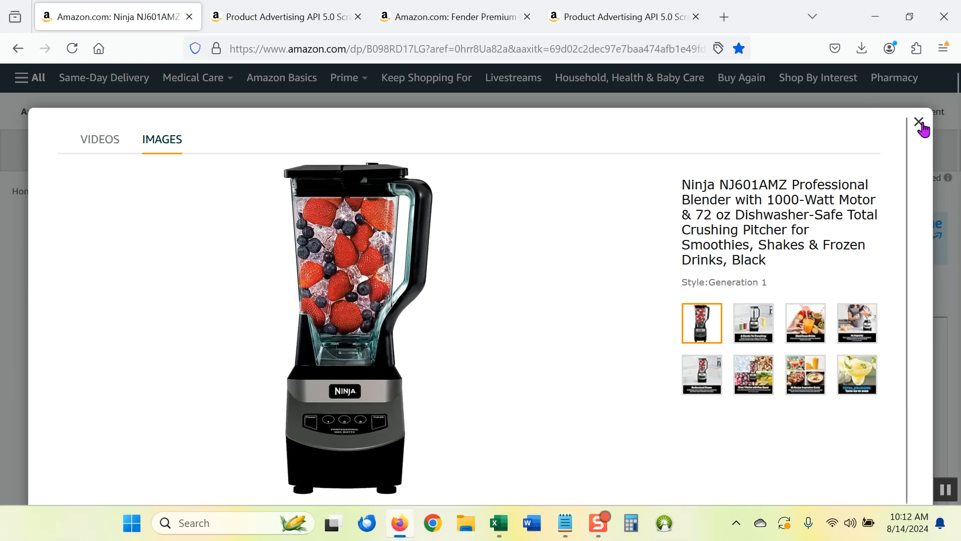
Reopen the blender's enlarged image view and copy the main image's link again.
left_click(918, 122)
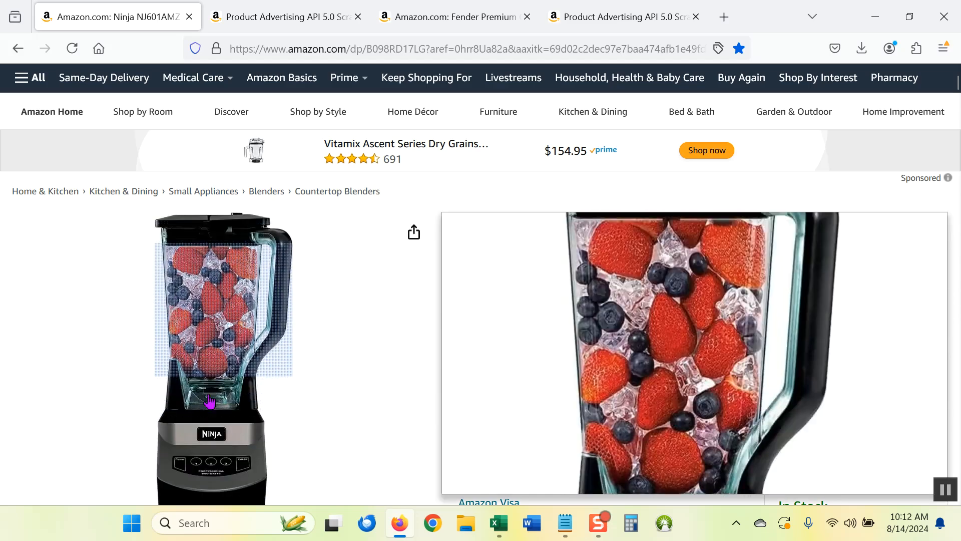
left_click(210, 401)
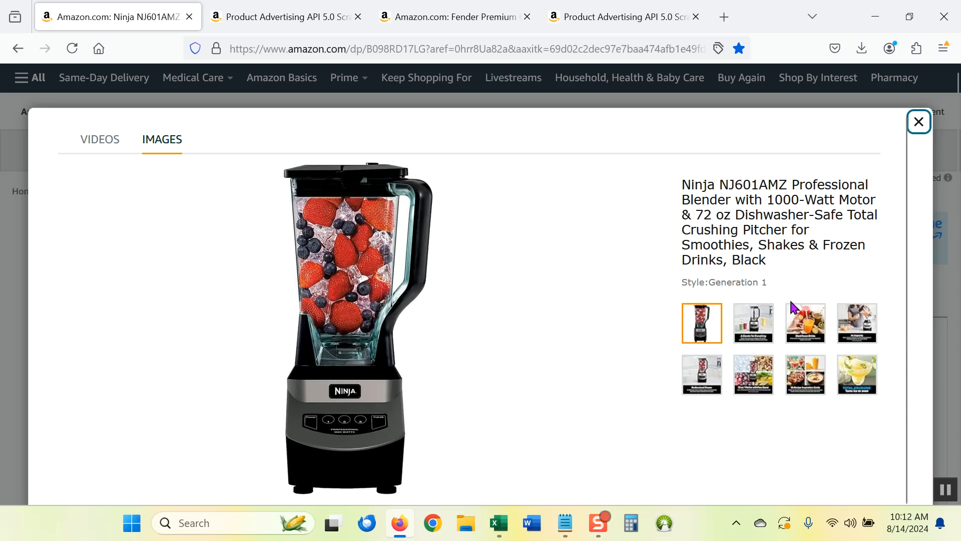
mouse_move(920, 316)
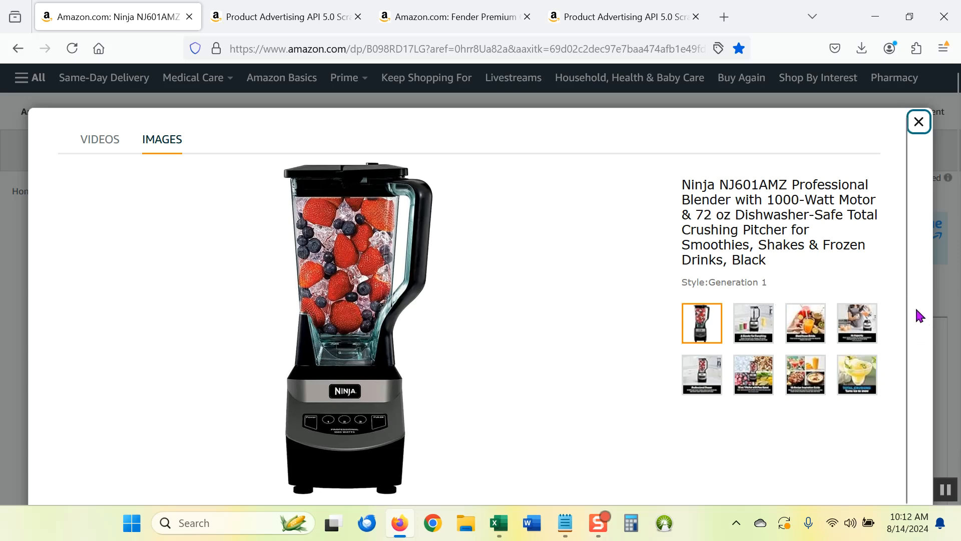
mouse_move(697, 324)
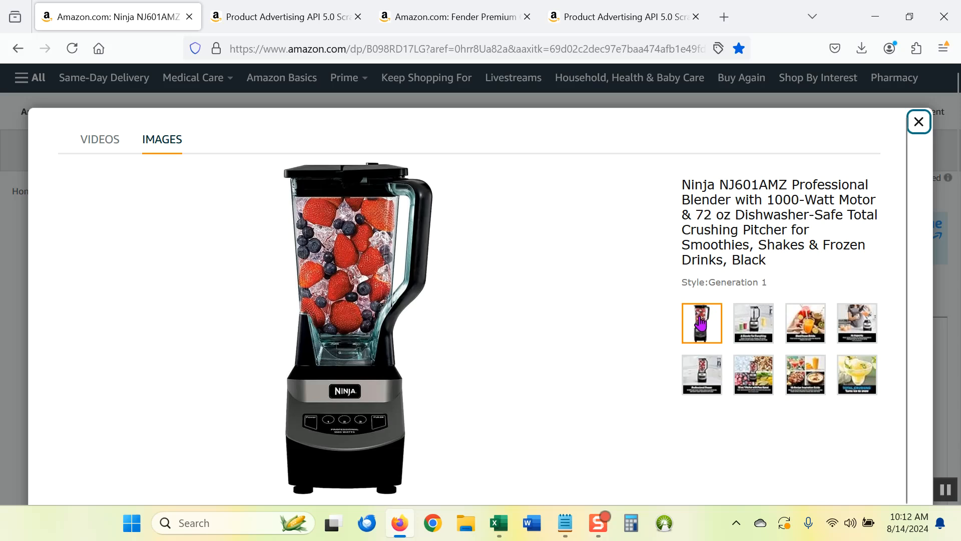
right_click(701, 324)
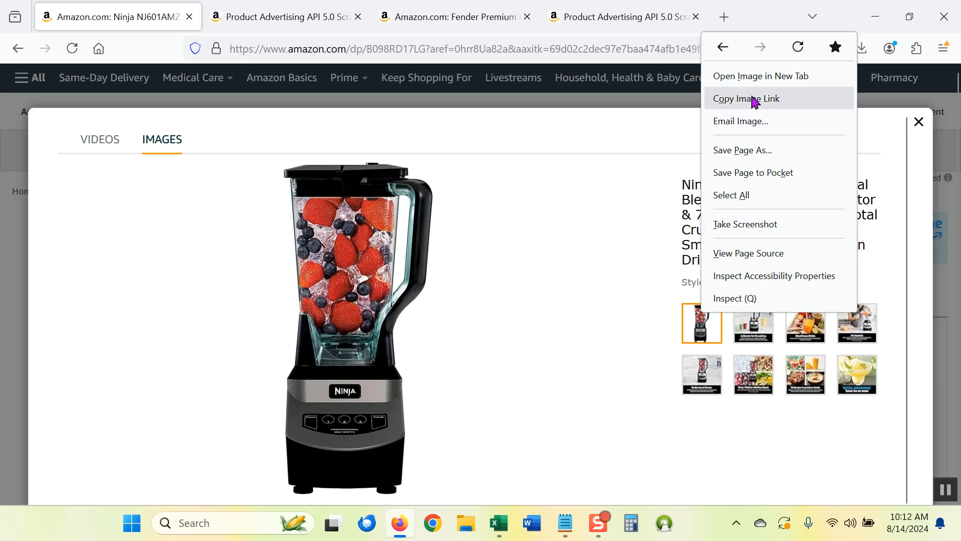
left_click(745, 98)
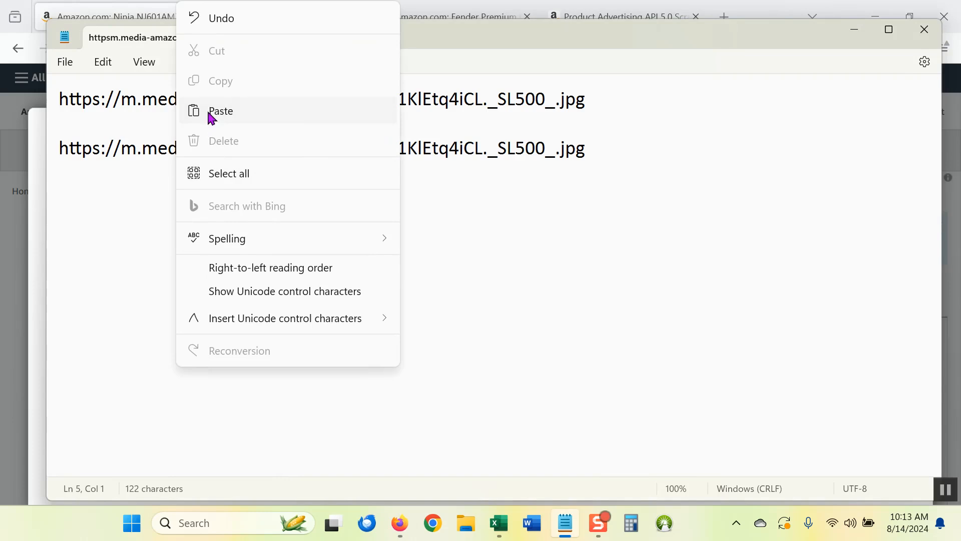
Paste the link as a third line and rewrite its AC_US100_AA50 size code to SL500.
left_click(221, 112)
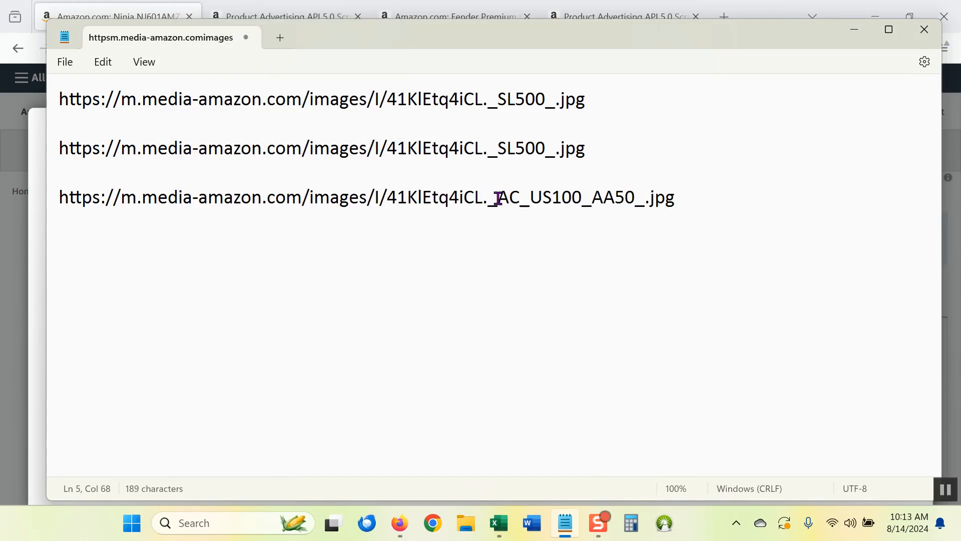
left_click_drag(496, 197, 637, 196)
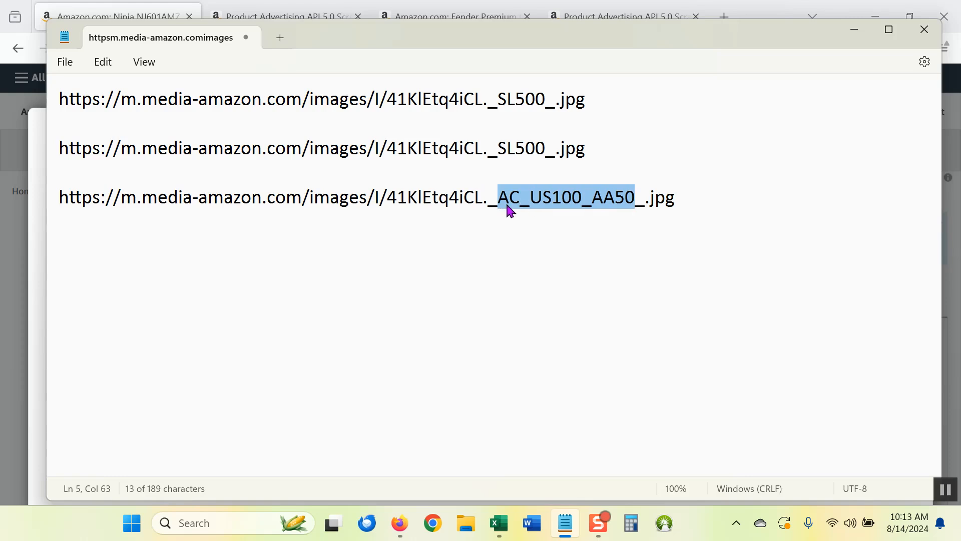
mouse_move(575, 210)
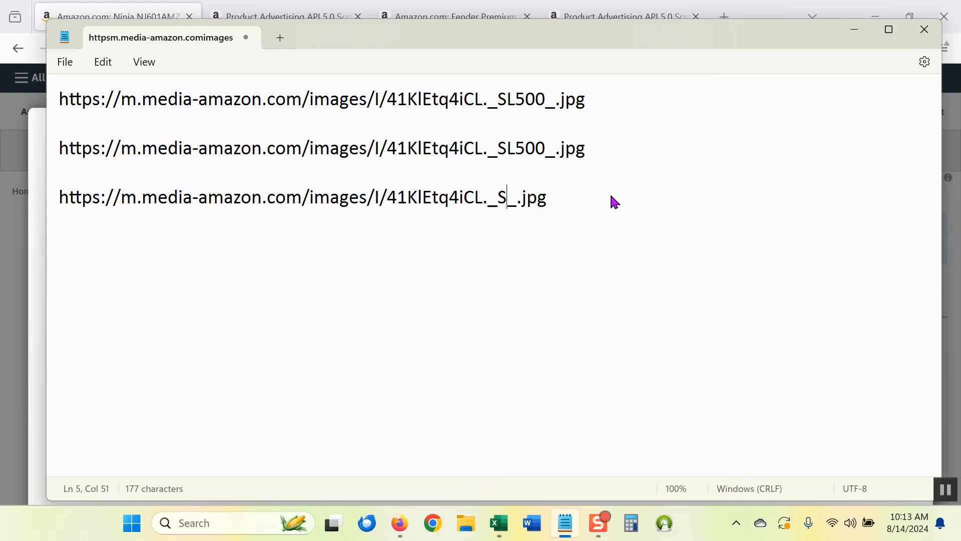
type("L")
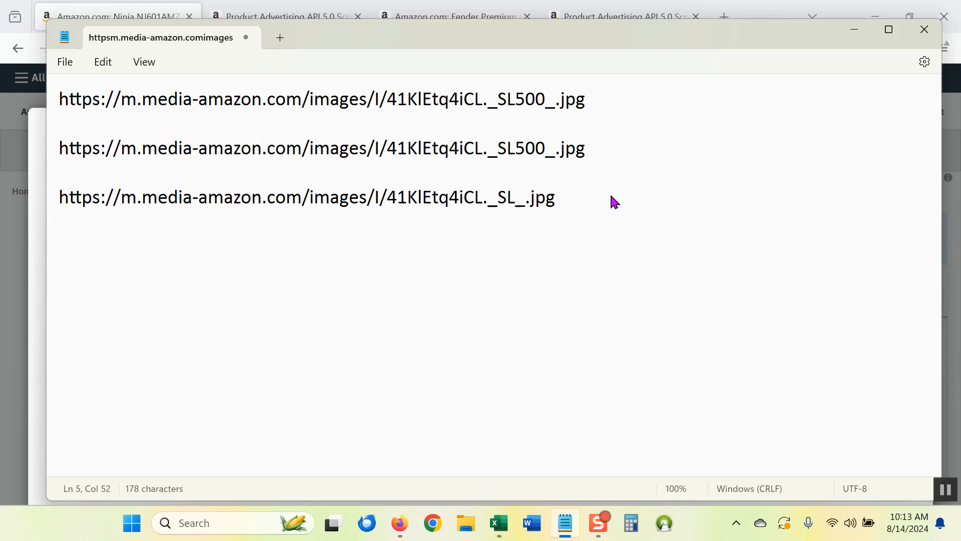
type("500")
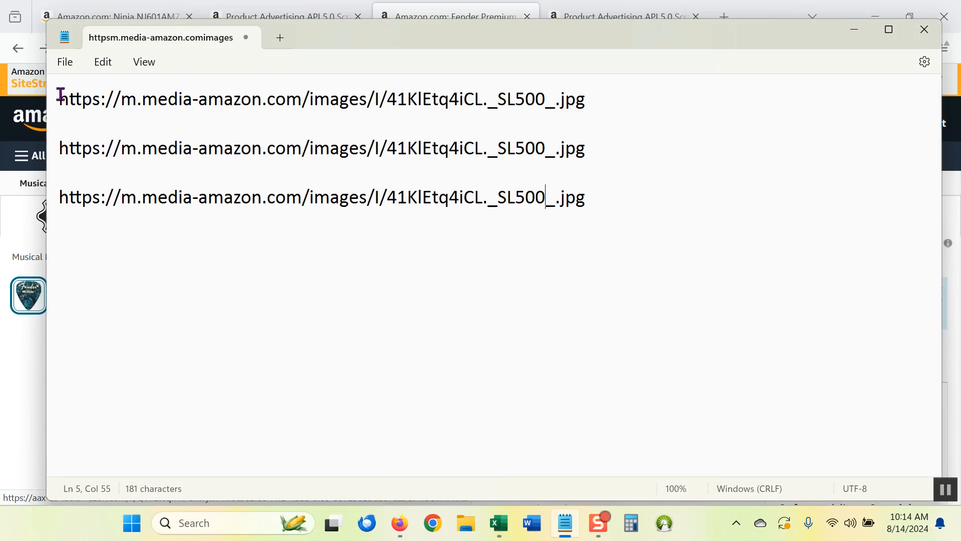
Switch to the Fender guitar picks page, view the enlarged pick image and close it.
key("ctrl+a")
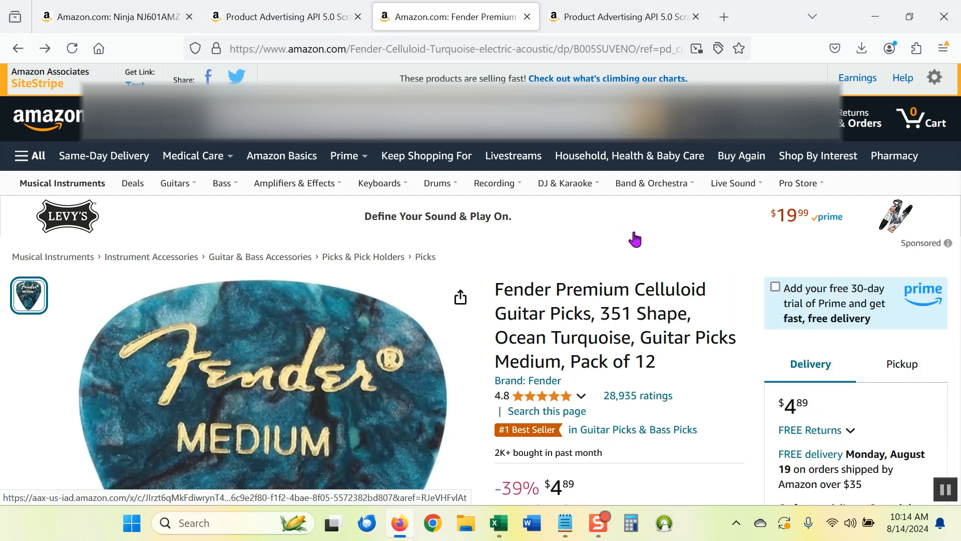
mouse_move(608, 227)
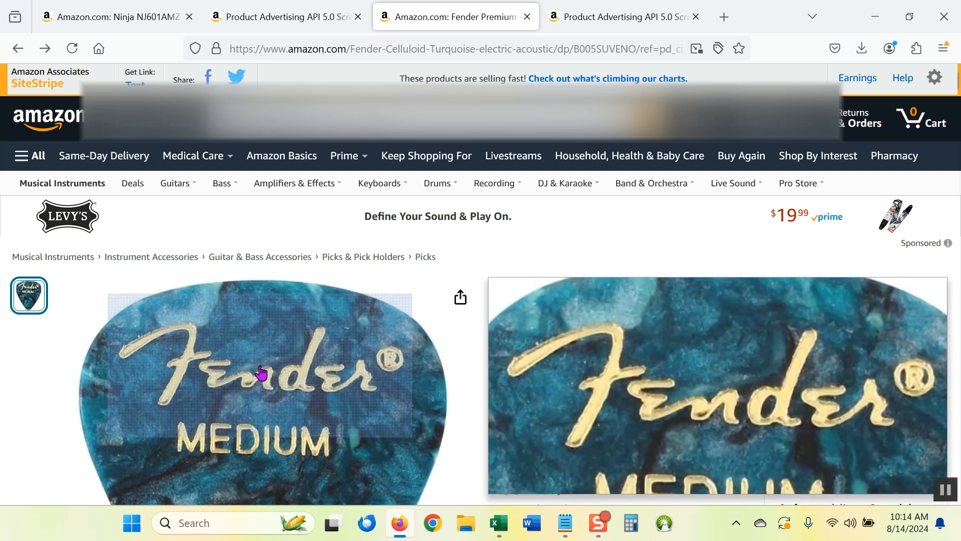
left_click(257, 372)
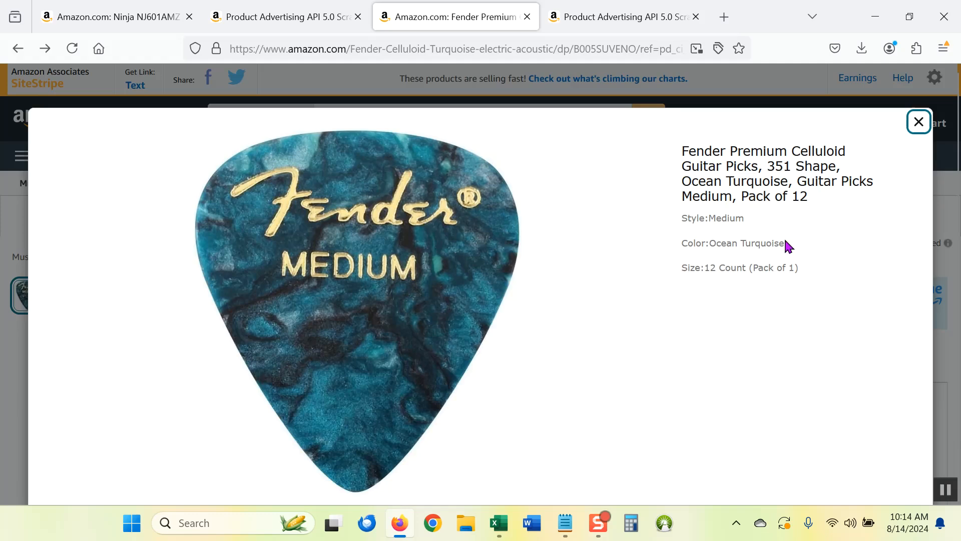
mouse_move(707, 319)
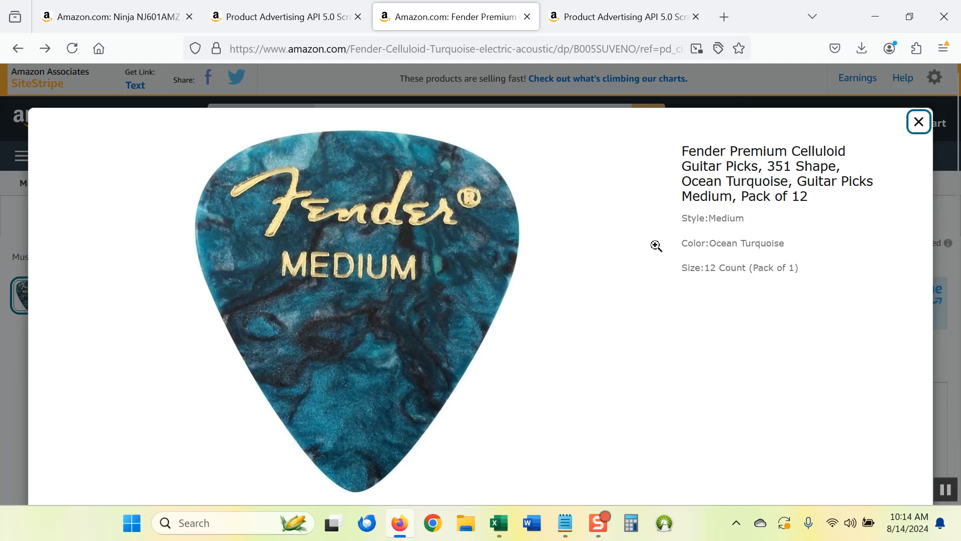
mouse_move(340, 231)
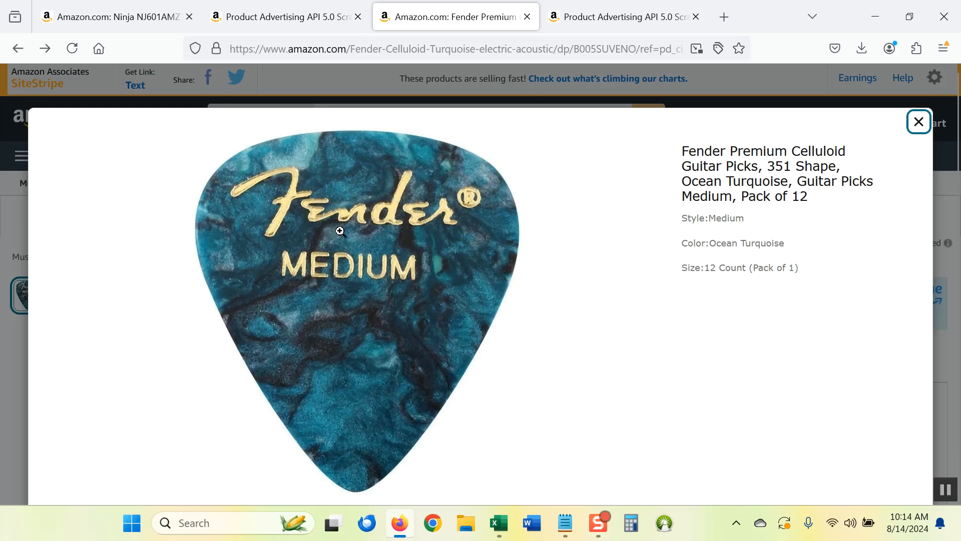
mouse_move(382, 294)
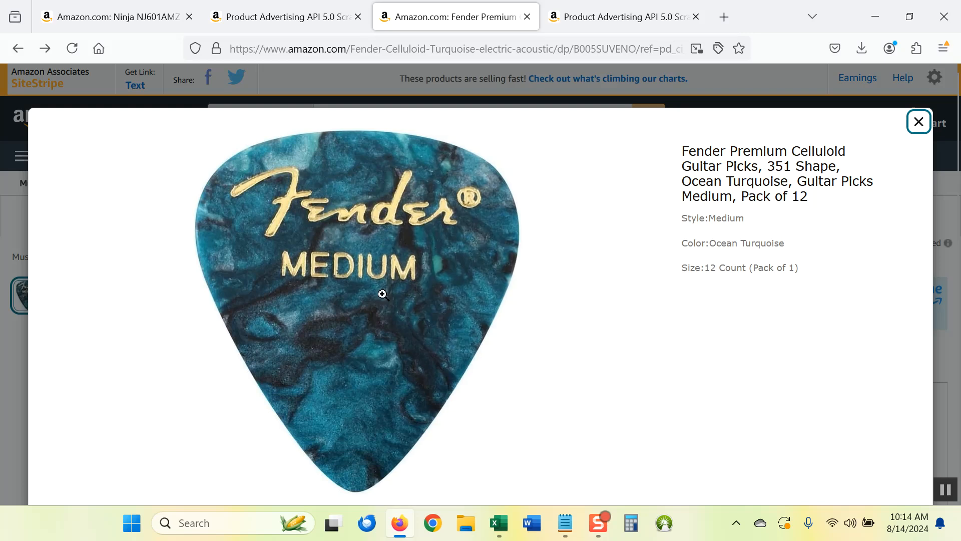
mouse_move(366, 280)
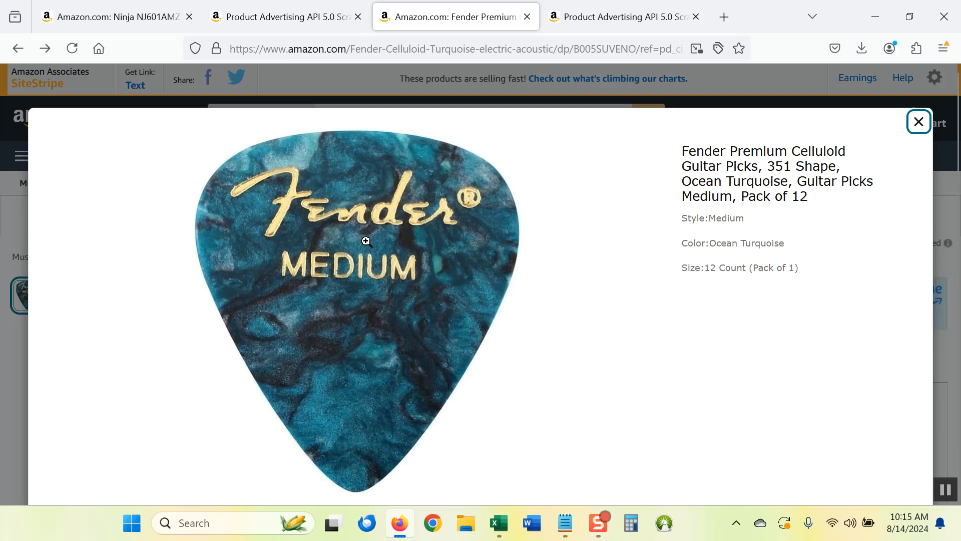
mouse_move(357, 243)
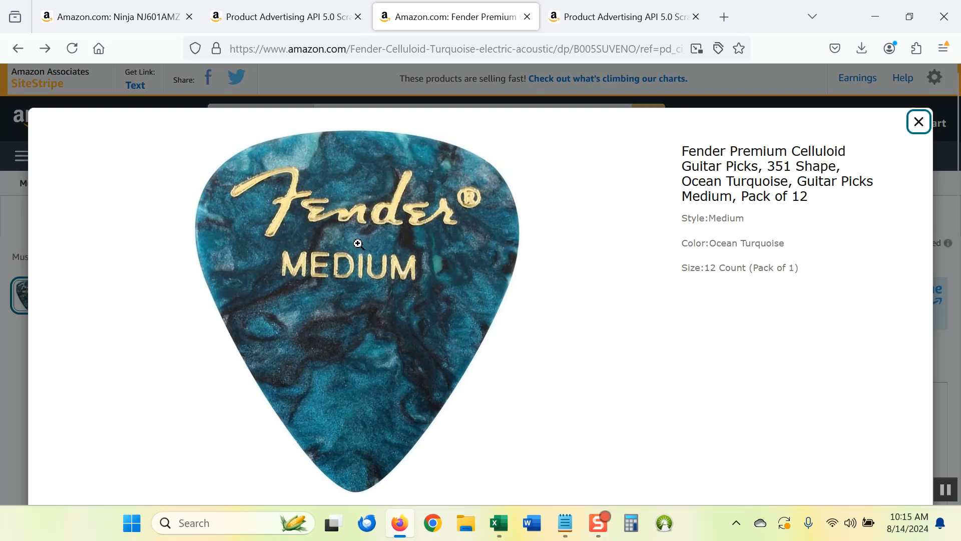
mouse_move(367, 239)
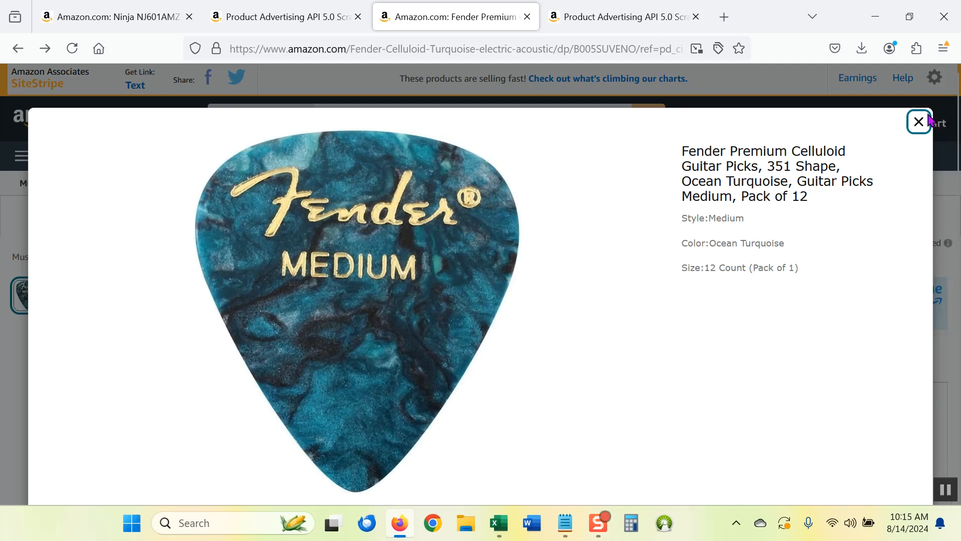
left_click(918, 121)
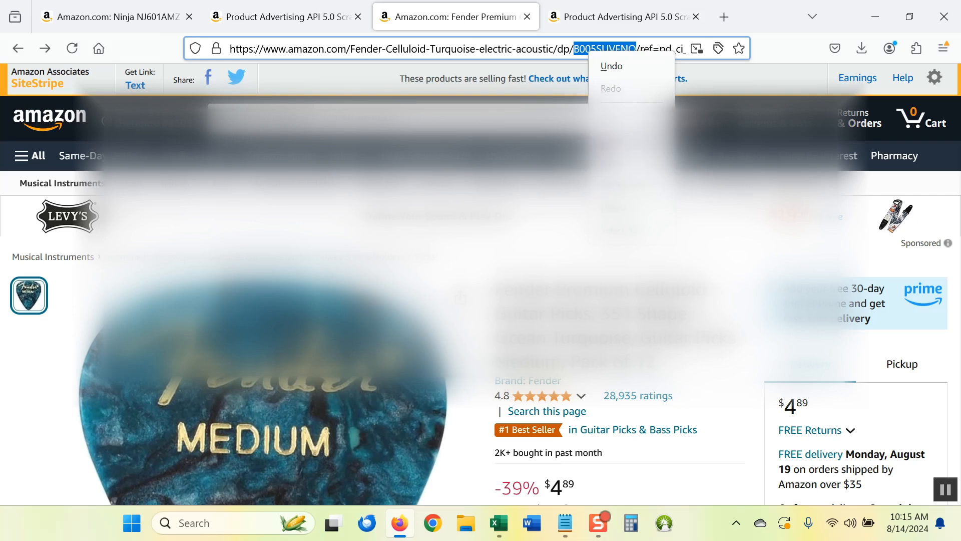
Replace ItemIds with the Fender picks ASIN B005SUVENO and run the GetItems request.
left_click(621, 17)
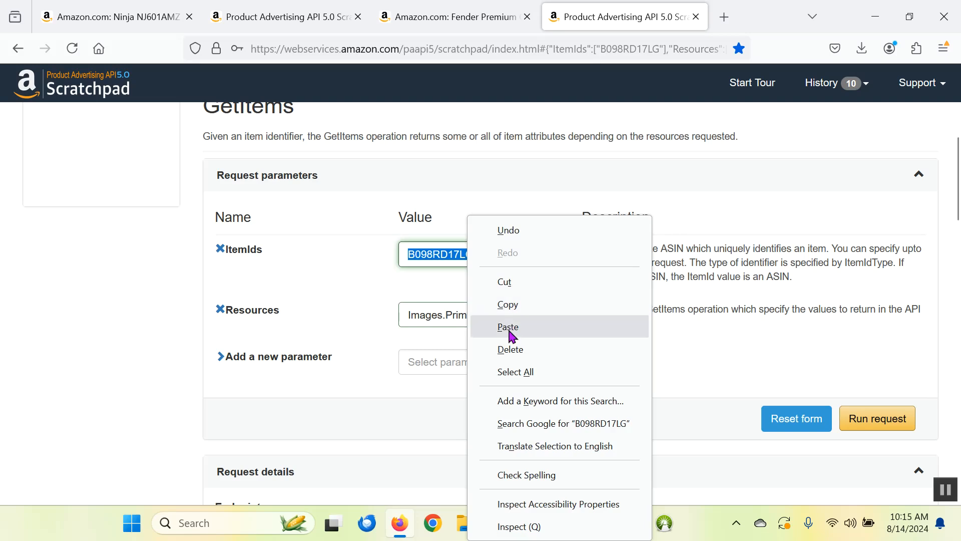
left_click(508, 327)
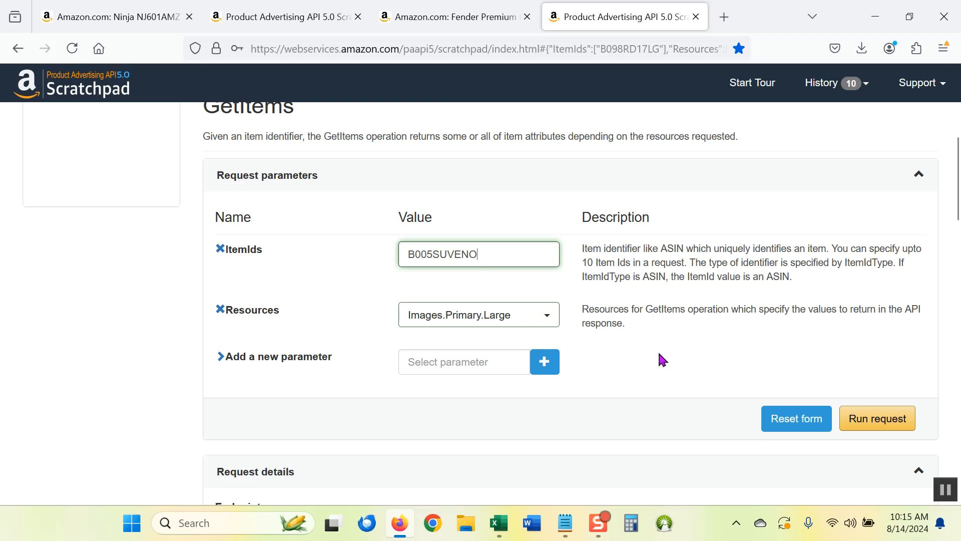
mouse_move(631, 402)
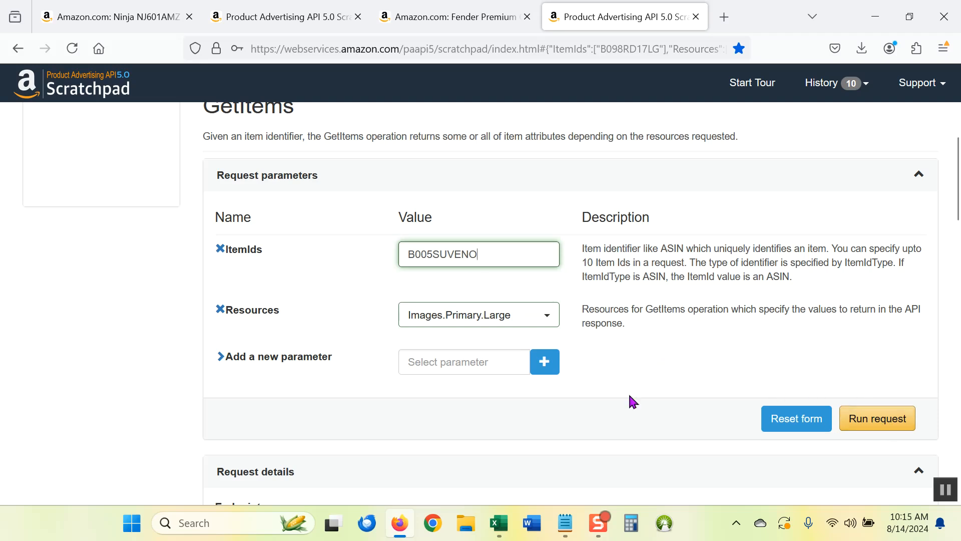
mouse_move(876, 418)
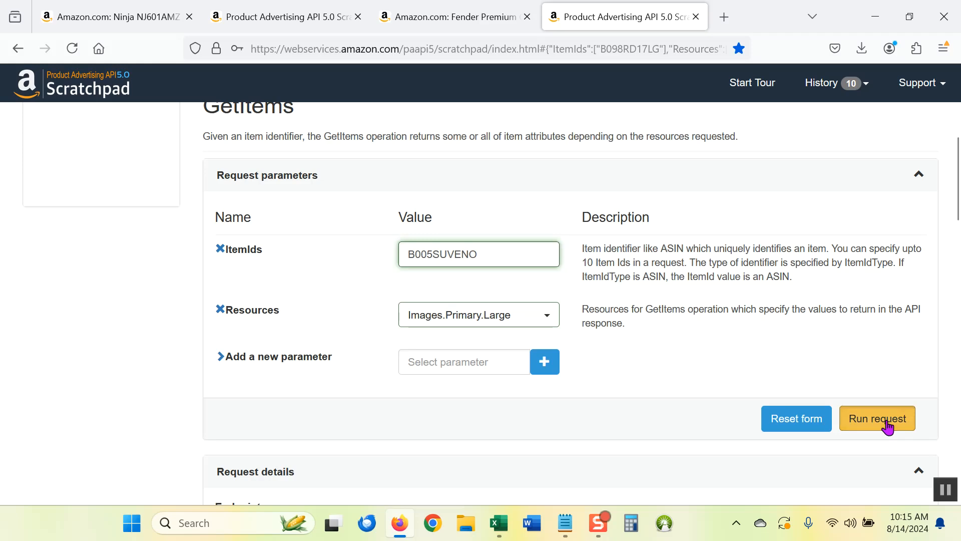
left_click(877, 418)
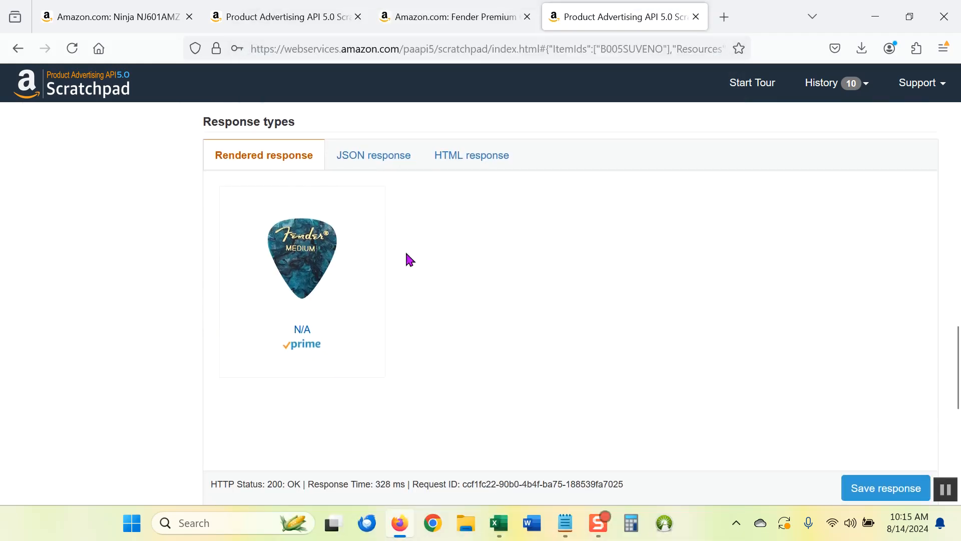
mouse_move(393, 218)
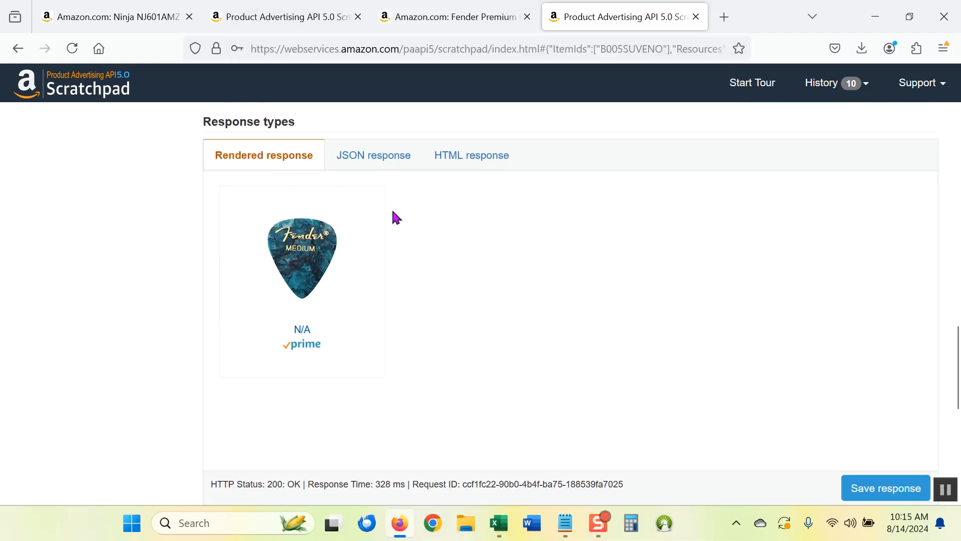
Show the JSON response and select its SL500 large image URL value.
left_click(369, 155)
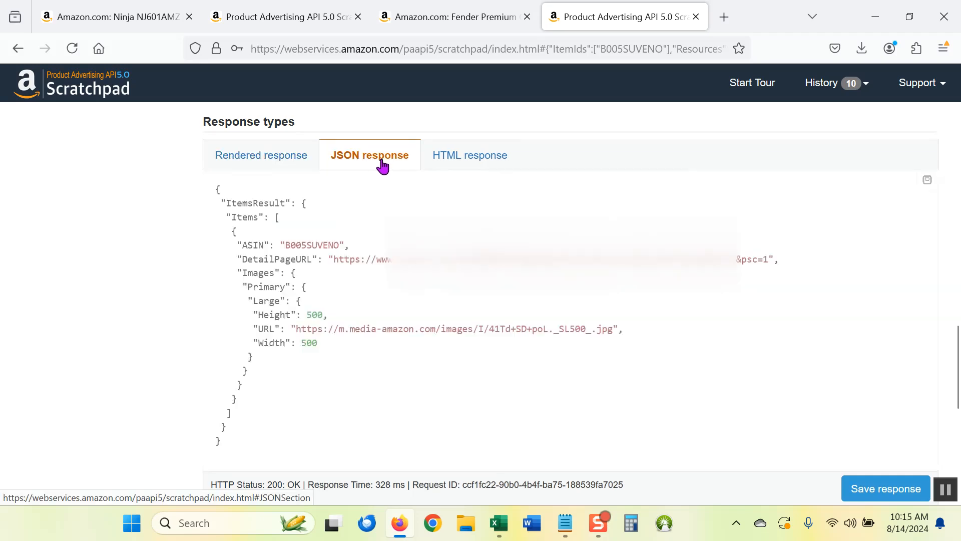
double_click(269, 328)
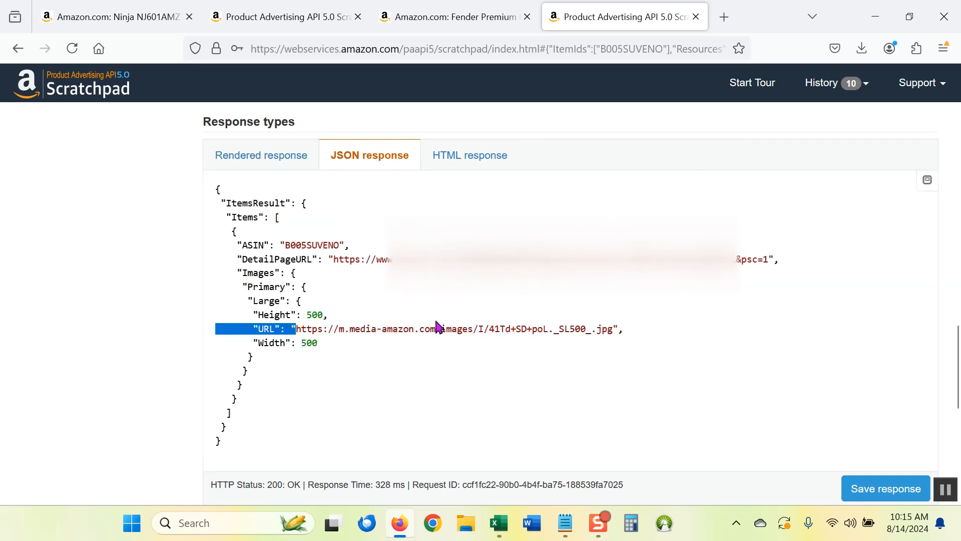
left_click_drag(297, 329, 613, 328)
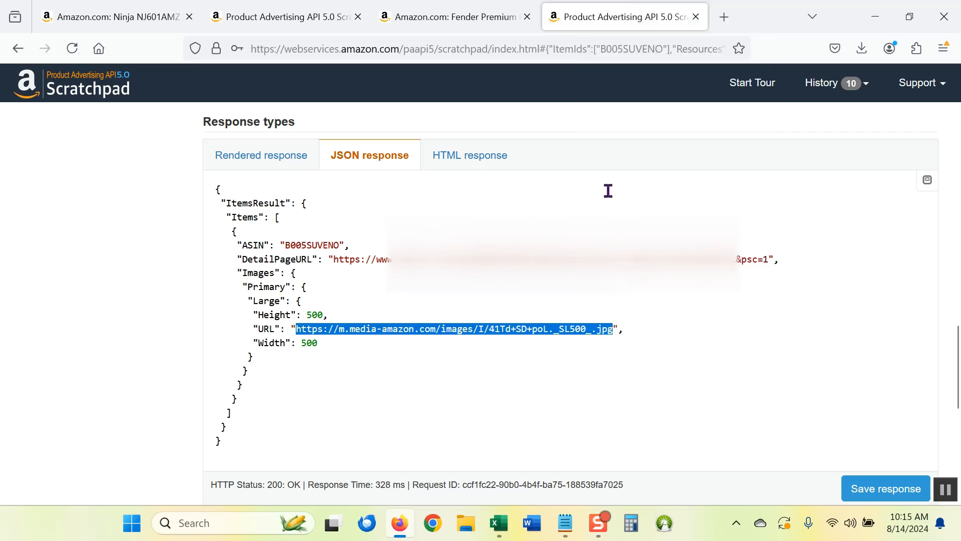
Paste the API's 41Td+SD+poL._SL500_.jpg image URL into a new Notepad note.
left_click(564, 523)
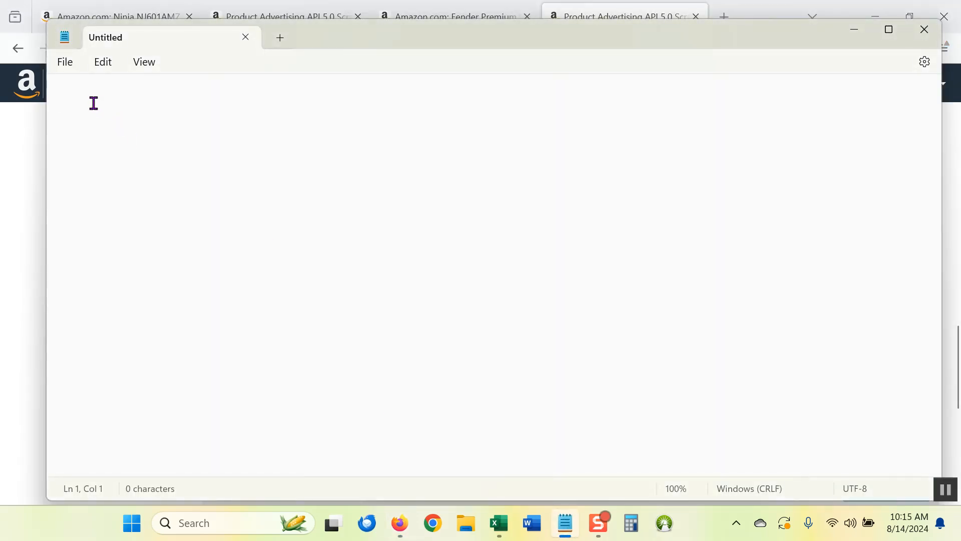
type("https://m.media-amazon.com/images/I/41Td+SD+poL._SL500_.jpg")
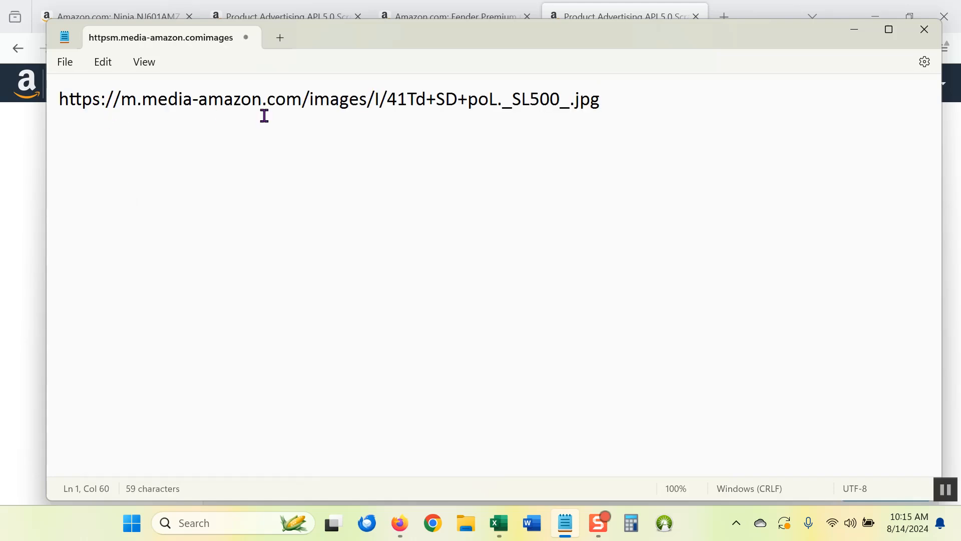
mouse_move(497, 289)
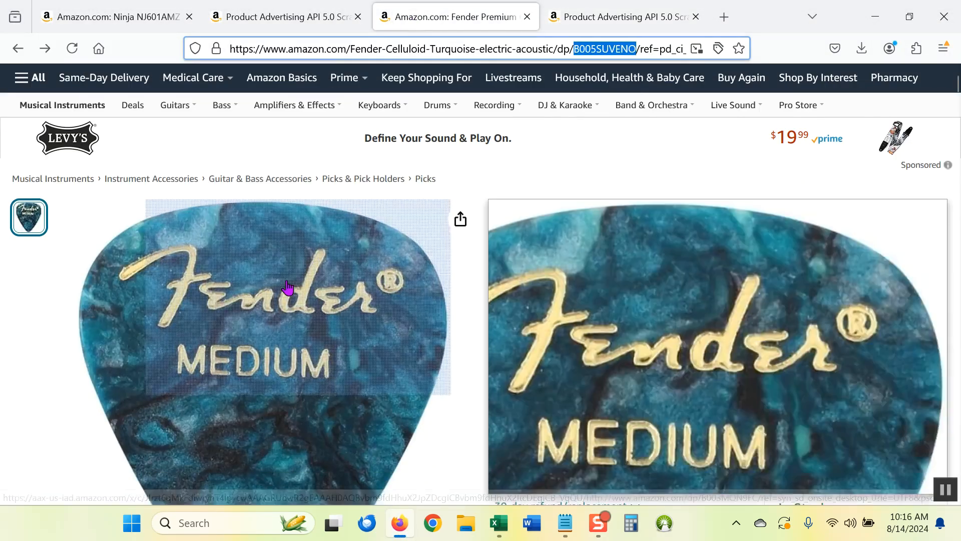
Open the enlarged gallery view of the Fender pick's main product image.
left_click(288, 289)
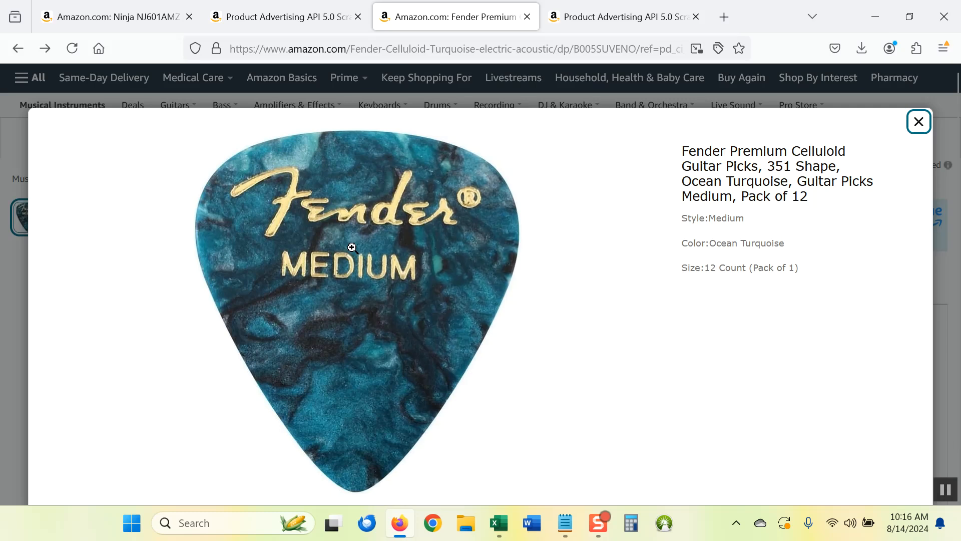
mouse_move(344, 246)
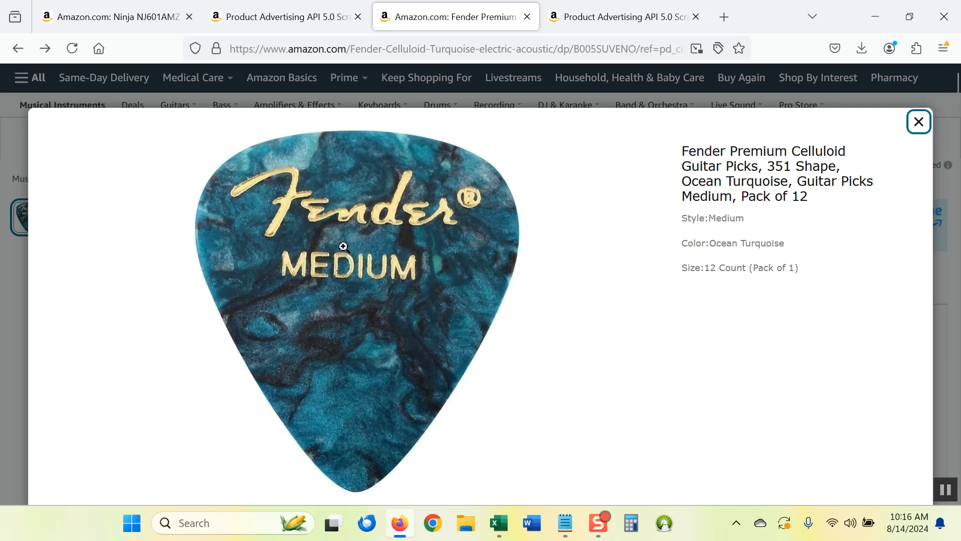
mouse_move(344, 241)
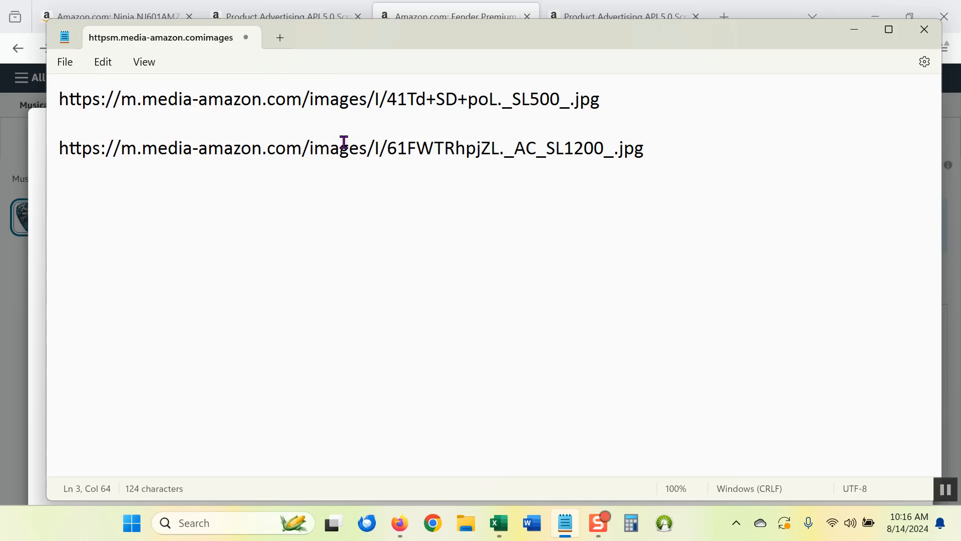
Mark the image ID 61FWTRhpjZL in the pasted _AC_SL1200_.jpg URL to compare with the SL500 one.
left_click_drag(387, 148, 423, 148)
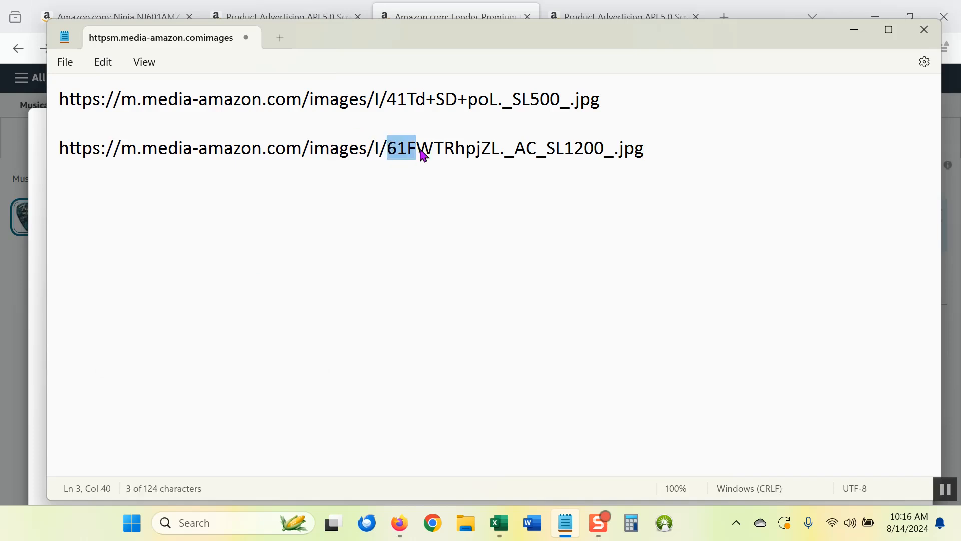
left_click_drag(414, 148, 499, 148)
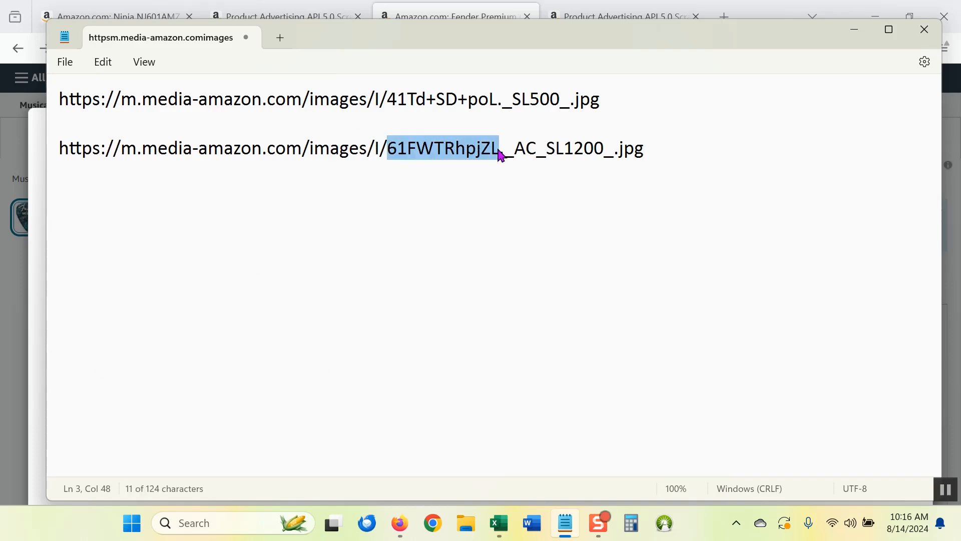
left_click(391, 98)
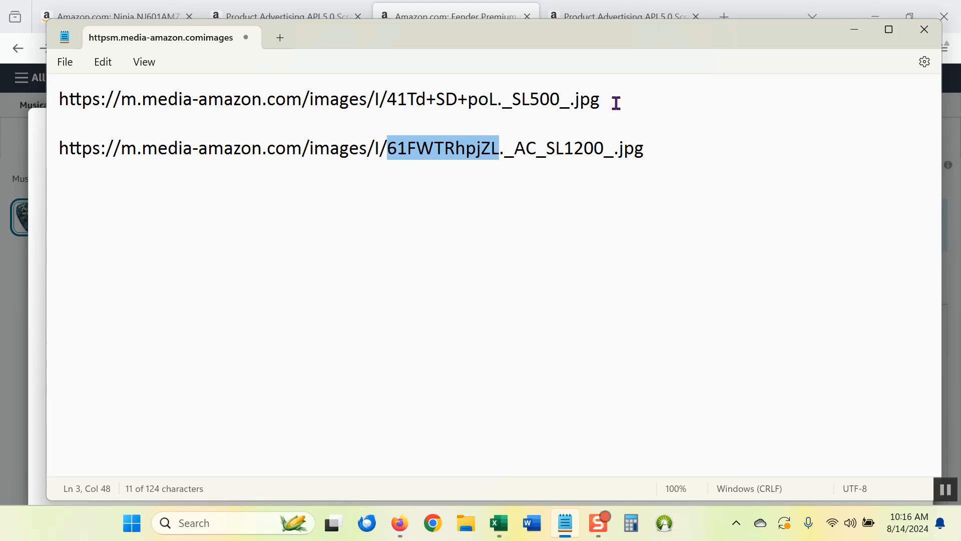
left_click(60, 148)
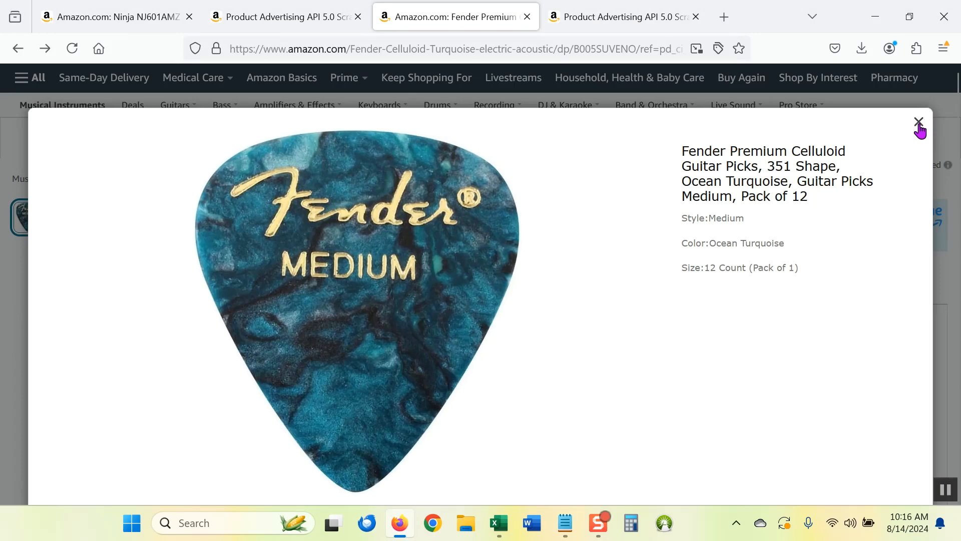
mouse_move(716, 295)
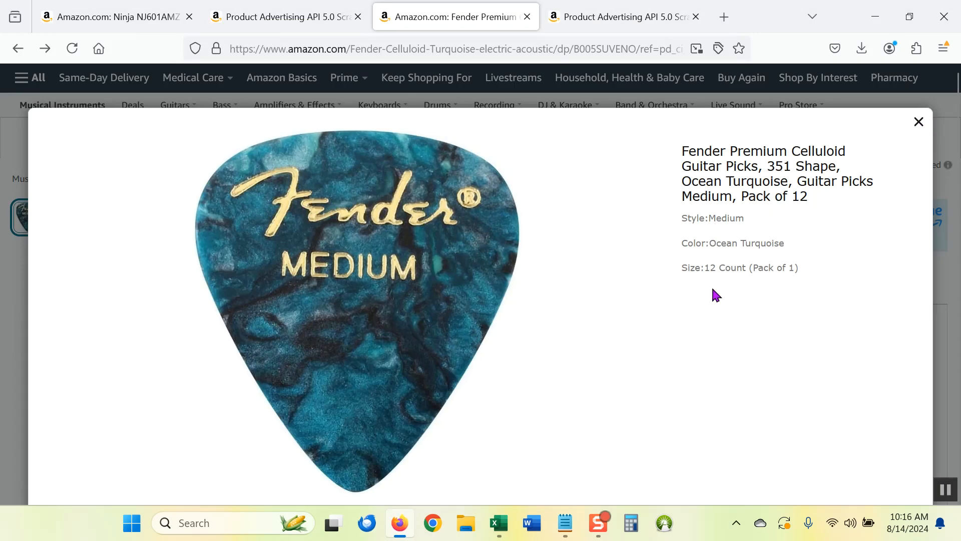
mouse_move(919, 121)
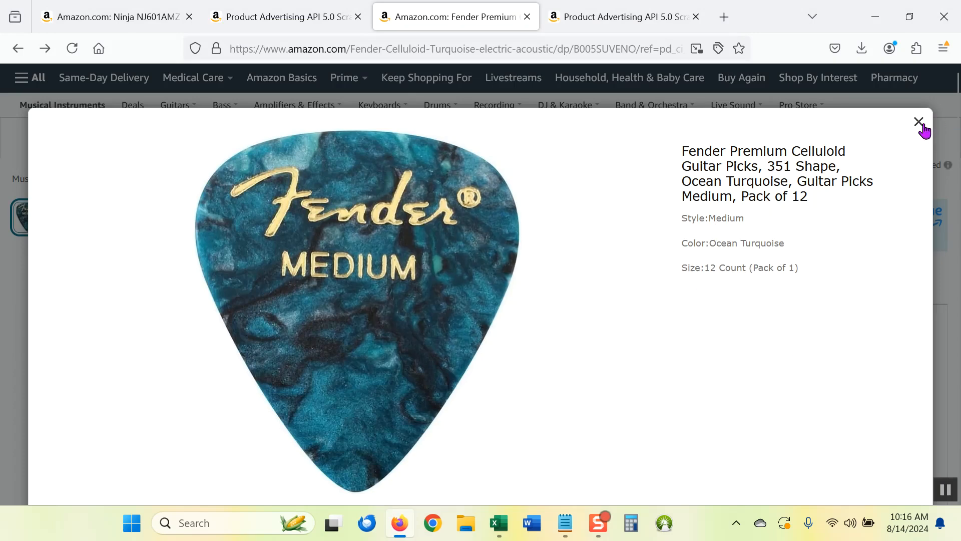
Close the enlarged pick image to return to the Fender picks product page.
left_click(918, 121)
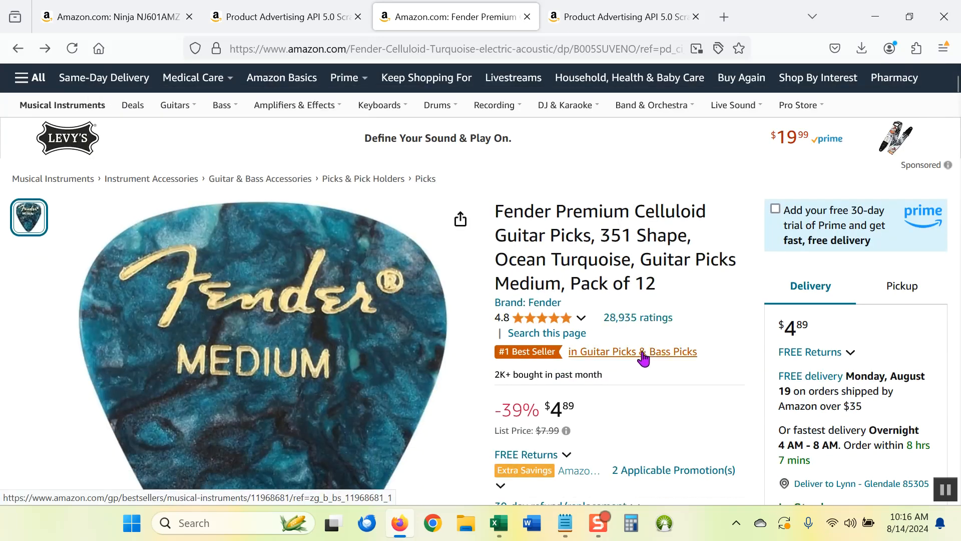
mouse_move(644, 354)
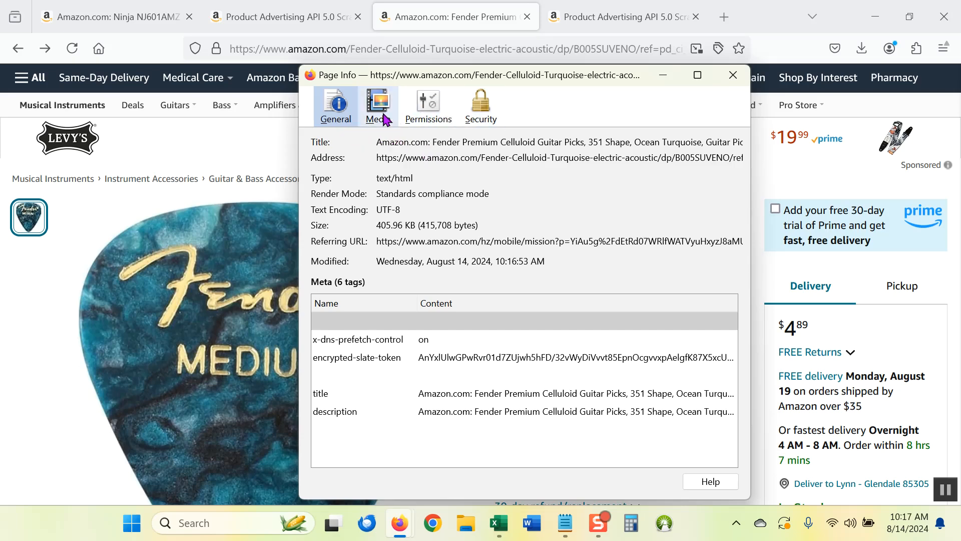
Show Page Info's Media list and browse the page's image addresses.
left_click(379, 104)
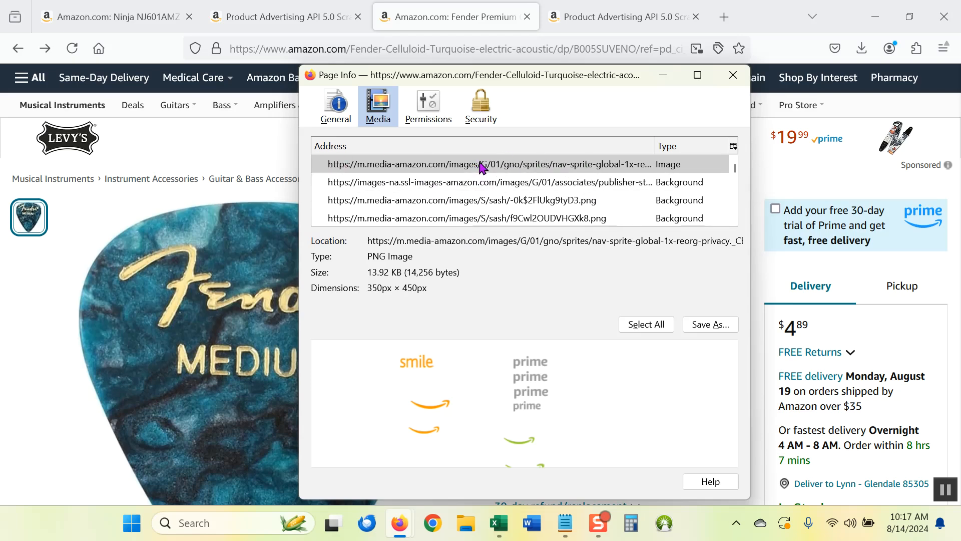
left_click(484, 164)
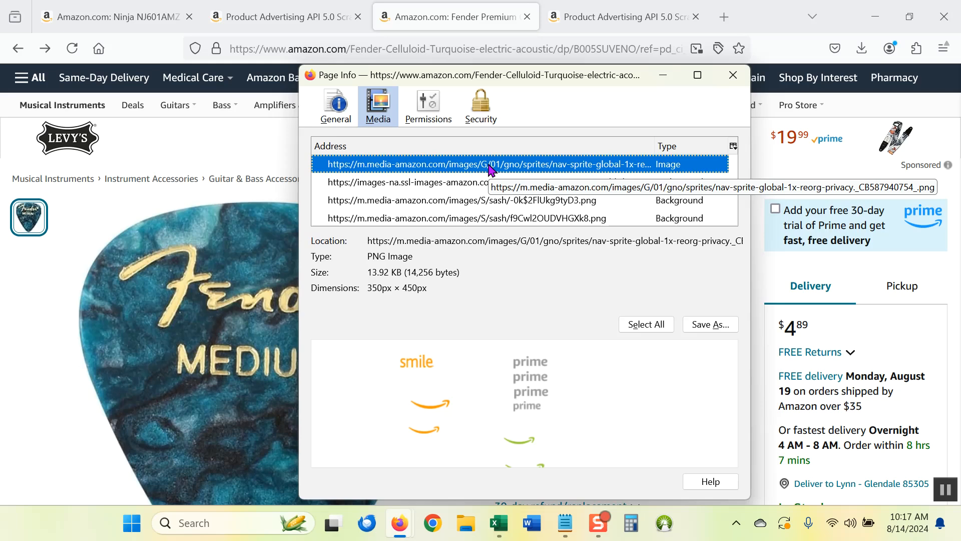
left_click(404, 182)
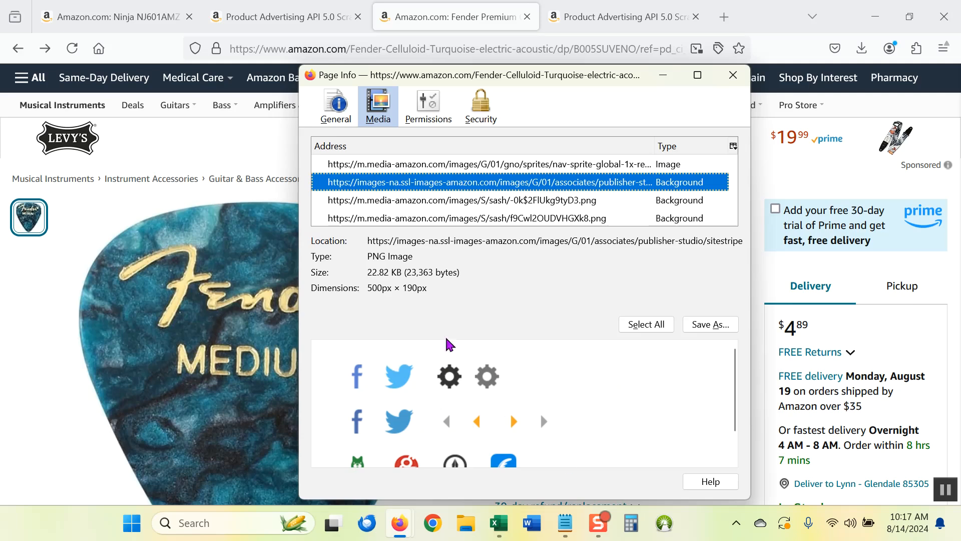
mouse_move(525, 286)
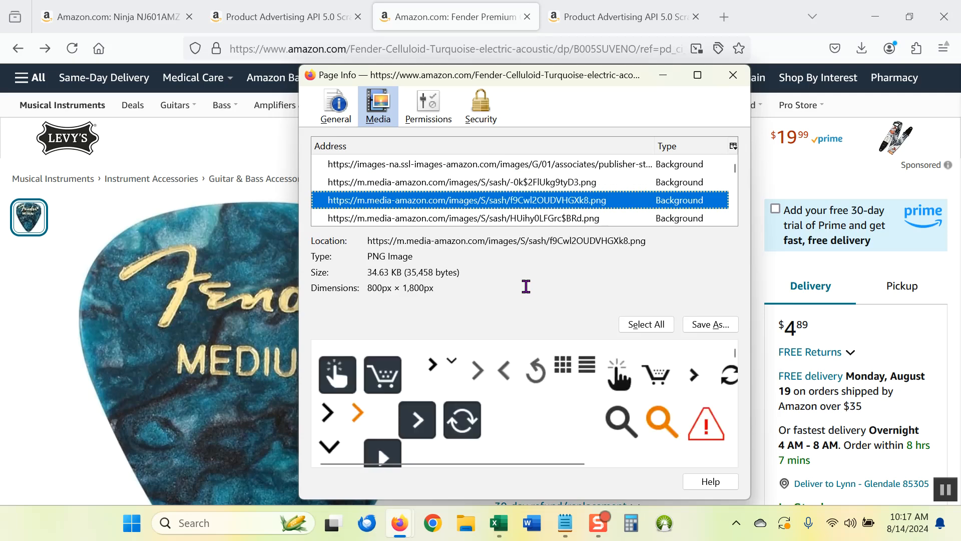
mouse_move(637, 435)
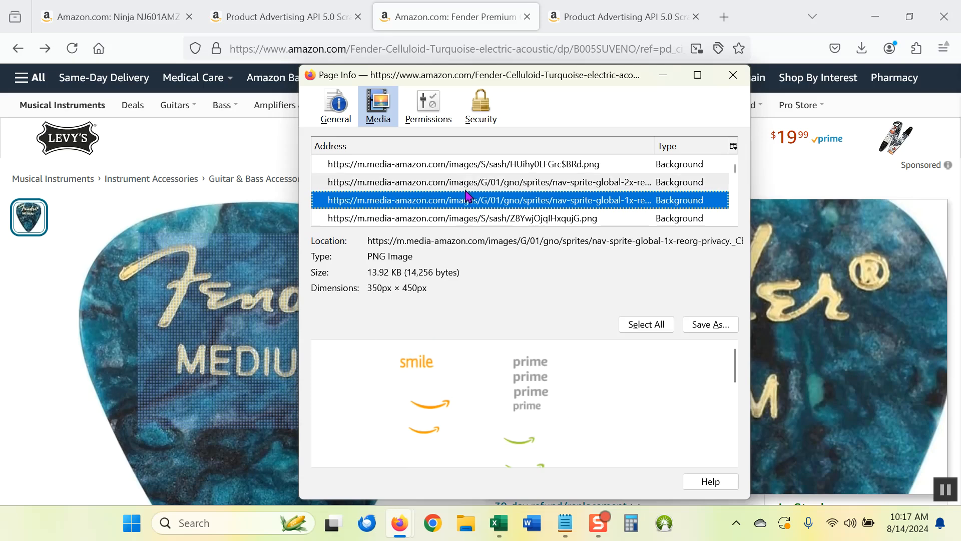
mouse_move(520, 341)
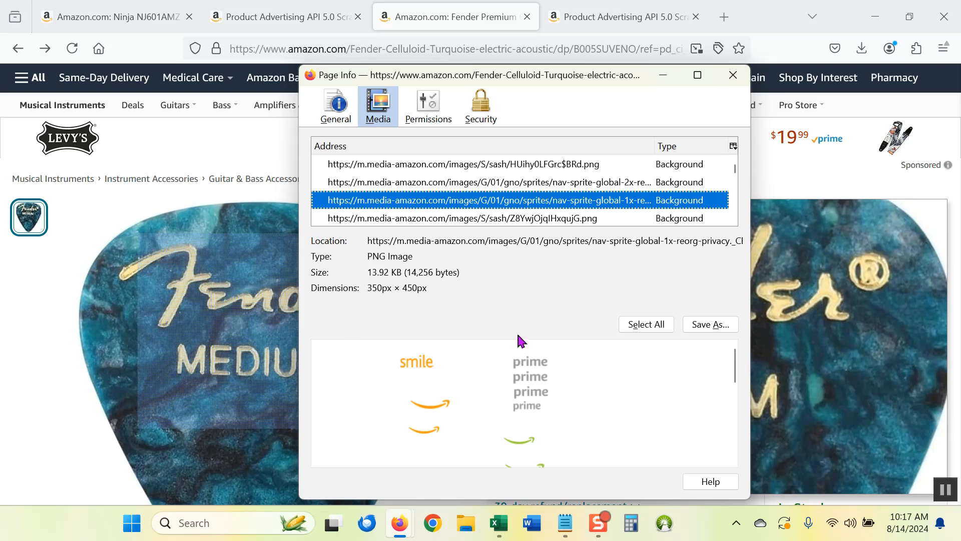
mouse_move(553, 354)
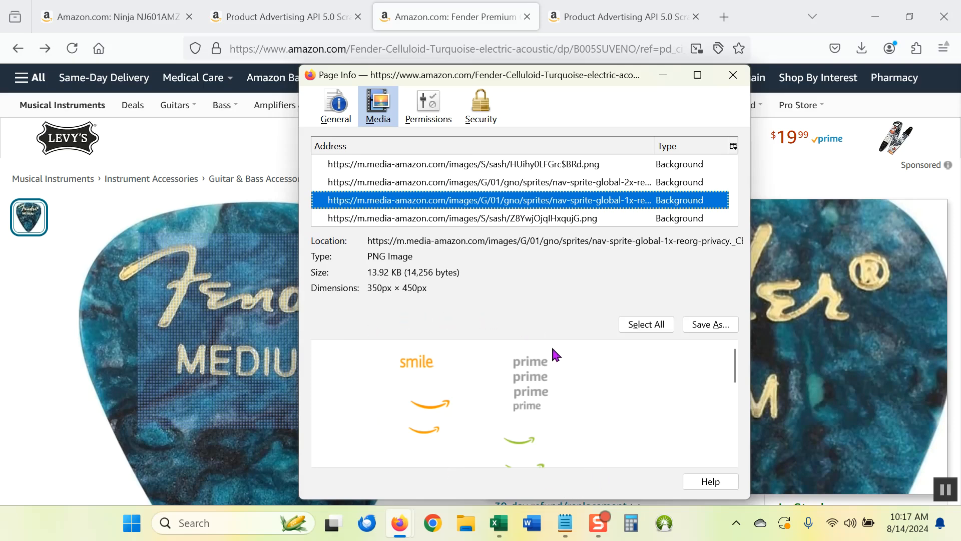
left_click(519, 218)
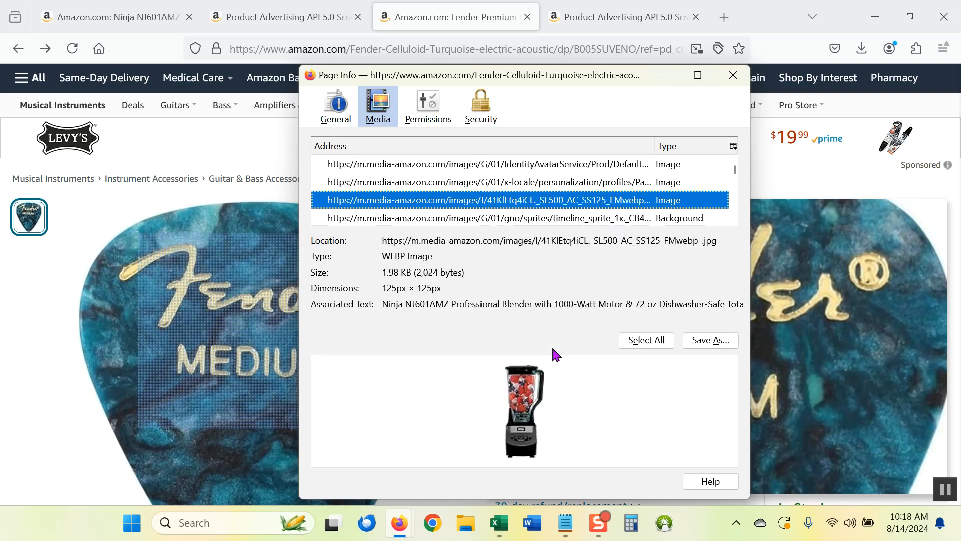
mouse_move(546, 373)
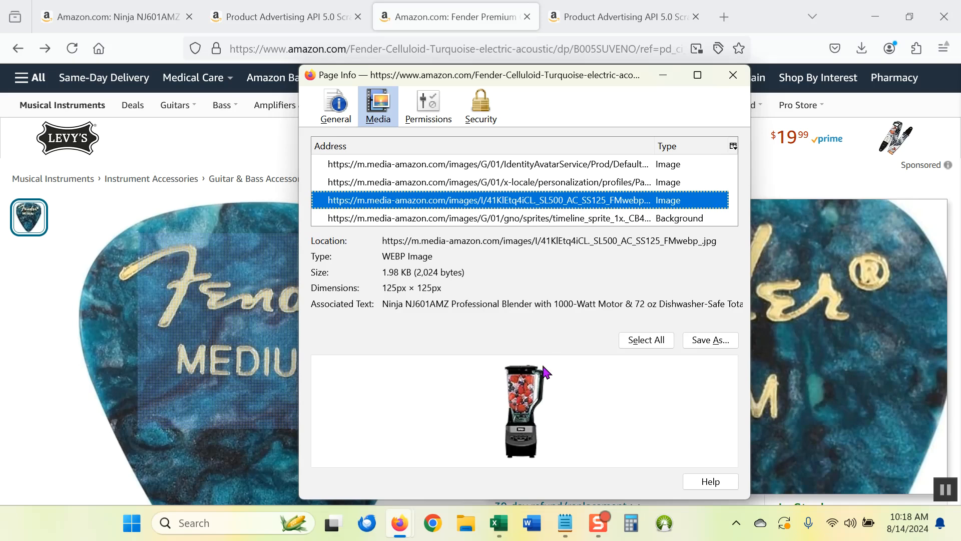
mouse_move(515, 398)
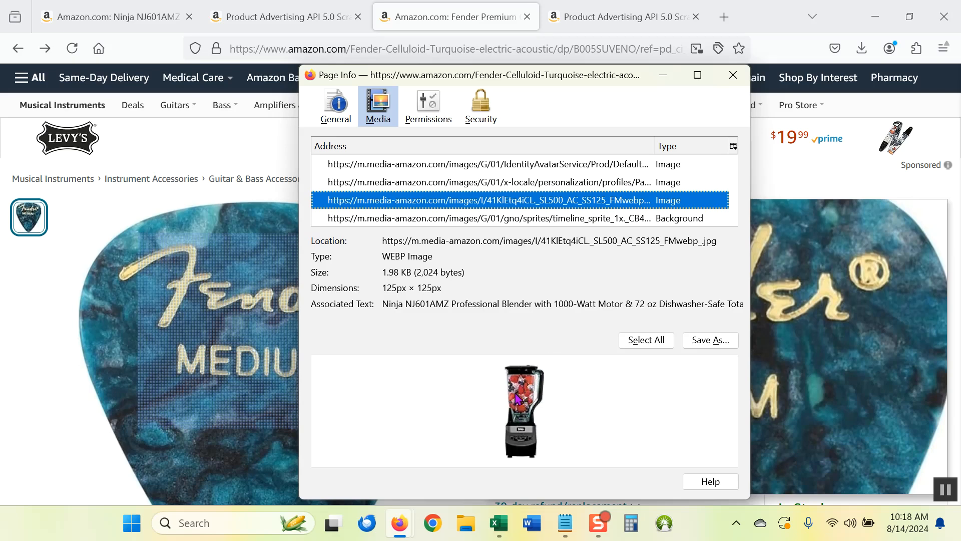
mouse_move(530, 335)
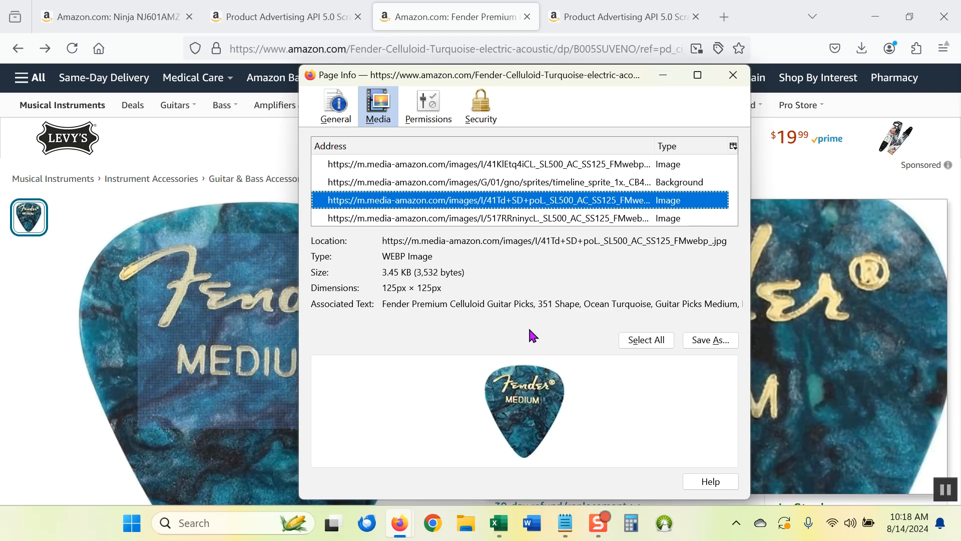
mouse_move(538, 374)
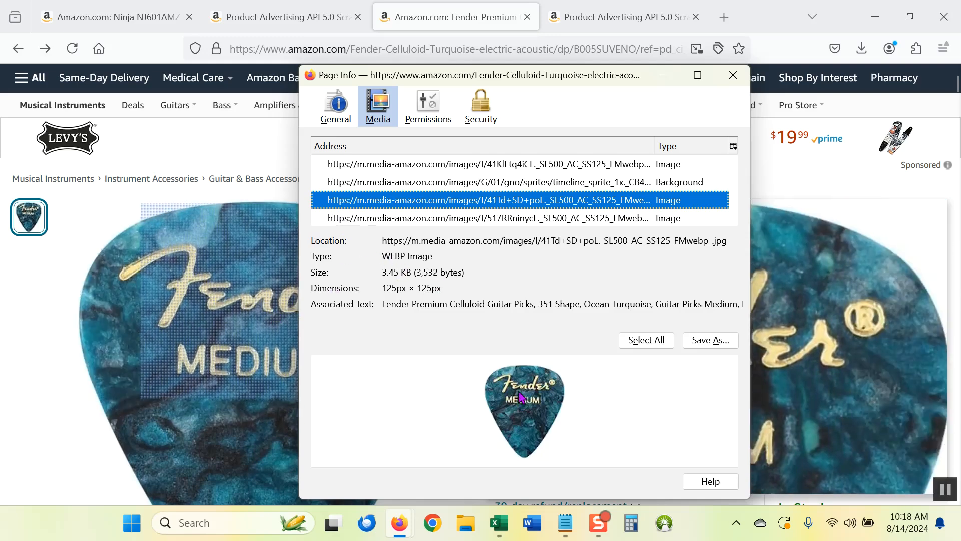
mouse_move(337, 253)
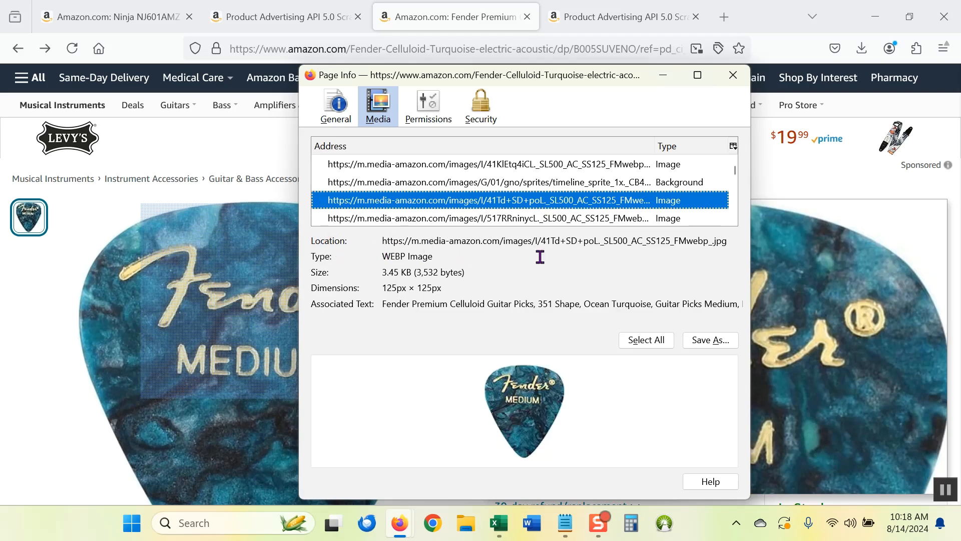
mouse_move(316, 245)
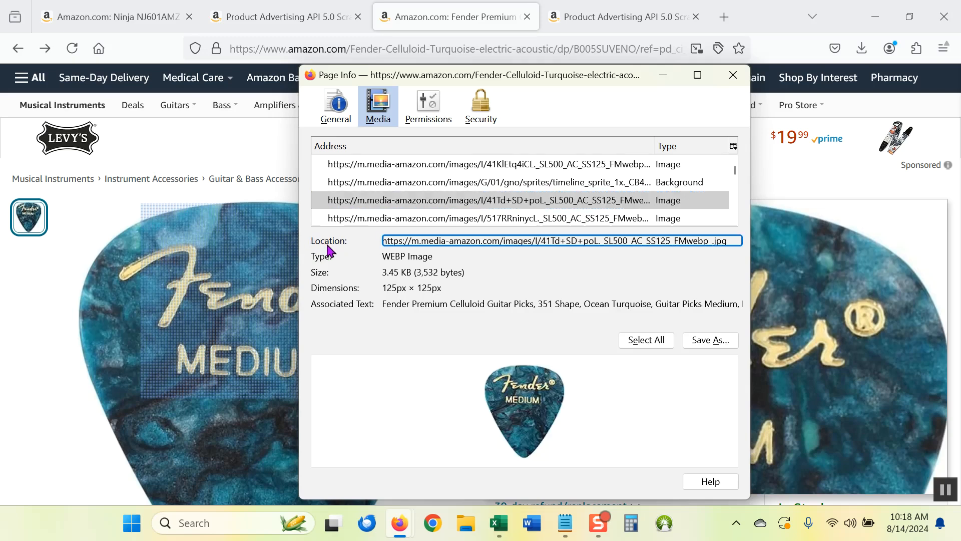
Copy the full address of the 41Td+SD+poL pick image from the Media list.
left_click(385, 241)
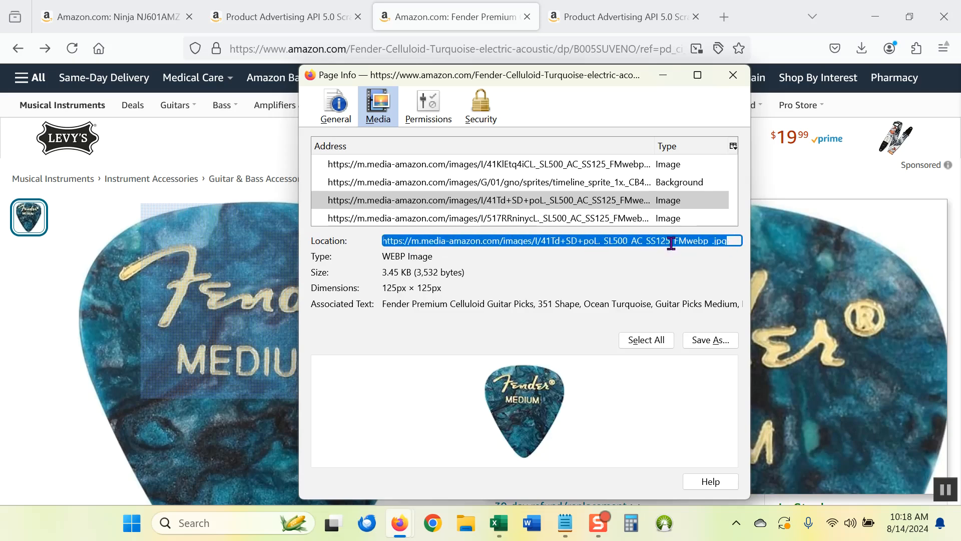
mouse_move(599, 478)
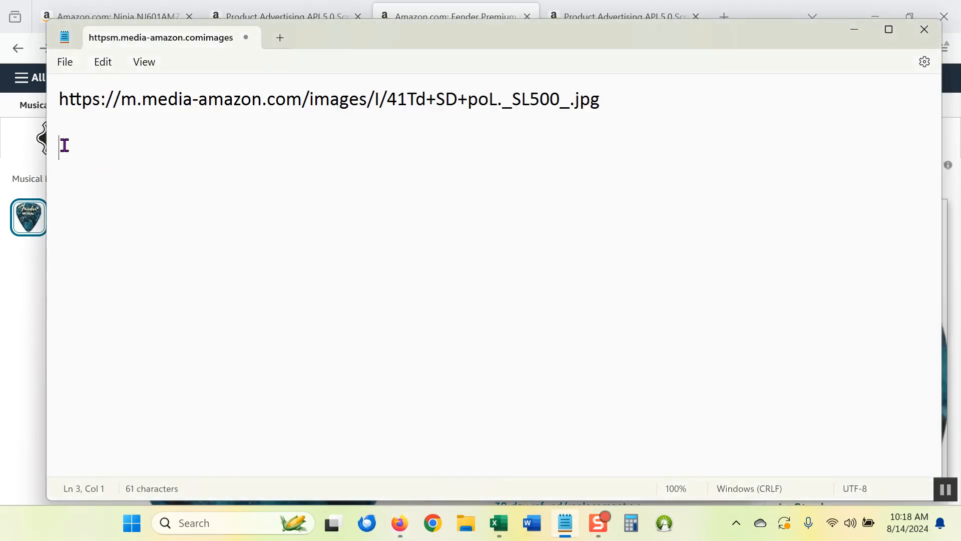
Paste the Page Info pick URL and confirm both addresses share the image ID 41Td+SD+poL.
type("https://m.media-amazon.com/images/I/41Td+SD+poL._SL500_AC_SS125_FMwebp_.jpg")
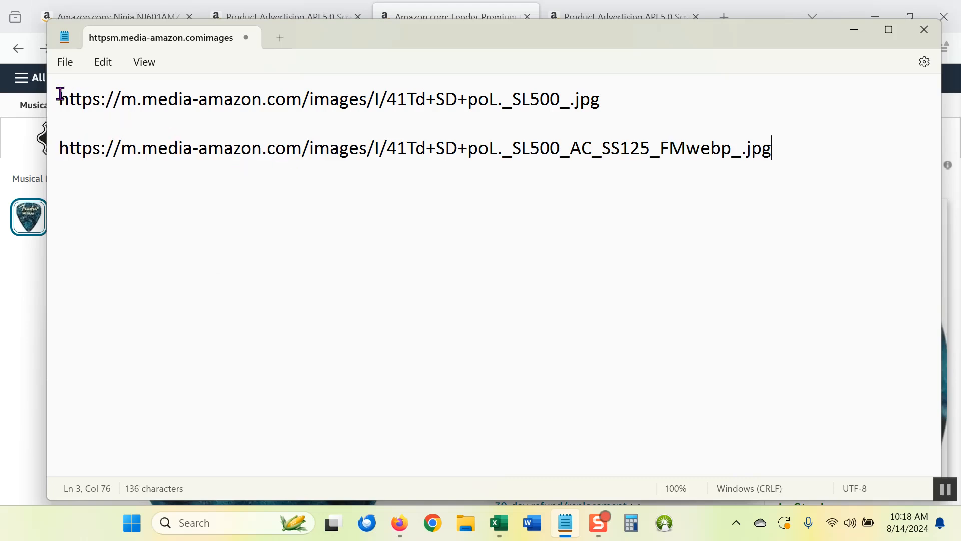
left_click_drag(60, 99, 521, 99)
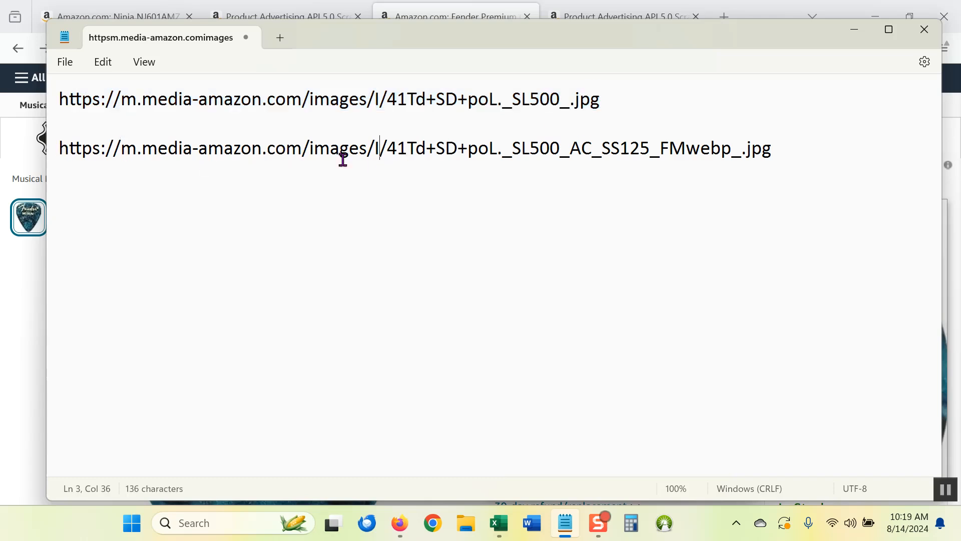
left_click_drag(380, 148, 496, 147)
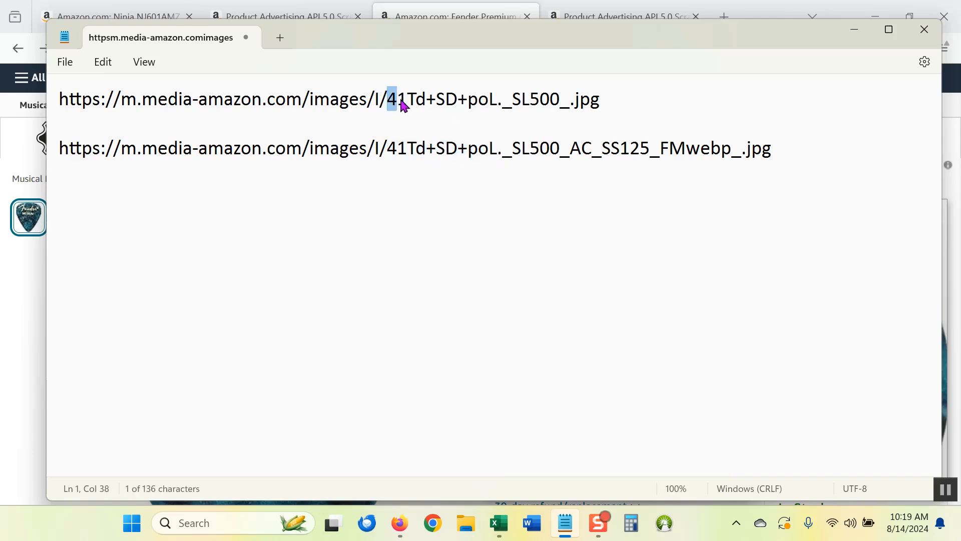
left_click_drag(399, 99, 496, 99)
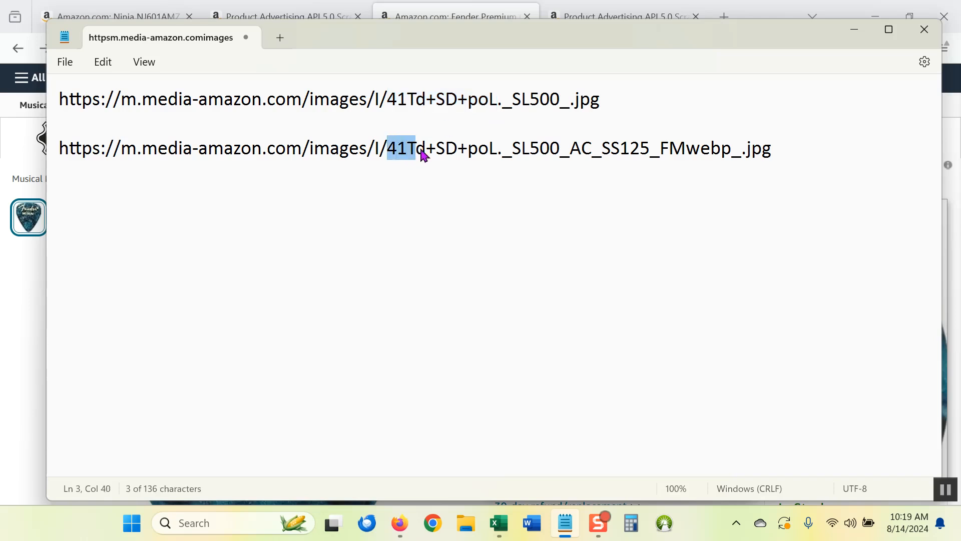
left_click_drag(415, 147, 487, 148)
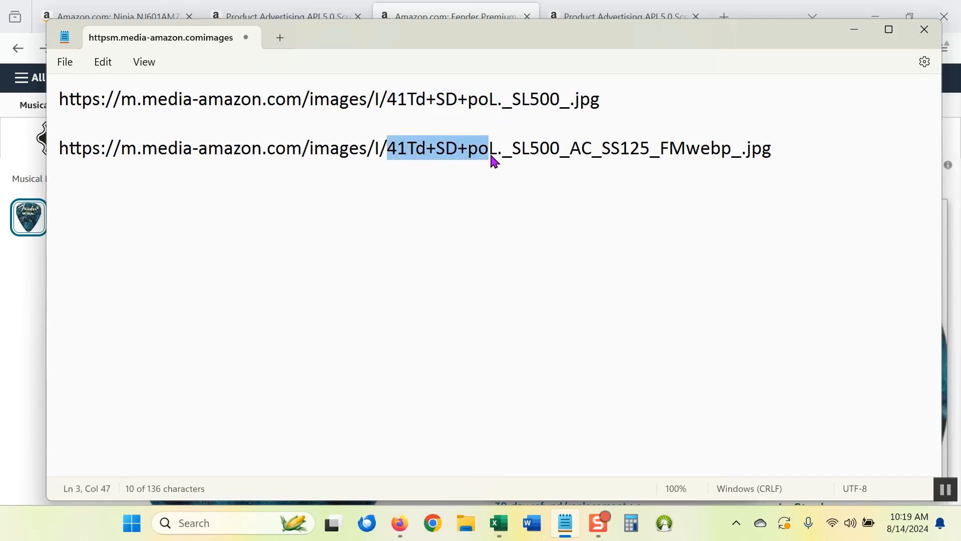
left_click(503, 148)
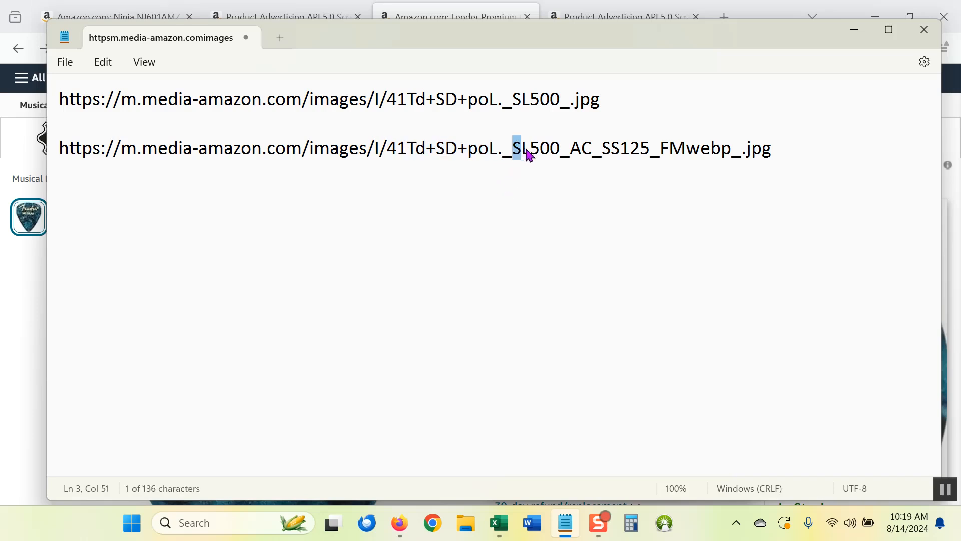
Mark the extra 'AC_SS125_FMwebp_' size codes for removal so the URL ends _SL500_.jpg.
left_click_drag(513, 147, 728, 148)
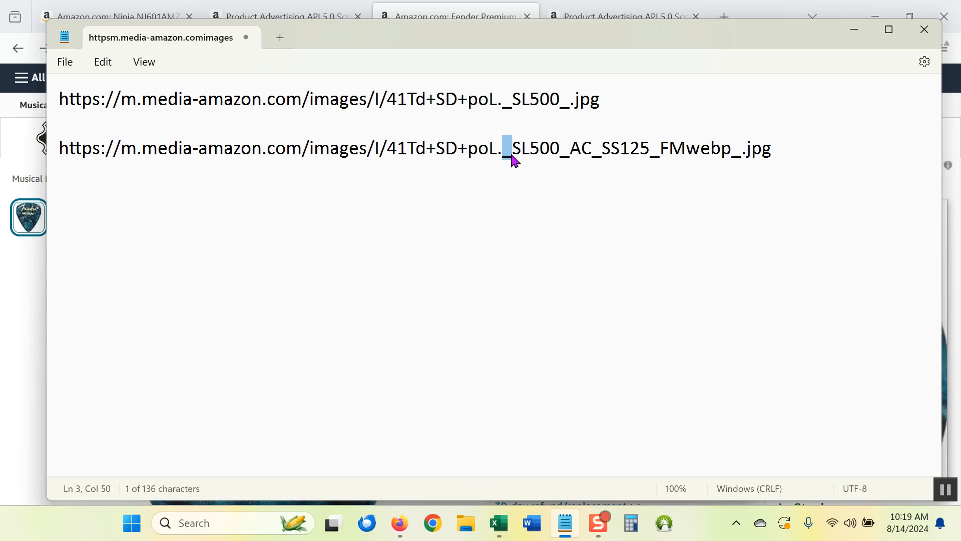
left_click(733, 148)
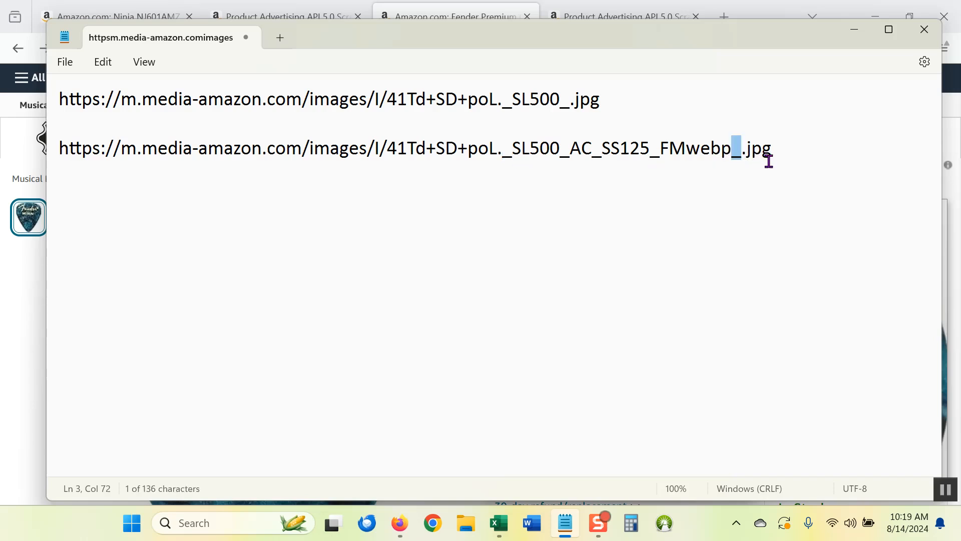
left_click_drag(736, 147, 613, 147)
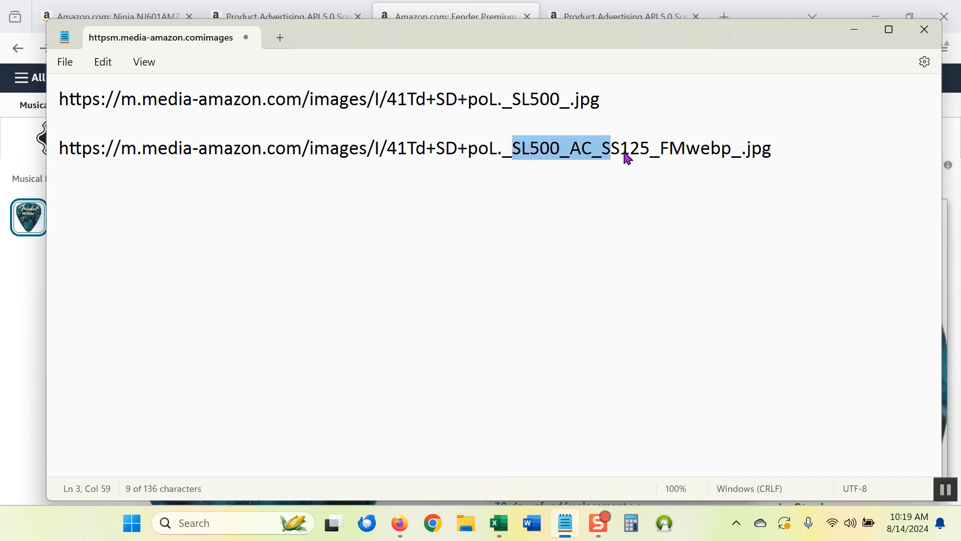
left_click_drag(625, 148, 729, 148)
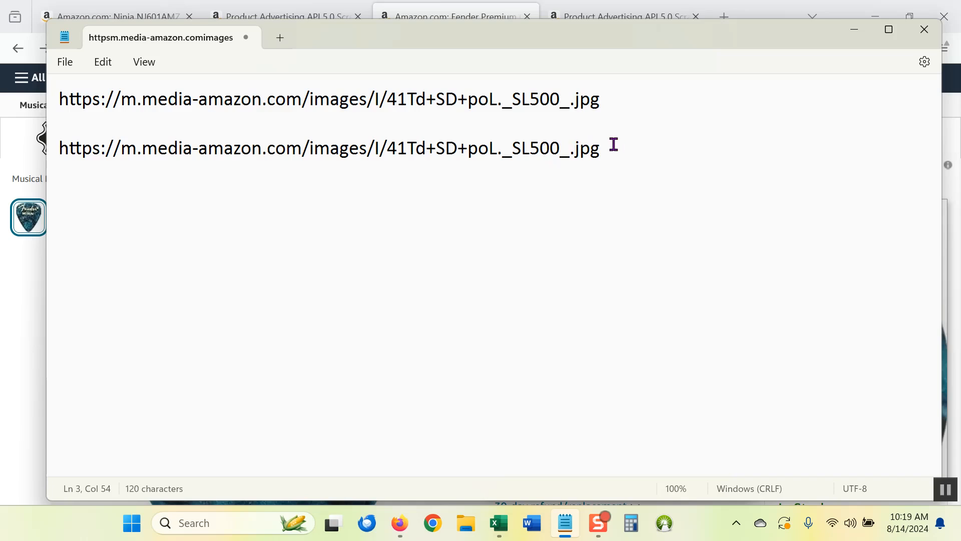
mouse_move(400, 522)
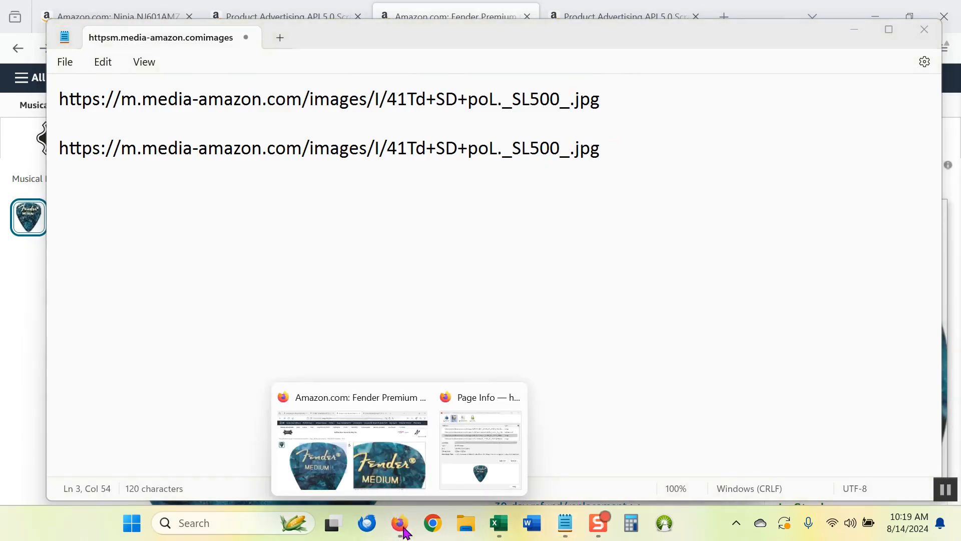